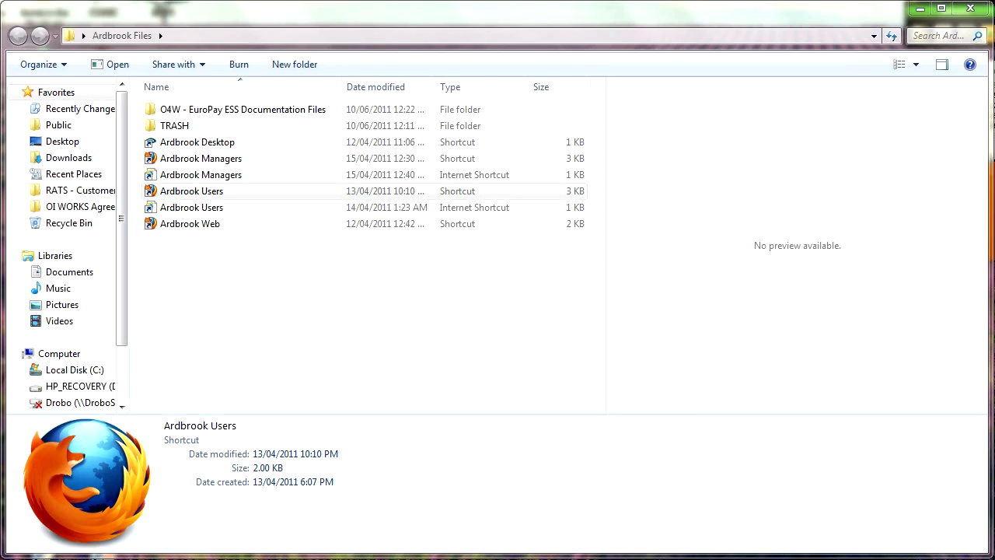
{"action": "mouse_move", "coordinate": [323, 212]}
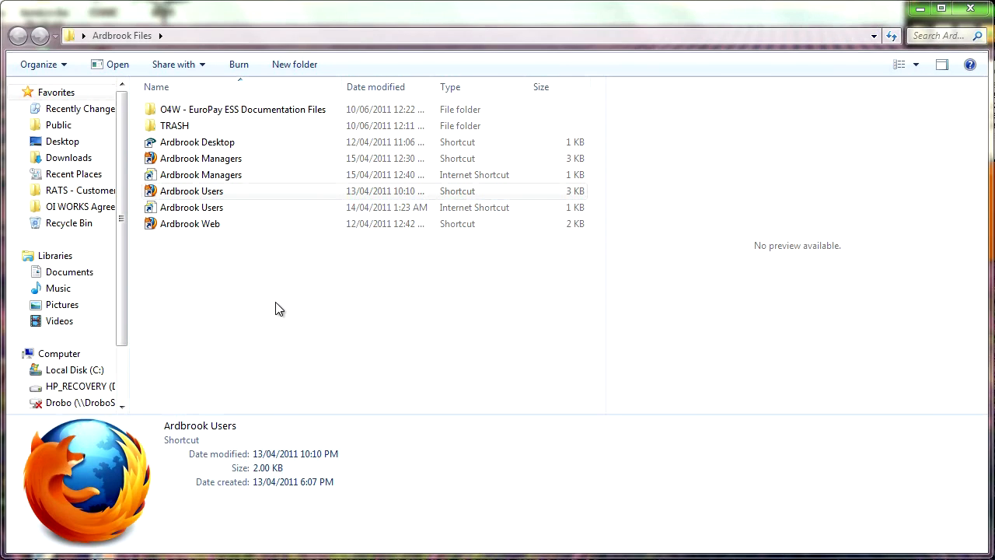
{"action": "mouse_move", "coordinate": [262, 310]}
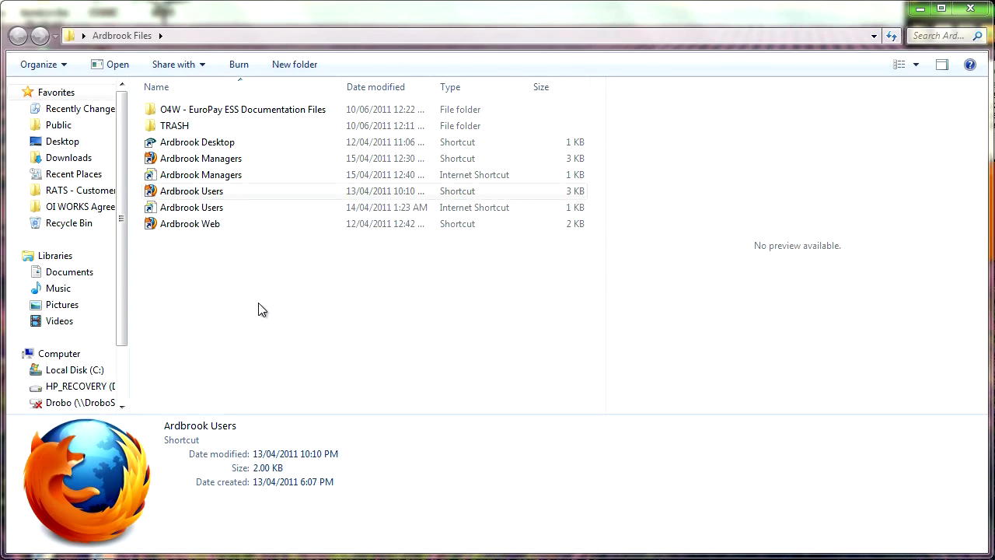
- Launch the Ardbrook Users shortcut to bring up the EuroPay Self Service welcome page
{"action": "left_click", "coordinate": [192, 190]}
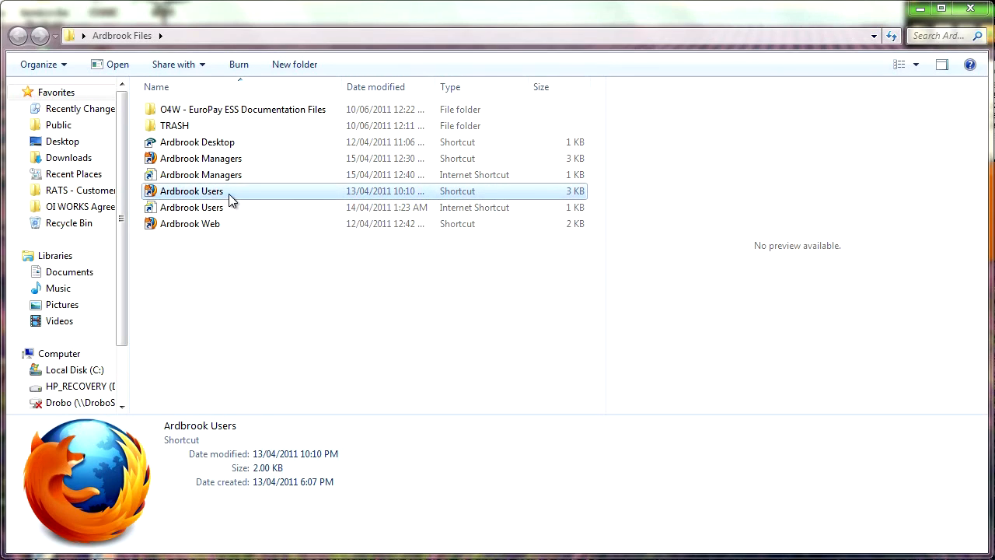
{"action": "mouse_move", "coordinate": [239, 200]}
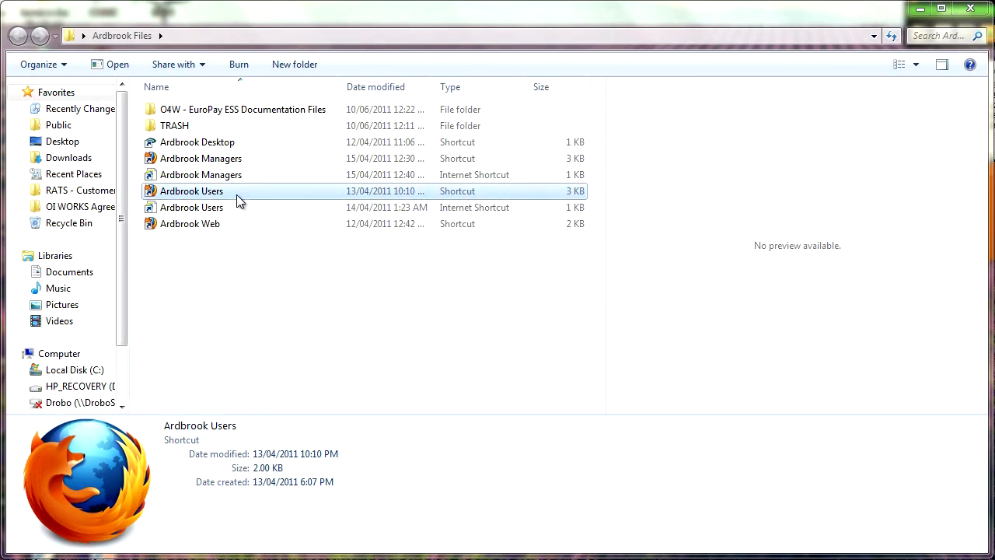
{"action": "double_click", "coordinate": [191, 190]}
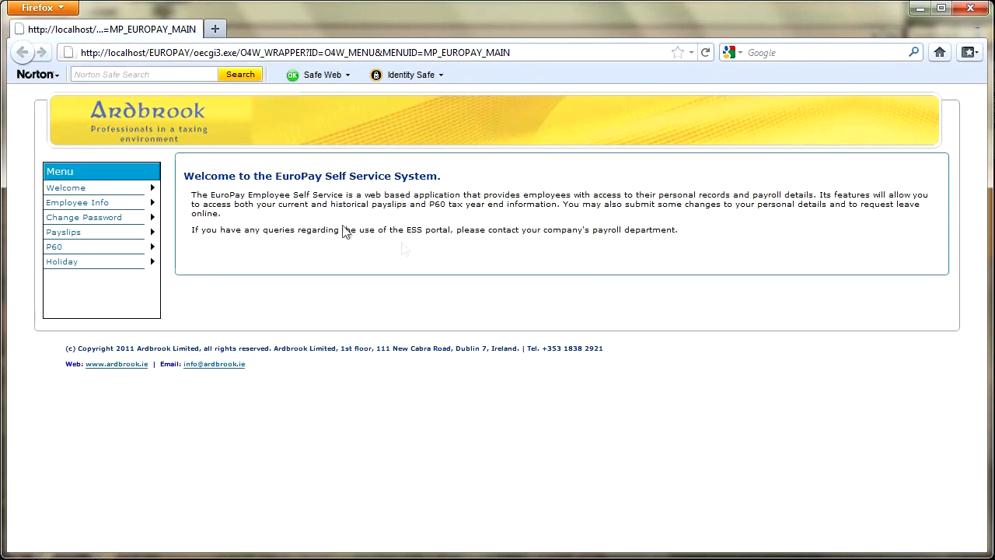
{"action": "mouse_move", "coordinate": [614, 276]}
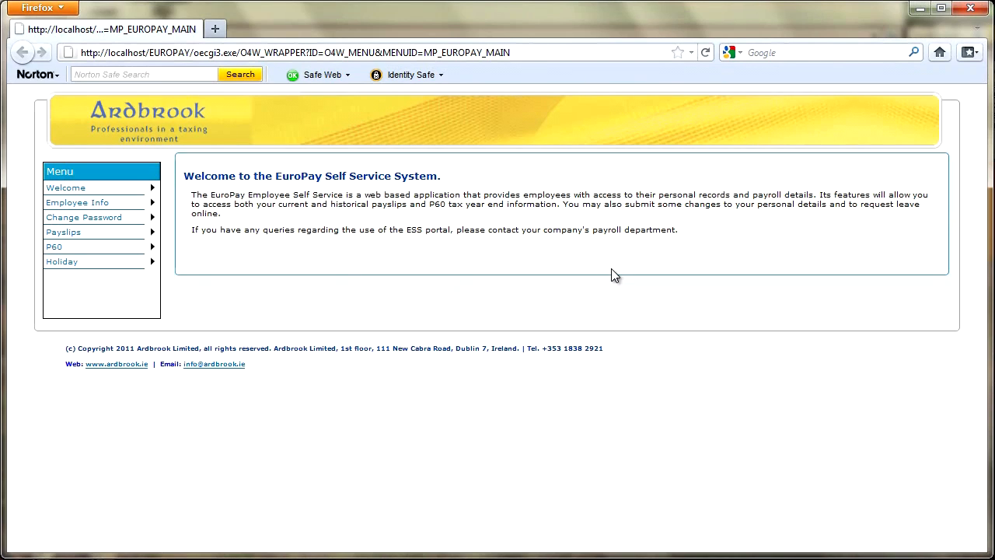
{"action": "mouse_move", "coordinate": [463, 180]}
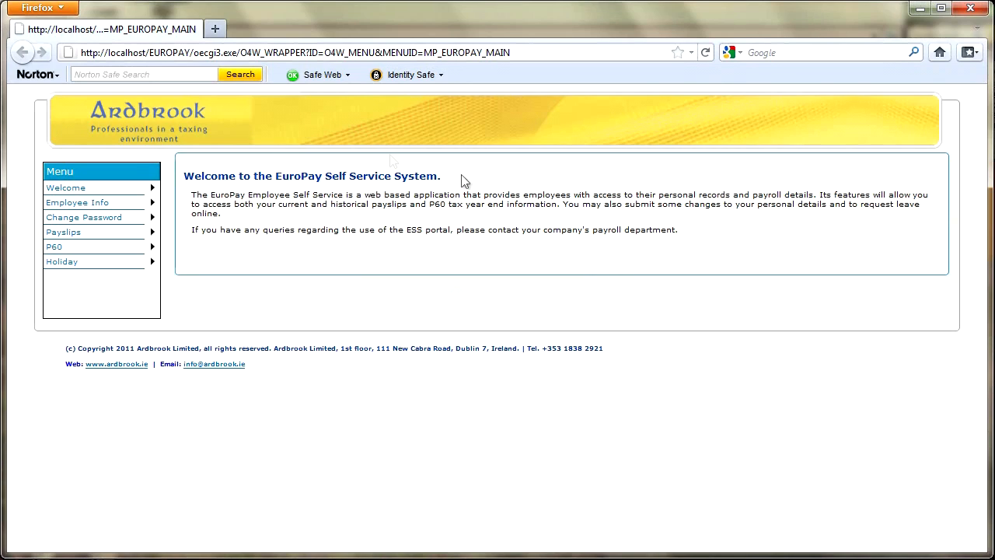
{"action": "mouse_move", "coordinate": [227, 285]}
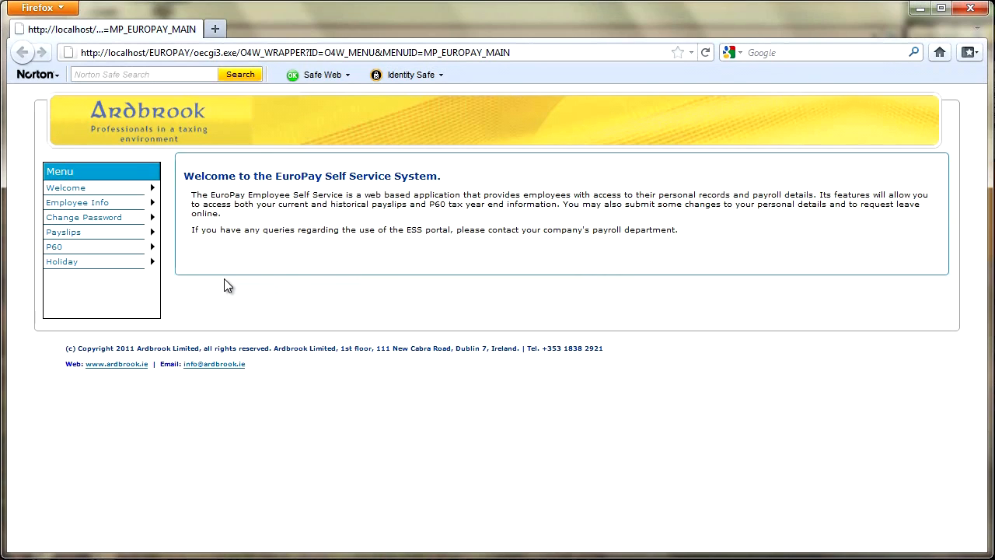
{"action": "mouse_move", "coordinate": [94, 232]}
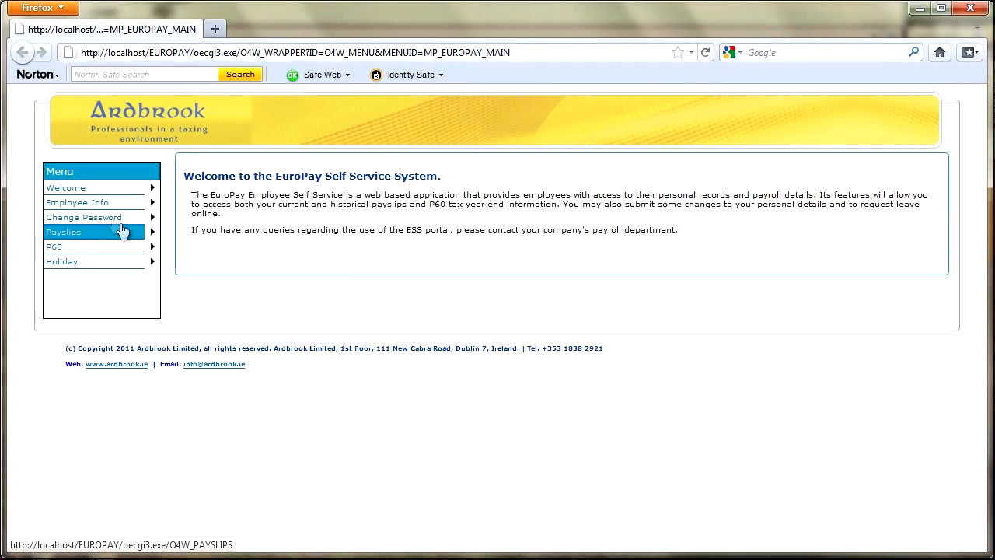
{"action": "mouse_move", "coordinate": [78, 202]}
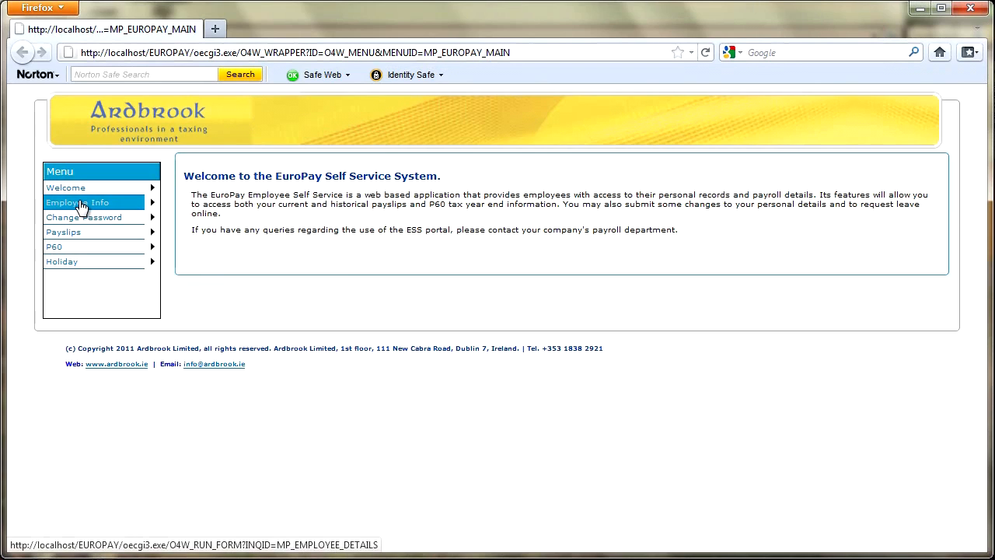
- Request Employee Info and log in as user KEEGAN with the password
{"action": "left_click", "coordinate": [76, 202]}
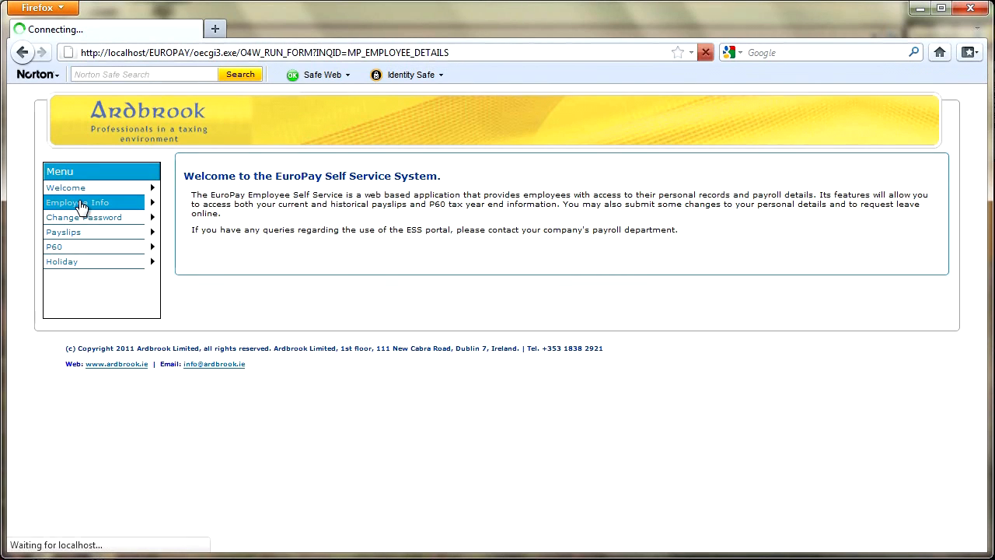
{"action": "left_click", "coordinate": [76, 202]}
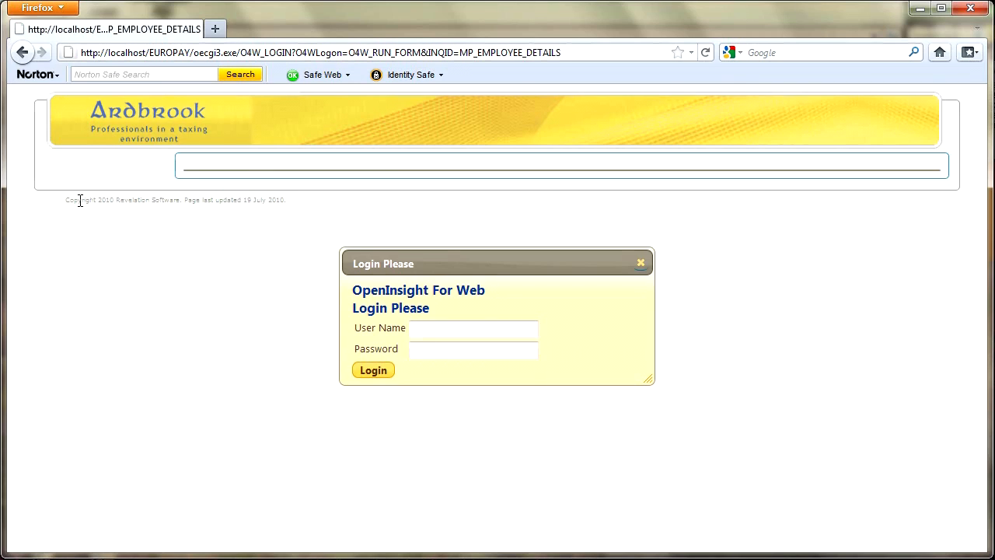
{"action": "left_click", "coordinate": [472, 327]}
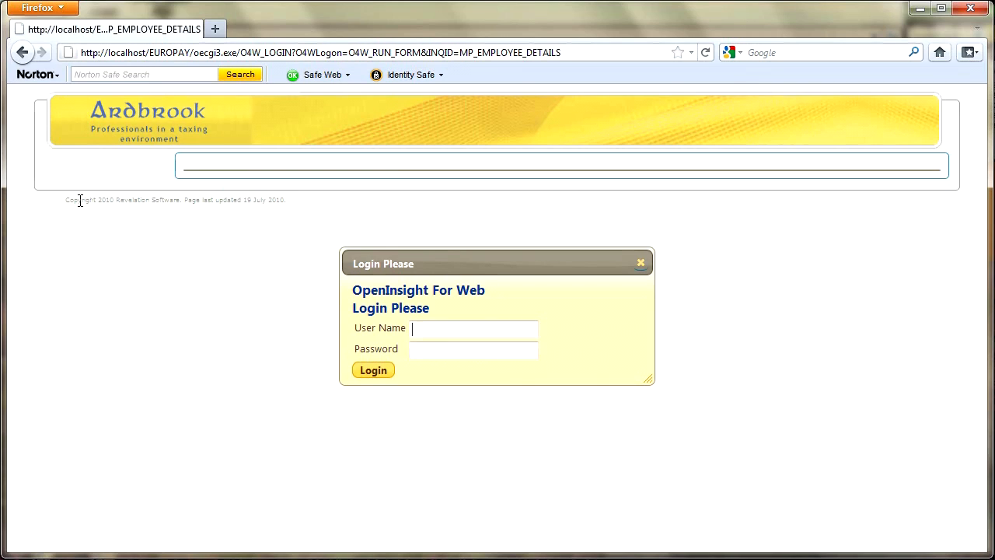
{"action": "mouse_move", "coordinate": [180, 240]}
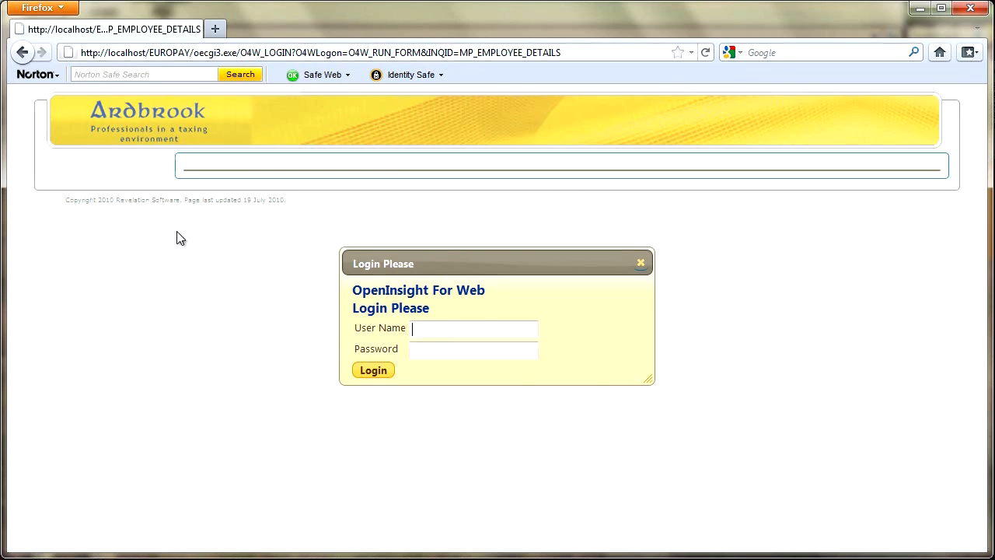
{"action": "type", "text": "KEEGAN"}
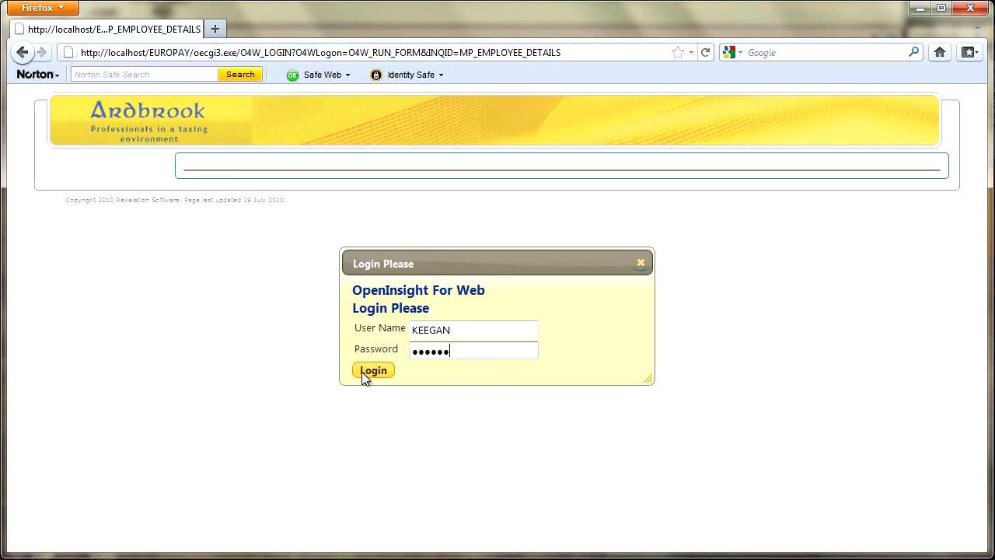
{"action": "left_click", "coordinate": [373, 371]}
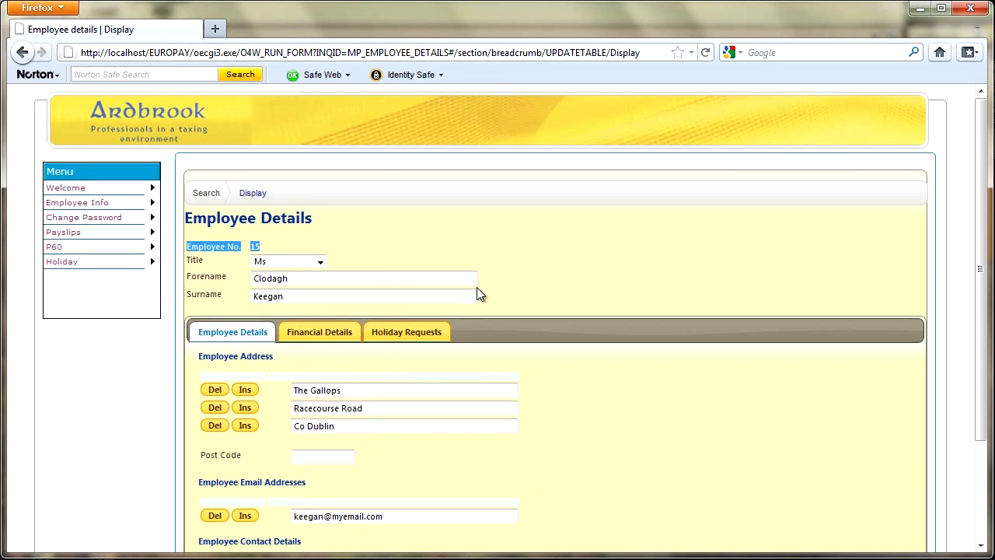
{"action": "mouse_move", "coordinate": [413, 268]}
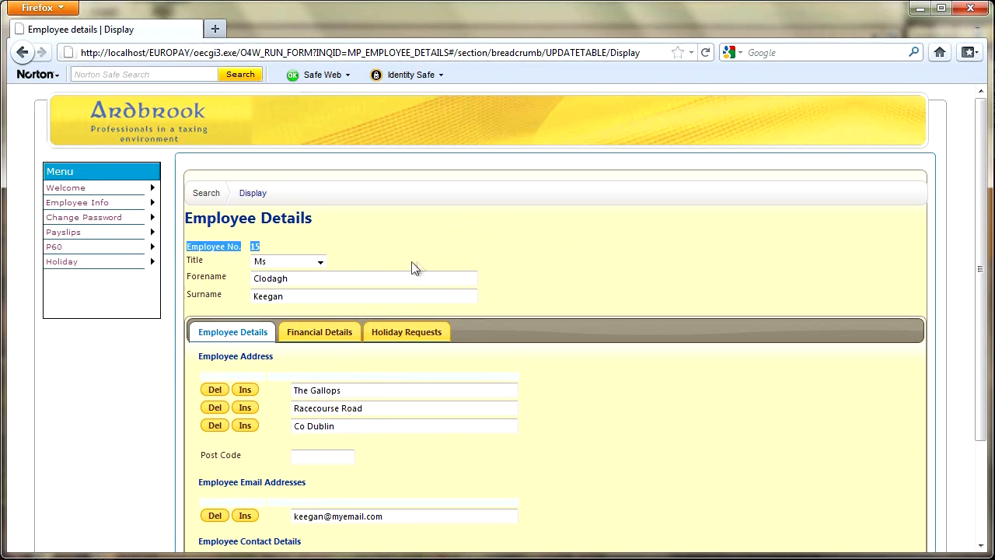
{"action": "mouse_move", "coordinate": [560, 302]}
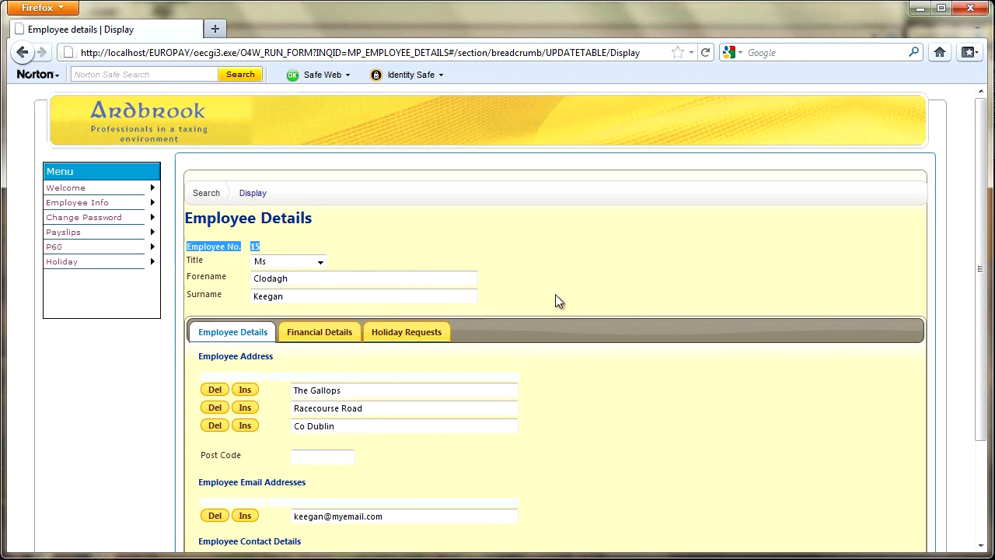
- Scroll the Employee Details record to see the address, email and telephone number
{"action": "scroll", "scroll_direction": "down", "scroll_amount": 3}
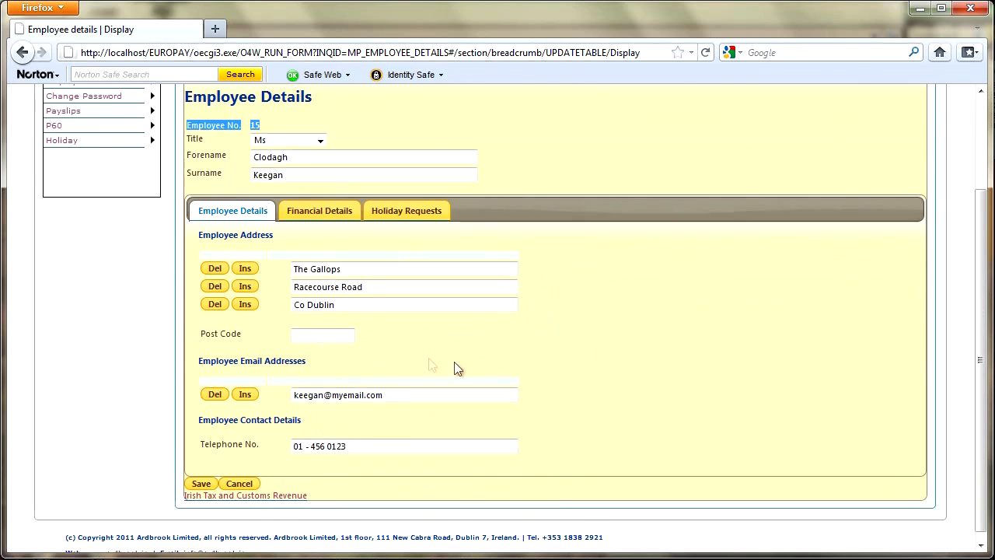
{"action": "mouse_move", "coordinate": [637, 424]}
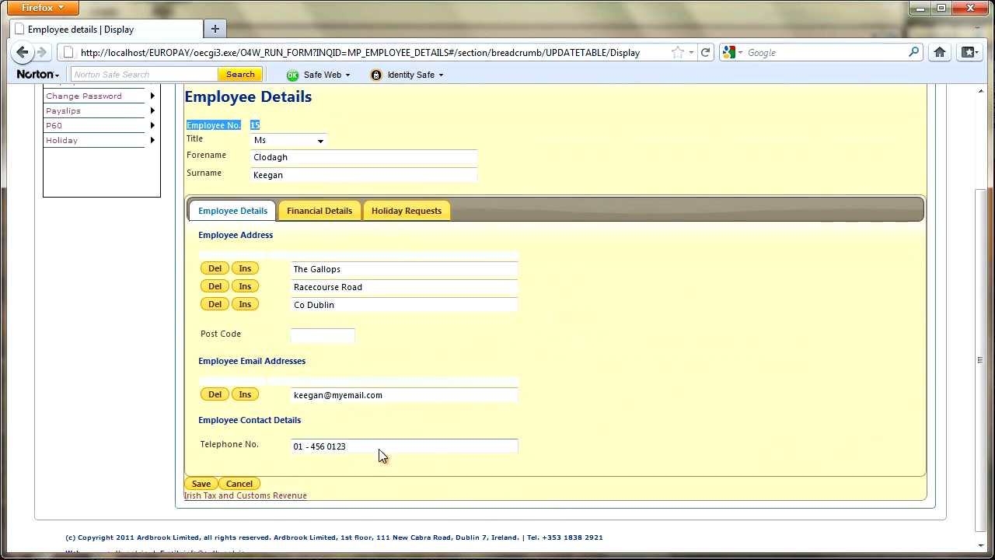
{"action": "mouse_move", "coordinate": [521, 361]}
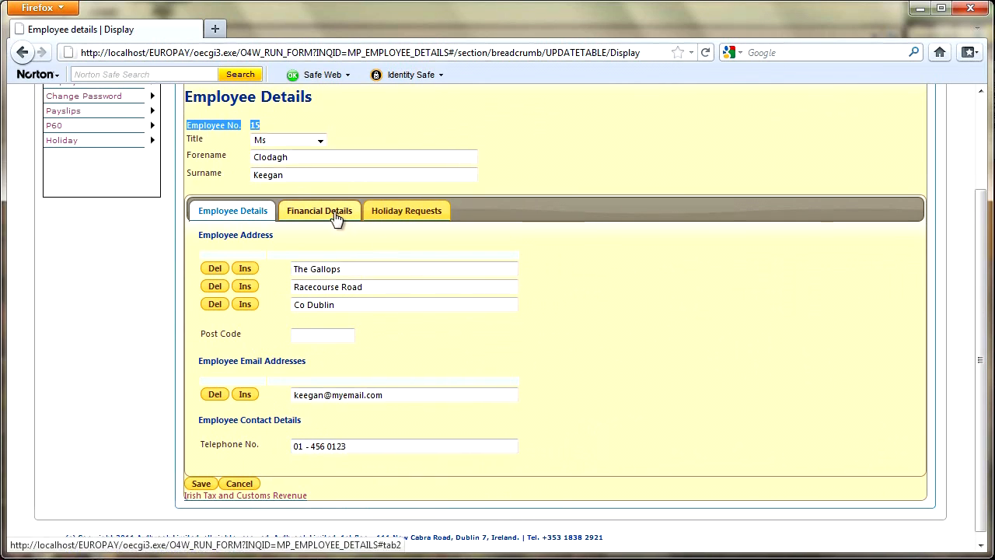
- Show the Financial Details: cost centre FIN with bank sort code, account number and name
{"action": "left_click", "coordinate": [318, 211]}
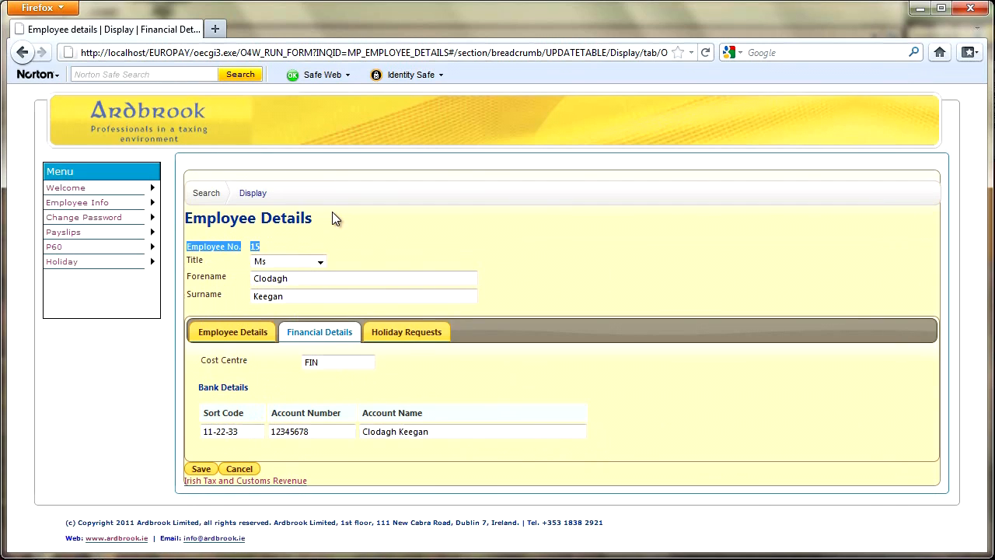
{"action": "mouse_move", "coordinate": [342, 488]}
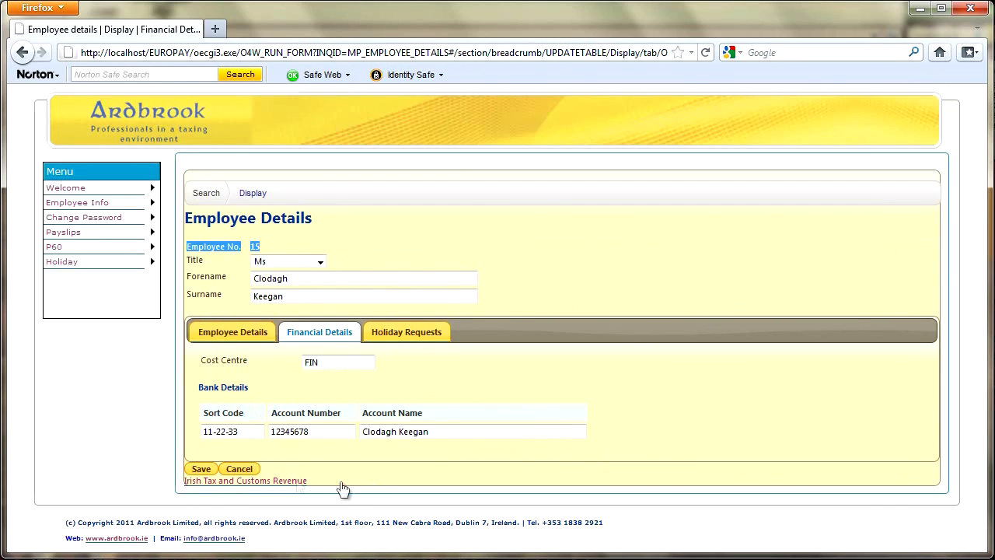
{"action": "mouse_move", "coordinate": [308, 454]}
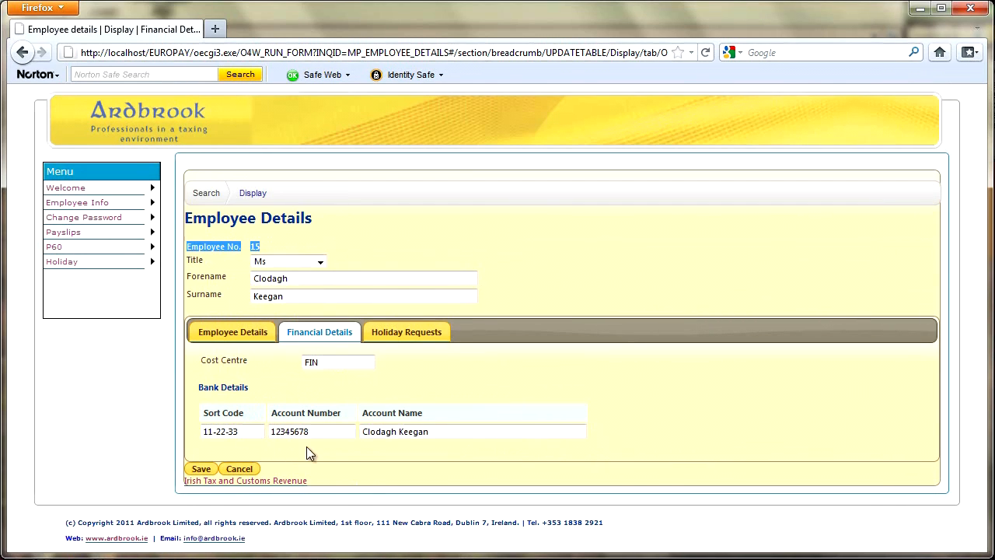
{"action": "left_click", "coordinate": [305, 432]}
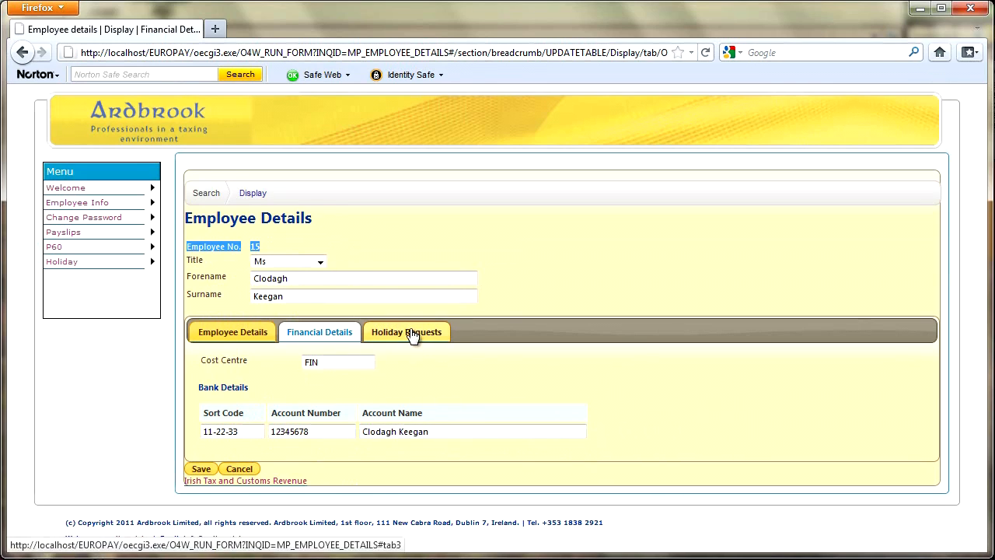
- Show the Holiday Requests list with dates, reasons and Pending statuses
{"action": "left_click", "coordinate": [407, 333]}
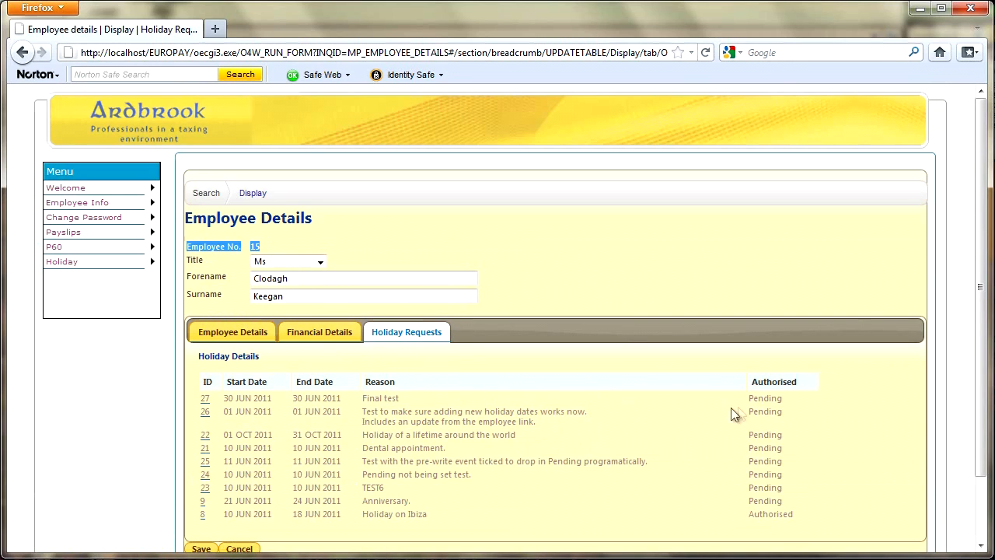
{"action": "mouse_move", "coordinate": [403, 519]}
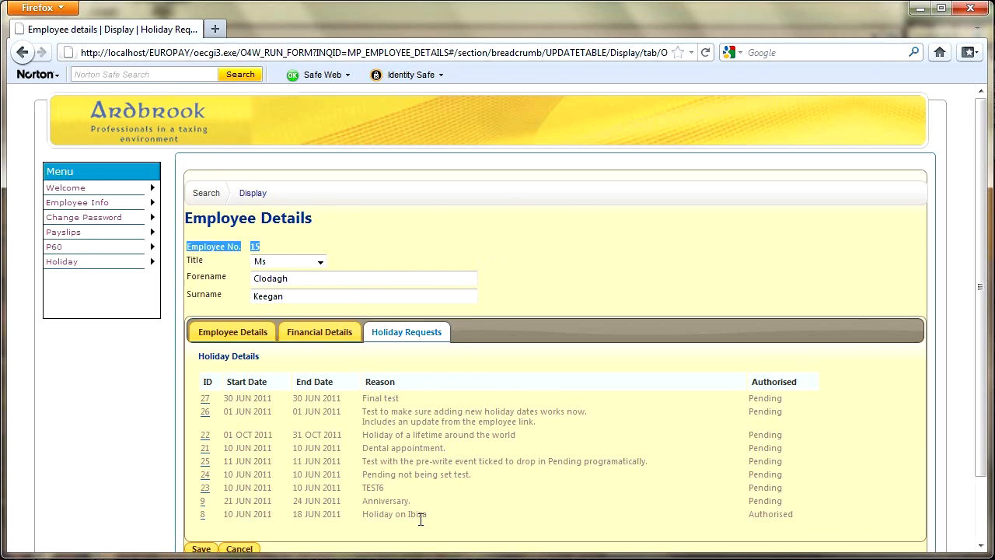
{"action": "mouse_move", "coordinate": [634, 423]}
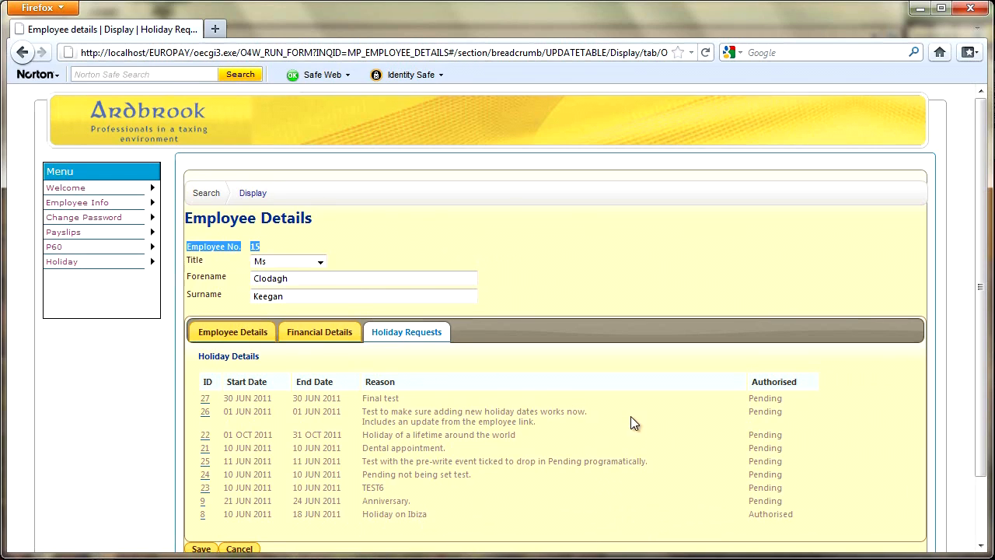
{"action": "mouse_move", "coordinate": [525, 516]}
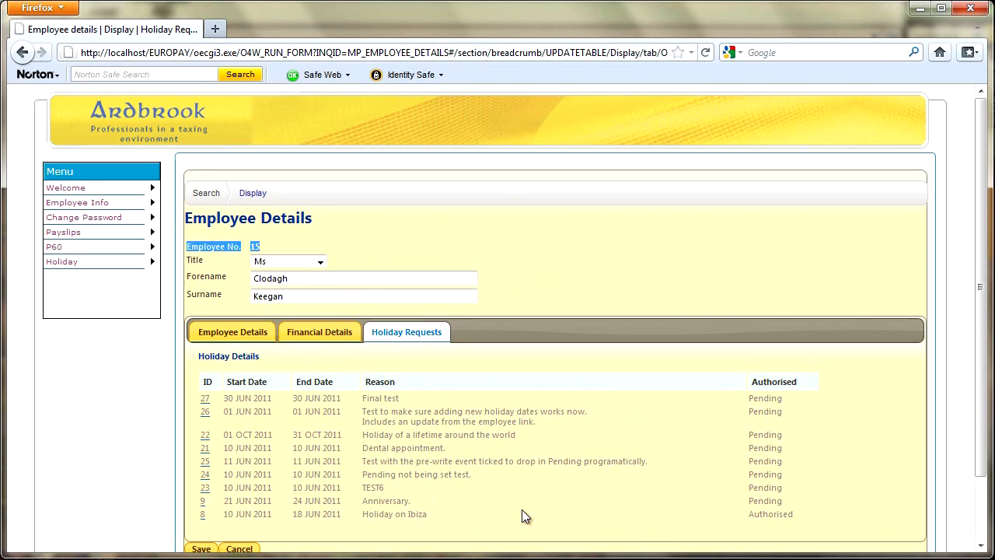
{"action": "mouse_move", "coordinate": [476, 498]}
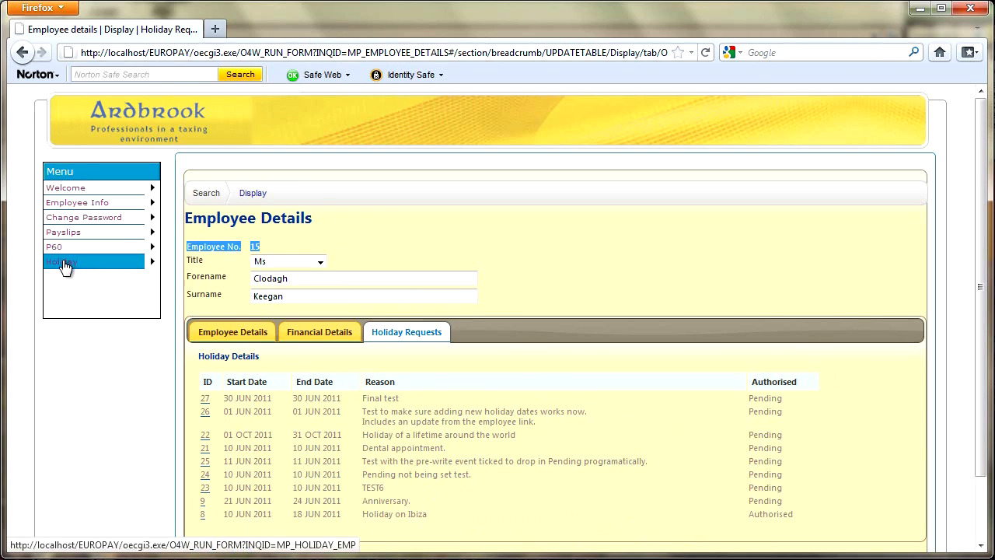
- Start a blank new holiday request record for employee No. 15
{"action": "left_click", "coordinate": [62, 261]}
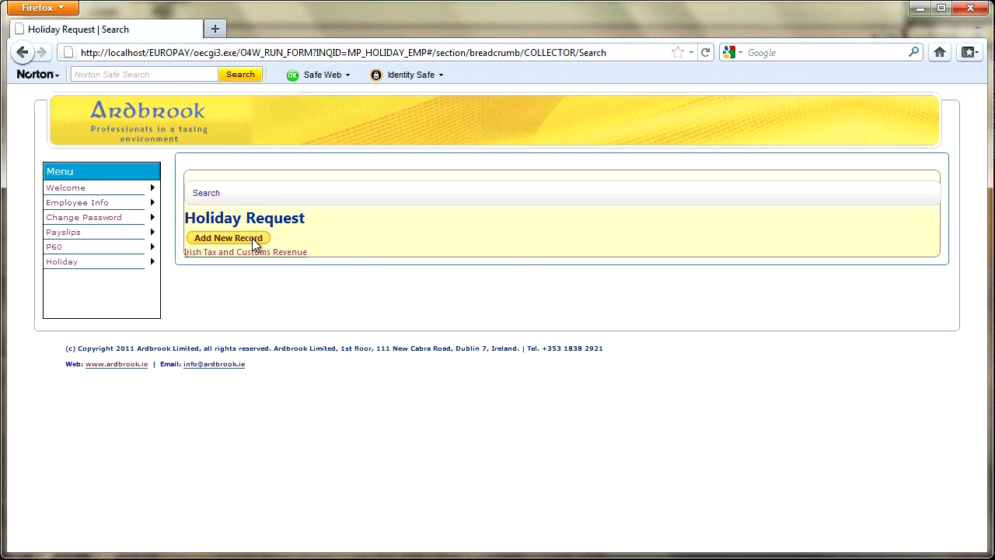
{"action": "left_click", "coordinate": [227, 236]}
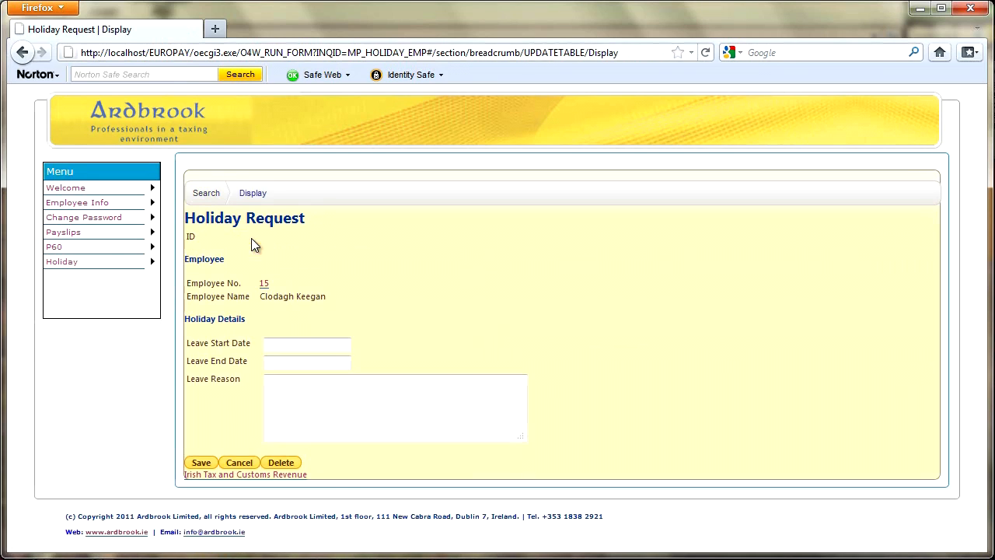
{"action": "mouse_move", "coordinate": [265, 283]}
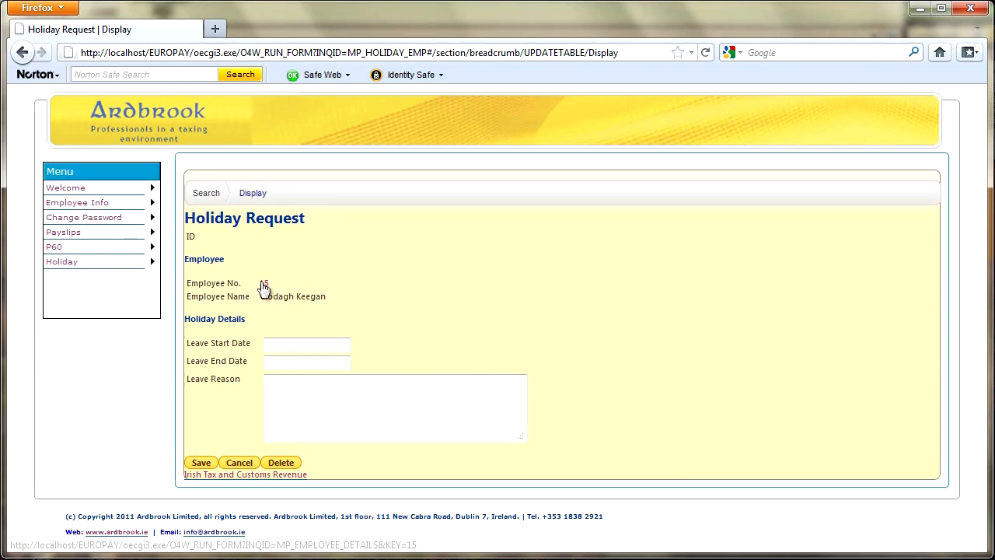
- Fill the request for 13 June 2011 start and end with reason "dAY OFF TO PRODUCE VIDEO."
{"action": "left_click", "coordinate": [308, 344]}
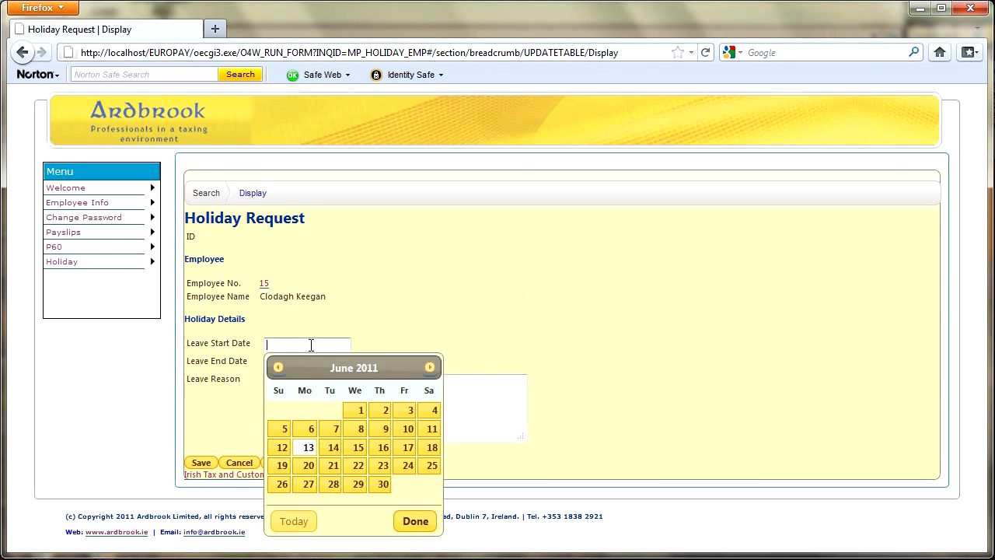
{"action": "left_click", "coordinate": [308, 447]}
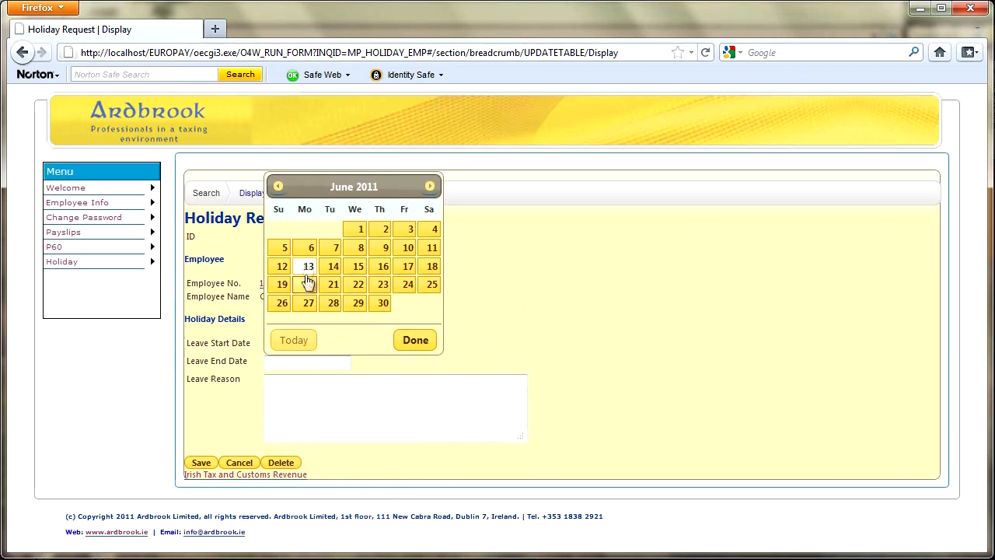
{"action": "left_click", "coordinate": [308, 266]}
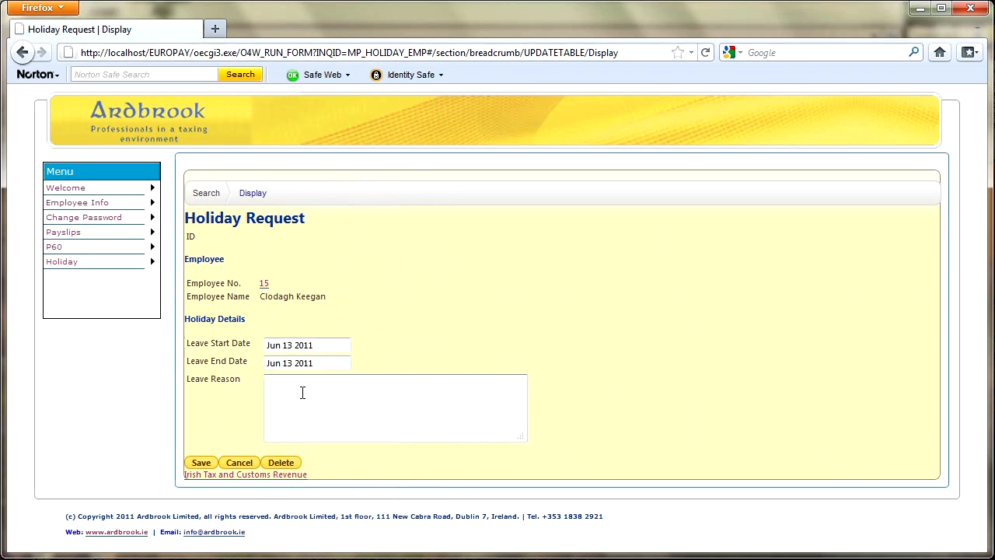
{"action": "type", "text": "dAY OFF TO PROD"}
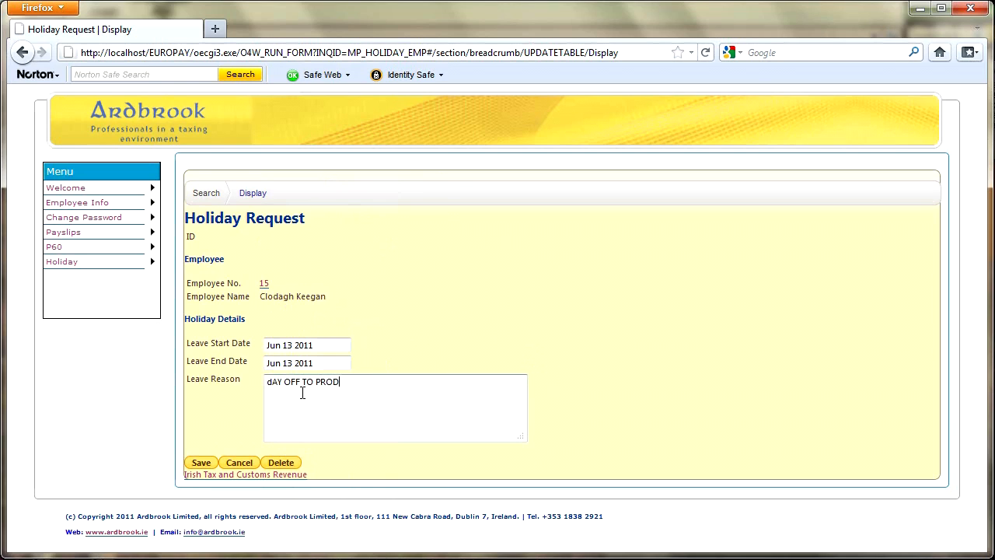
{"action": "type", "text": "UCE VIDEO"}
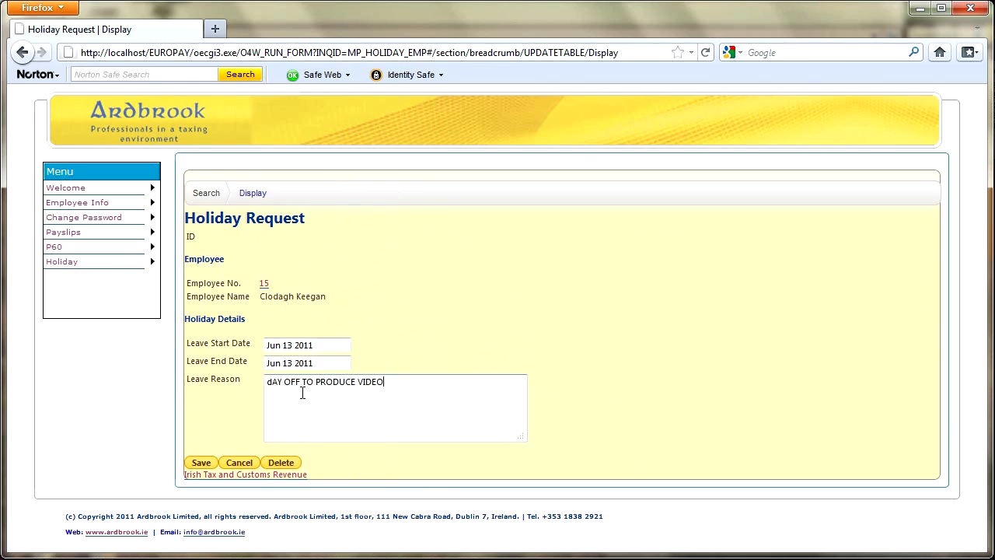
{"action": "type", "text": "."}
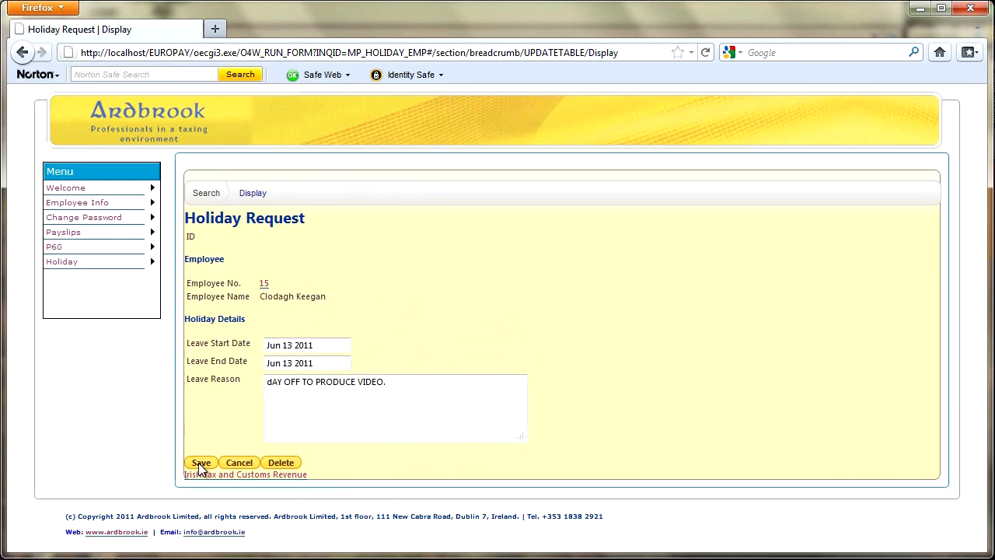
- Save the request as record 28, confirm the update and return to Employee Details
{"action": "left_click", "coordinate": [201, 462]}
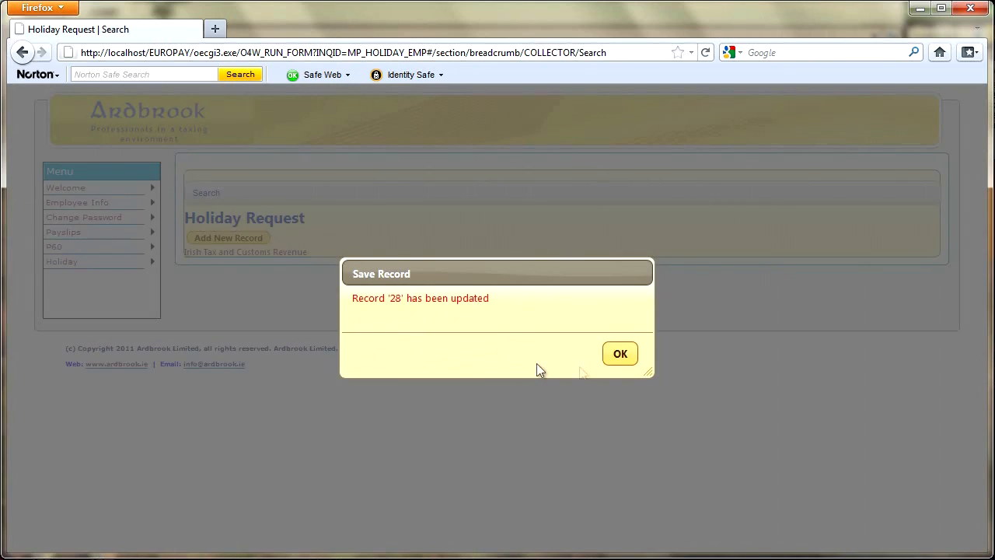
{"action": "left_click", "coordinate": [620, 355]}
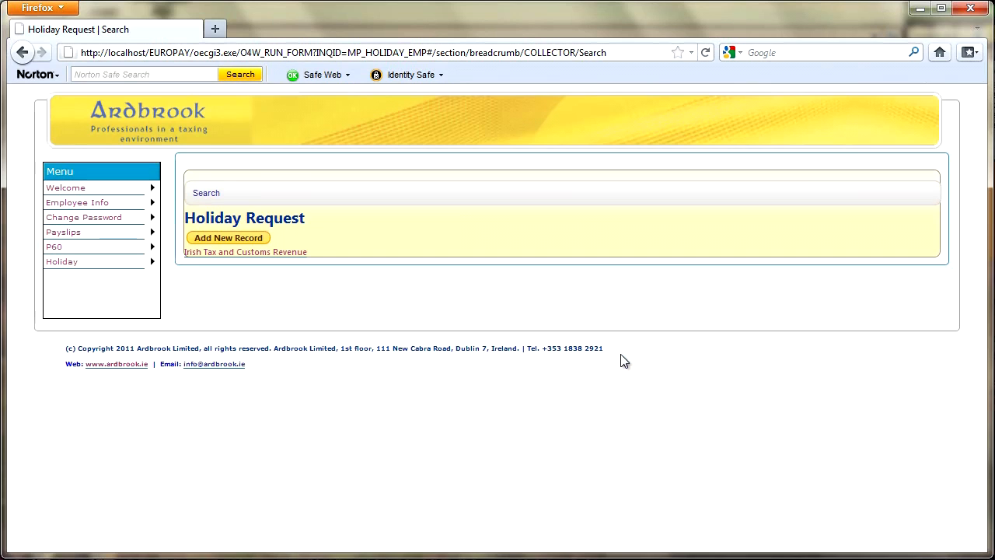
{"action": "left_click", "coordinate": [78, 203]}
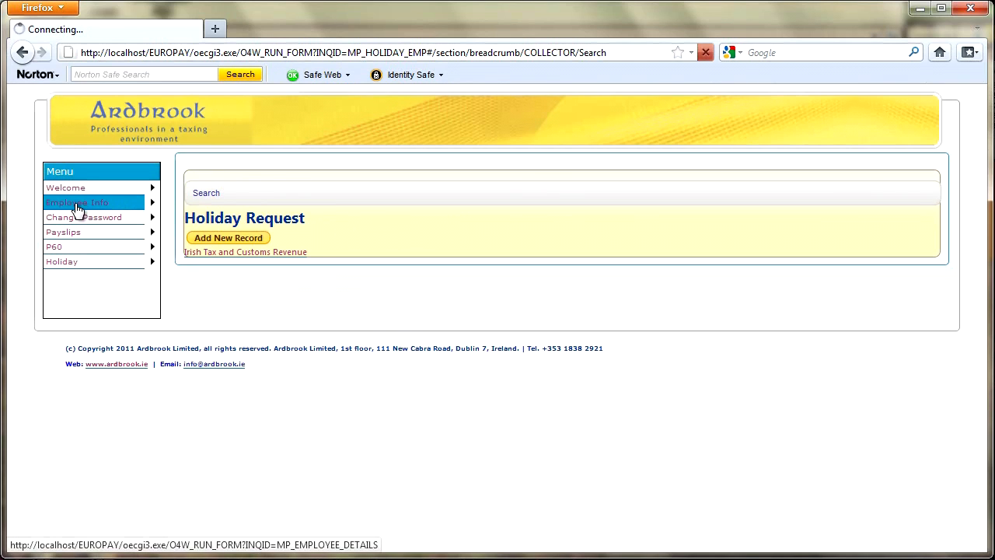
{"action": "left_click", "coordinate": [78, 202]}
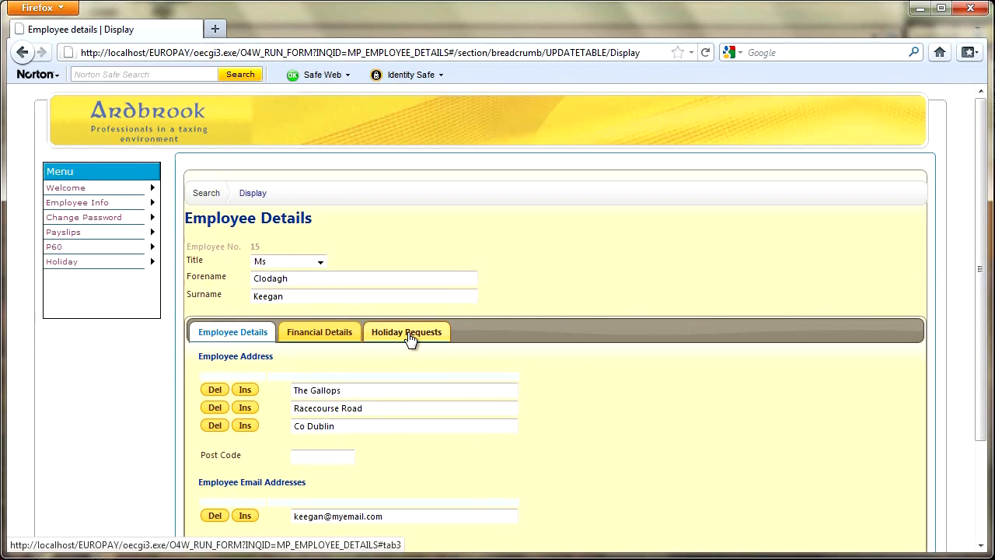
- Show the Holiday Requests list now including request 28 for 13 June 2011, Pending
{"action": "left_click", "coordinate": [407, 332]}
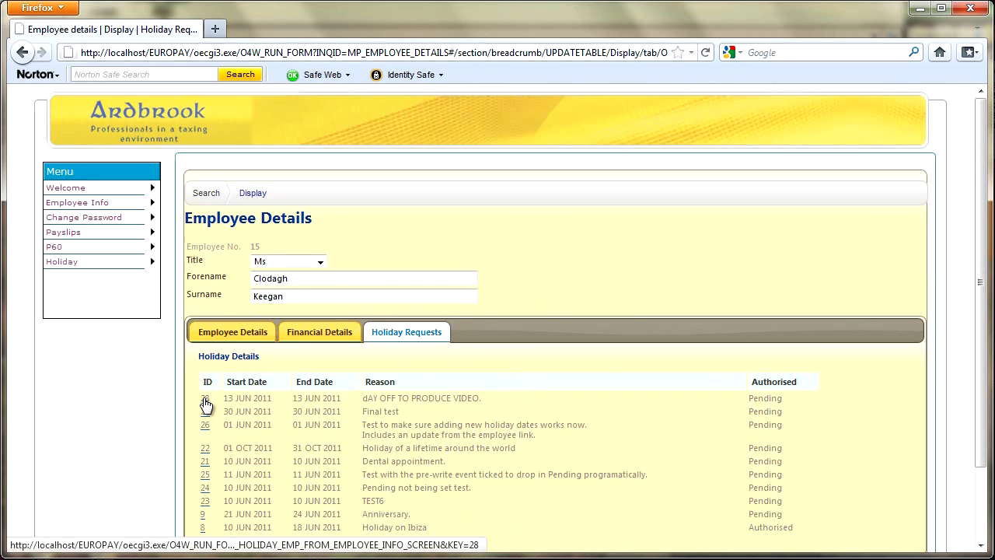
- Correct request 28's reason to "Day off to produce video." and save it
{"action": "left_click", "coordinate": [205, 401]}
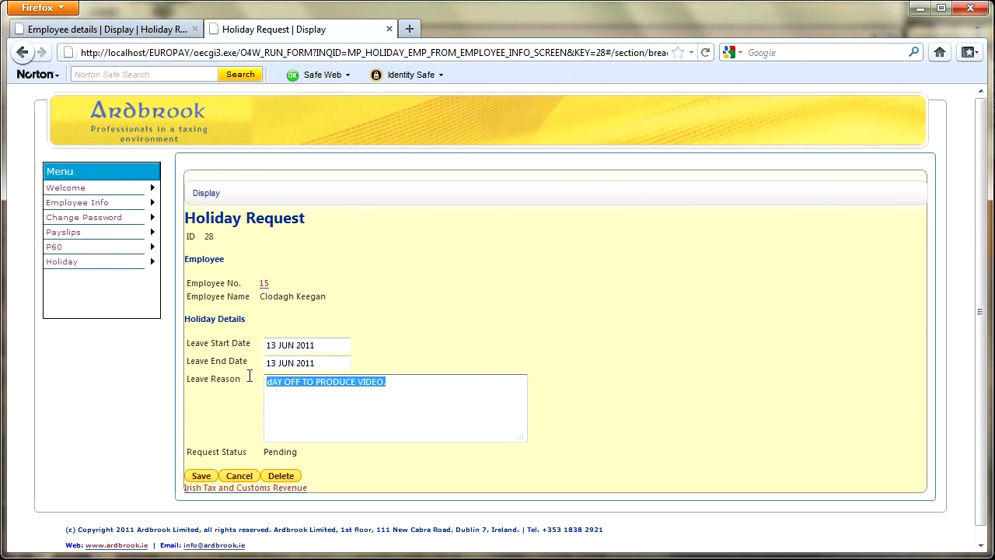
{"action": "mouse_move", "coordinate": [439, 423]}
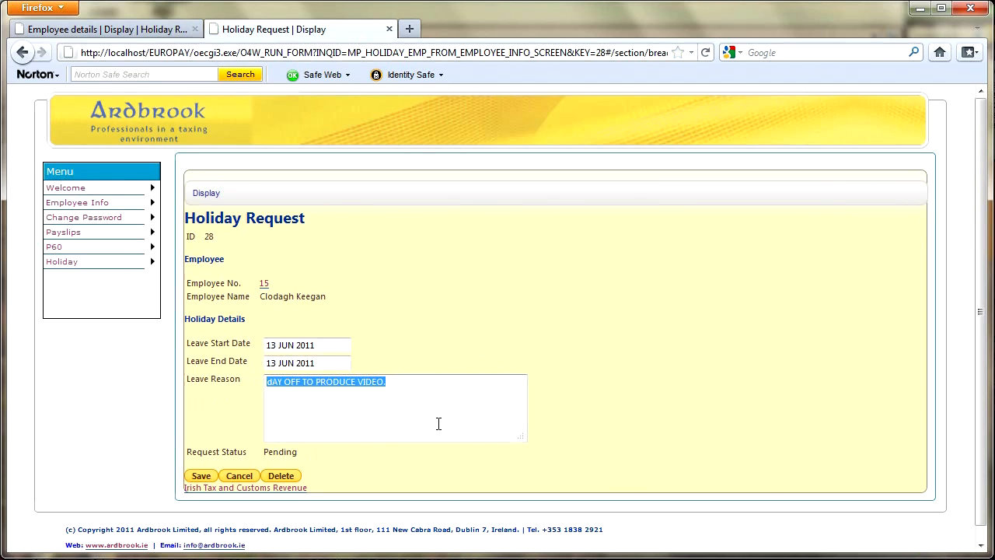
{"action": "type", "text": "Day off to p"}
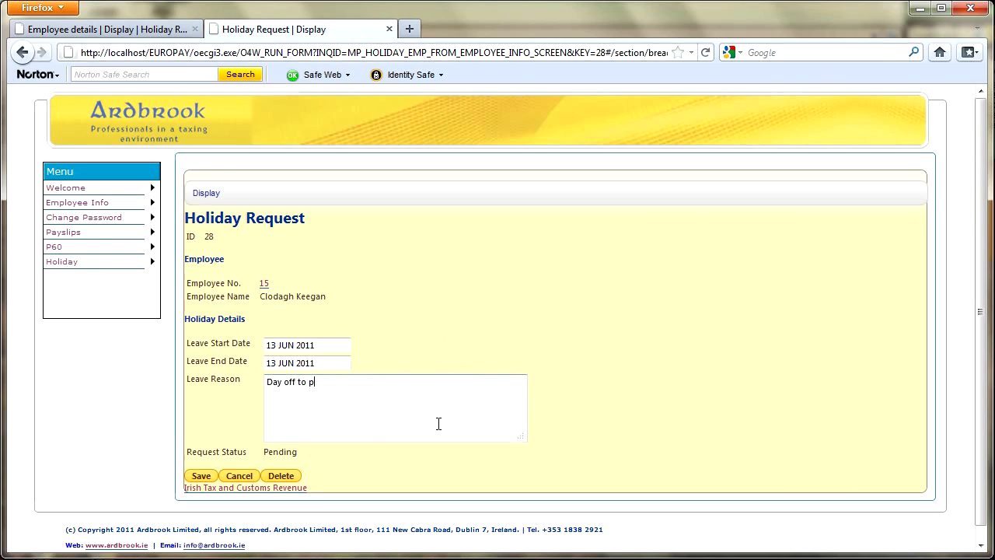
{"action": "type", "text": "roduce video."}
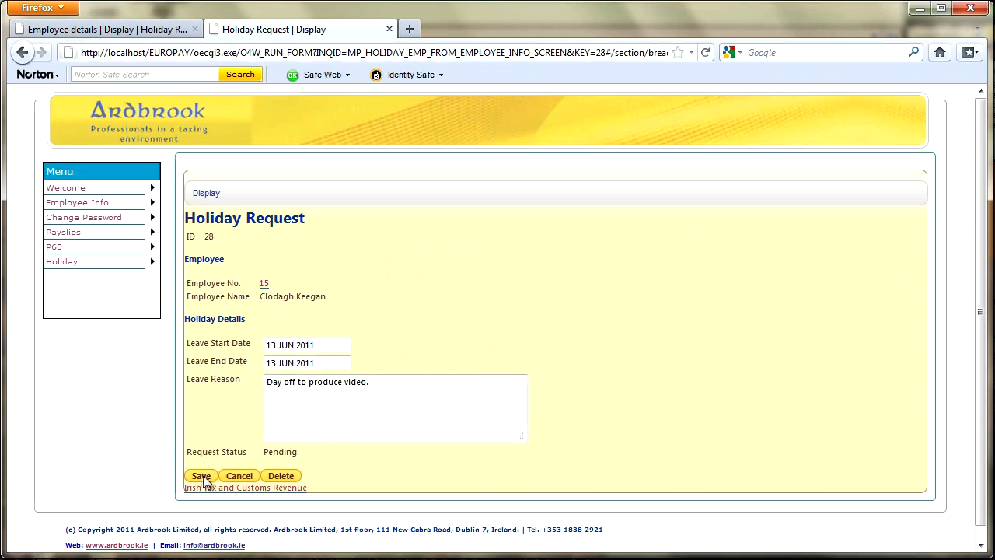
{"action": "left_click", "coordinate": [200, 476]}
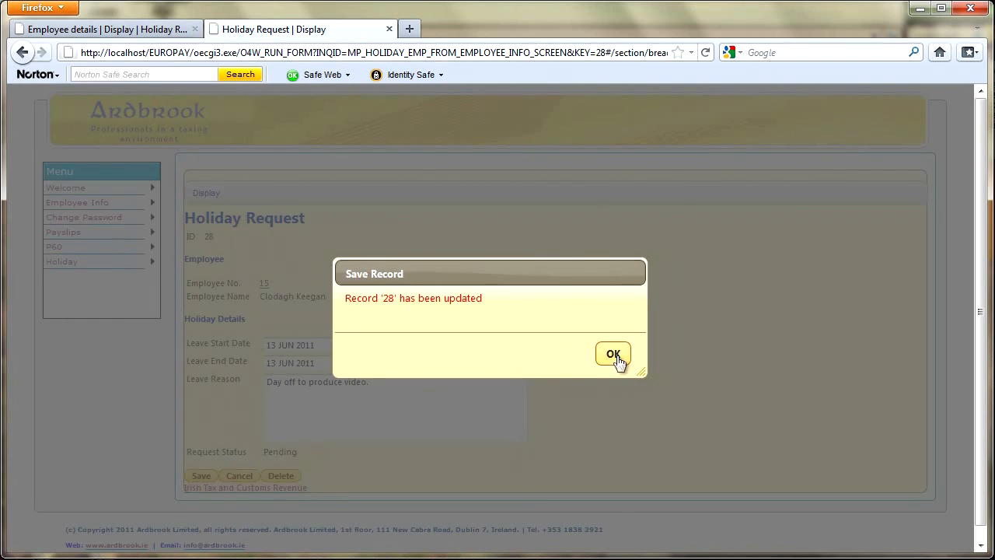
{"action": "left_click", "coordinate": [613, 355]}
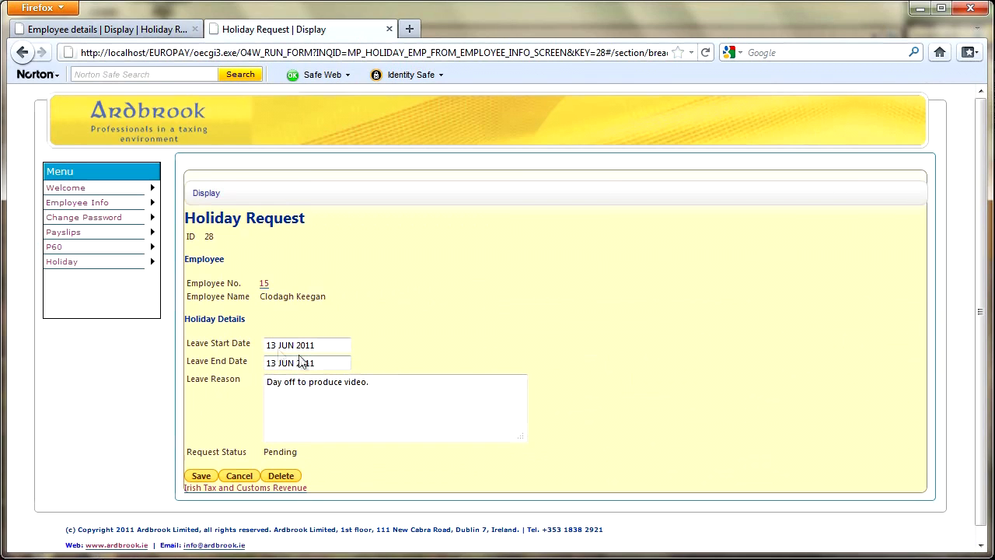
{"action": "mouse_move", "coordinate": [94, 218]}
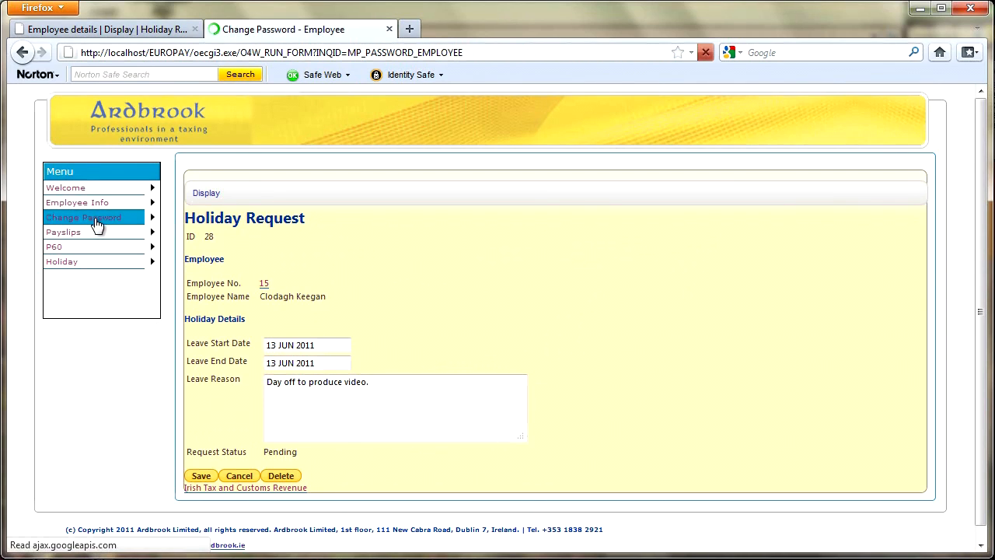
- Bring up the Change Password - Employee record selection page from the menu
{"action": "left_click", "coordinate": [84, 218]}
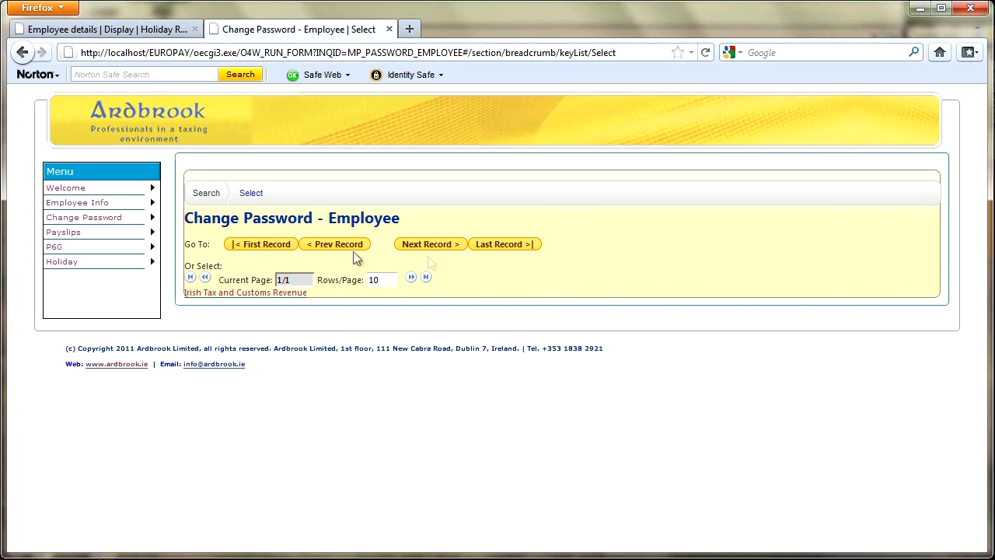
{"action": "mouse_move", "coordinate": [485, 271]}
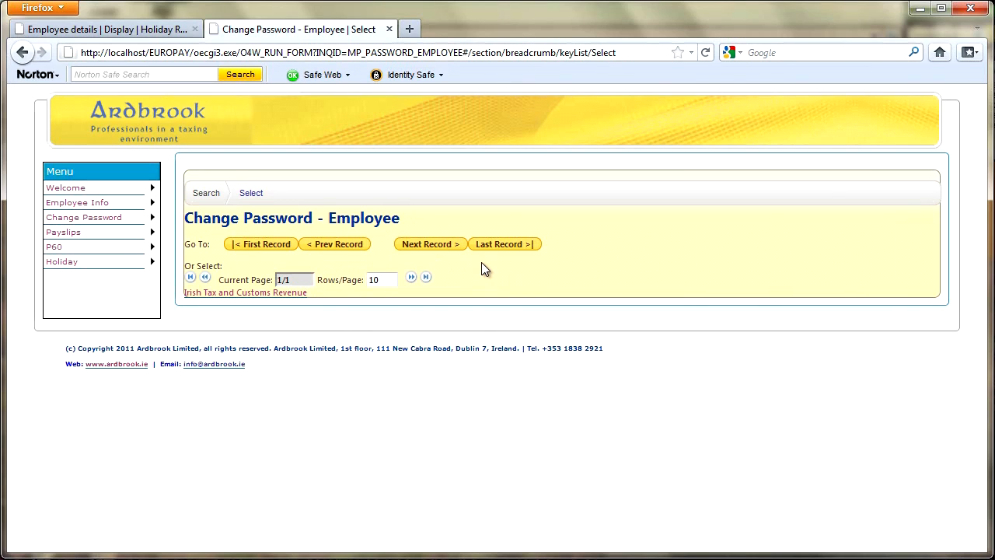
{"action": "mouse_move", "coordinate": [94, 232]}
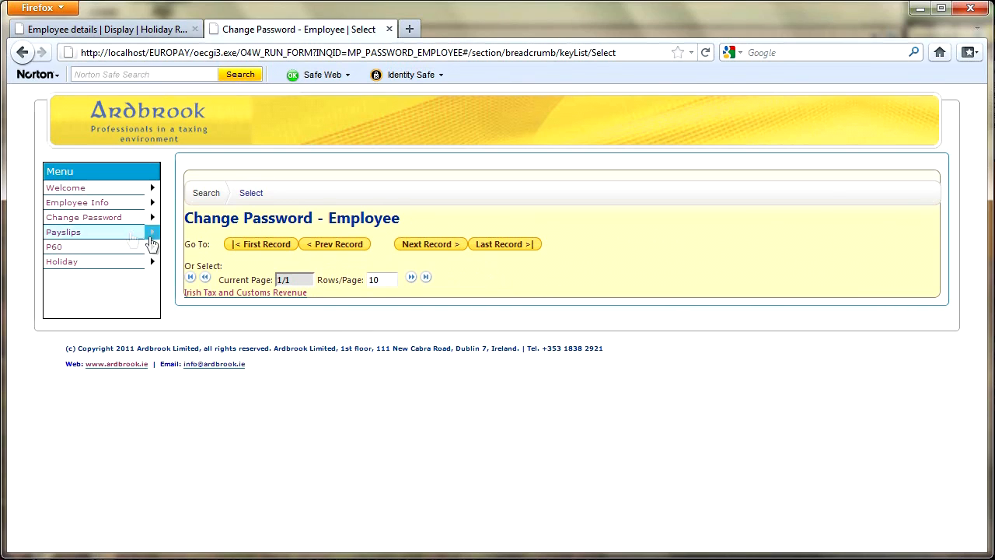
{"action": "mouse_move", "coordinate": [78, 202]}
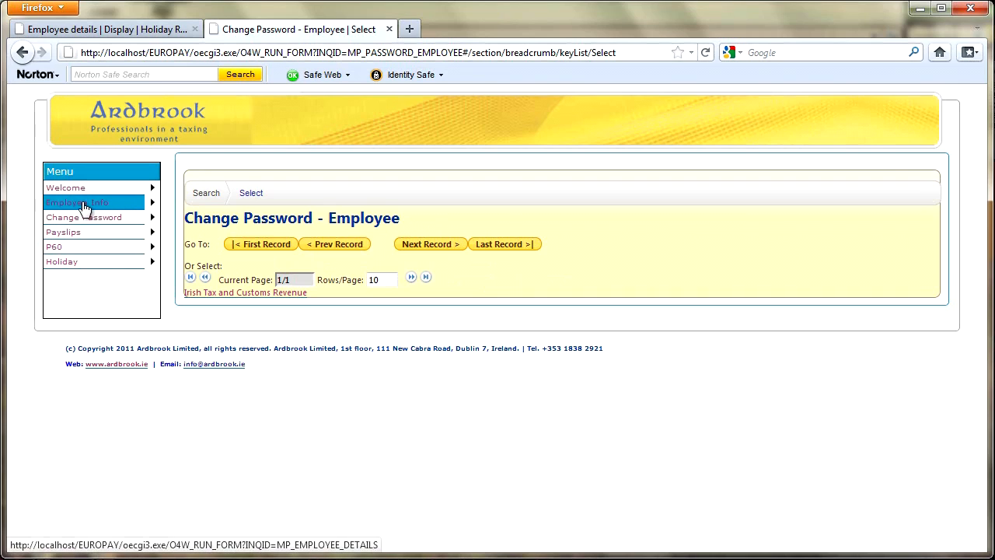
{"action": "mouse_move", "coordinate": [133, 209]}
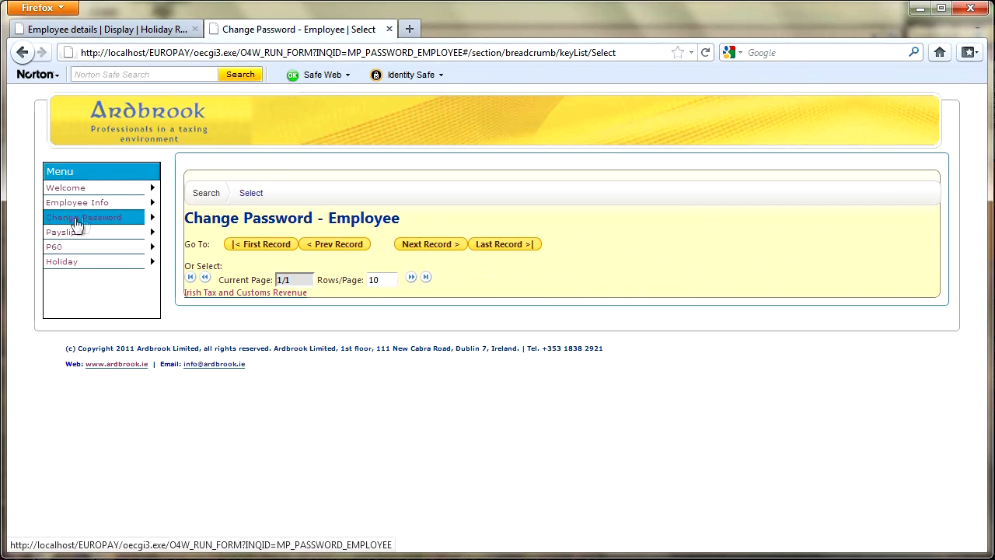
{"action": "mouse_move", "coordinate": [112, 227]}
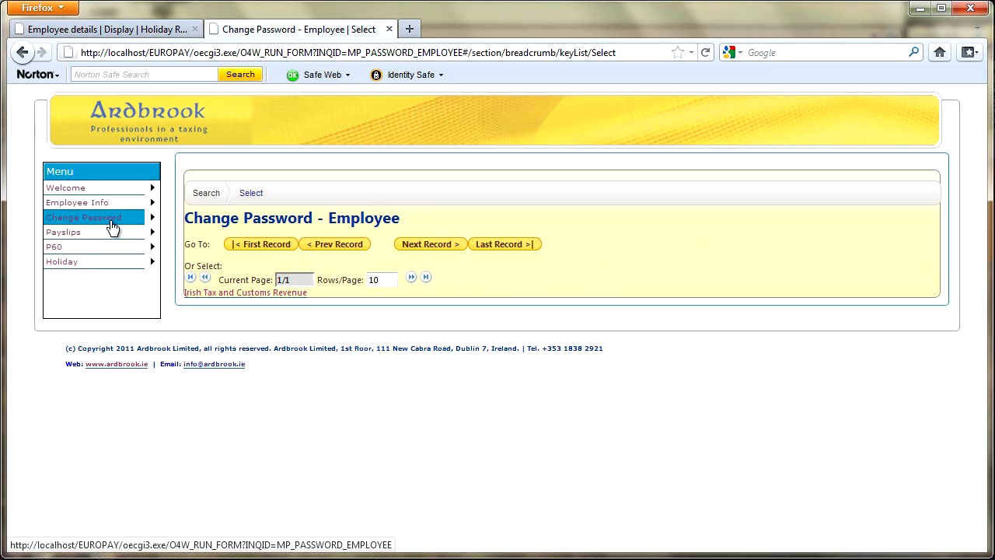
- On the Payslip Generation page, choose pay period M1 and year 2009
{"action": "left_click", "coordinate": [62, 232]}
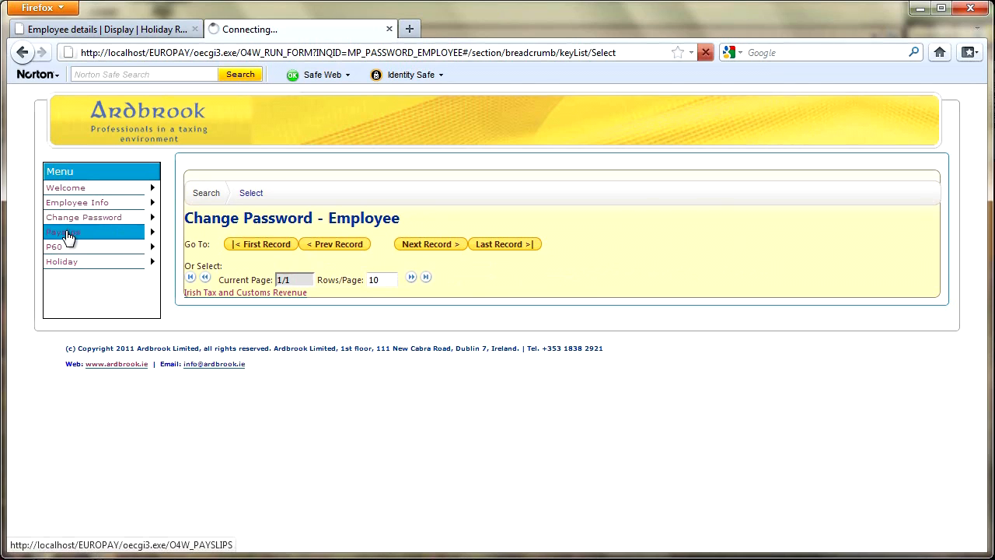
{"action": "left_click", "coordinate": [62, 232]}
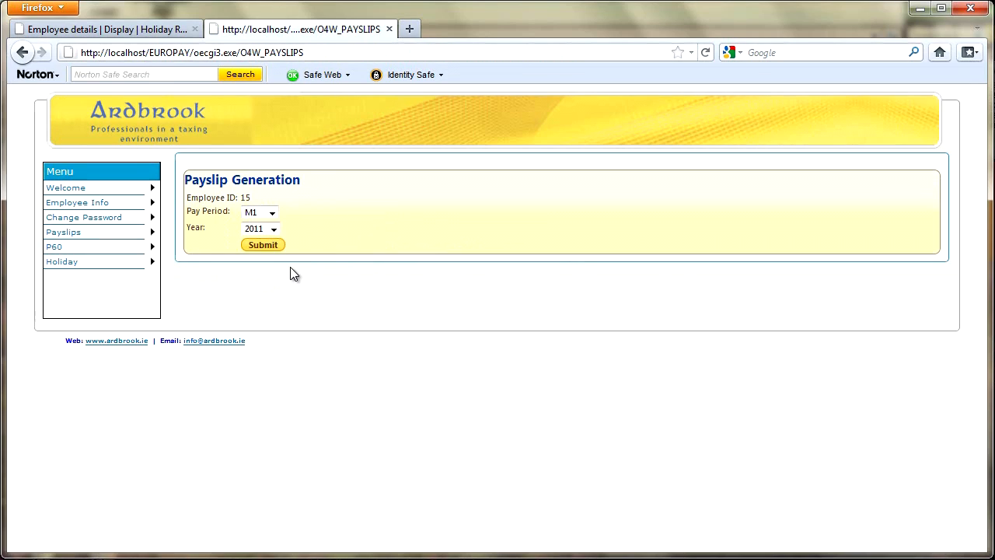
{"action": "mouse_move", "coordinate": [361, 207]}
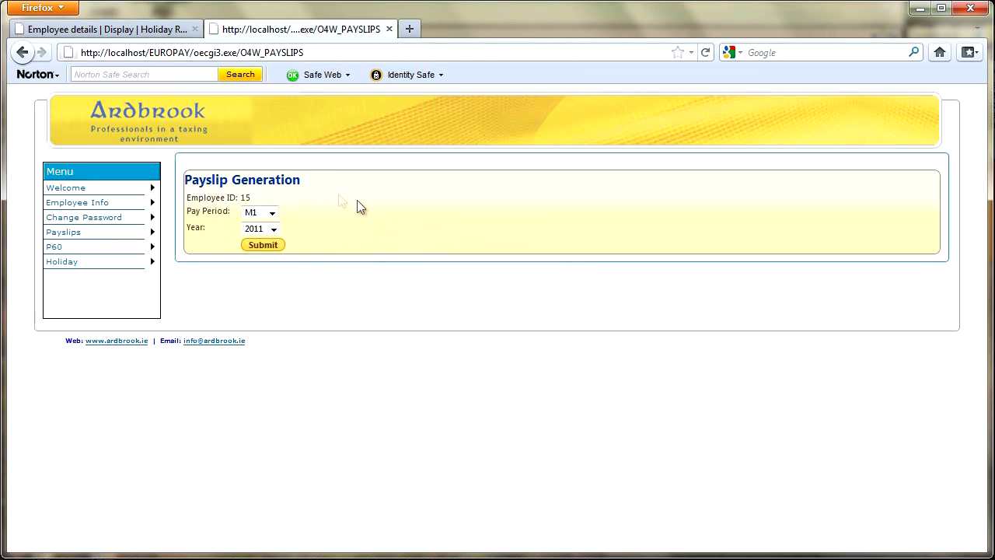
{"action": "mouse_move", "coordinate": [266, 204]}
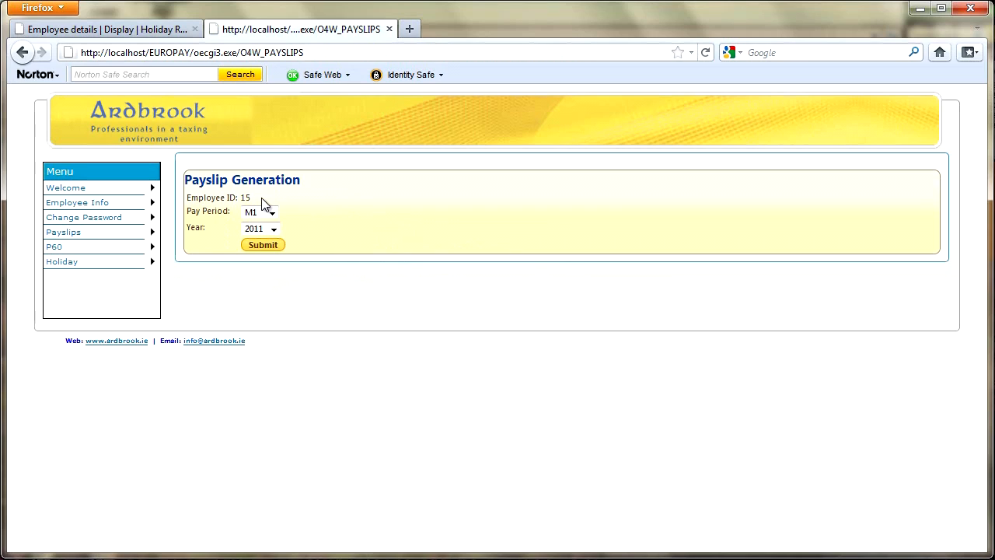
{"action": "left_click", "coordinate": [260, 211]}
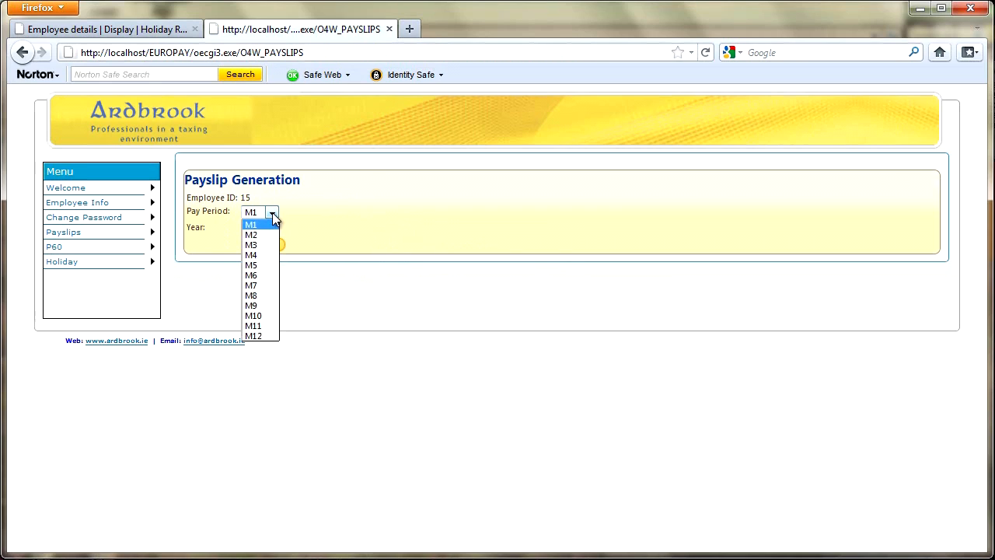
{"action": "left_click", "coordinate": [250, 224]}
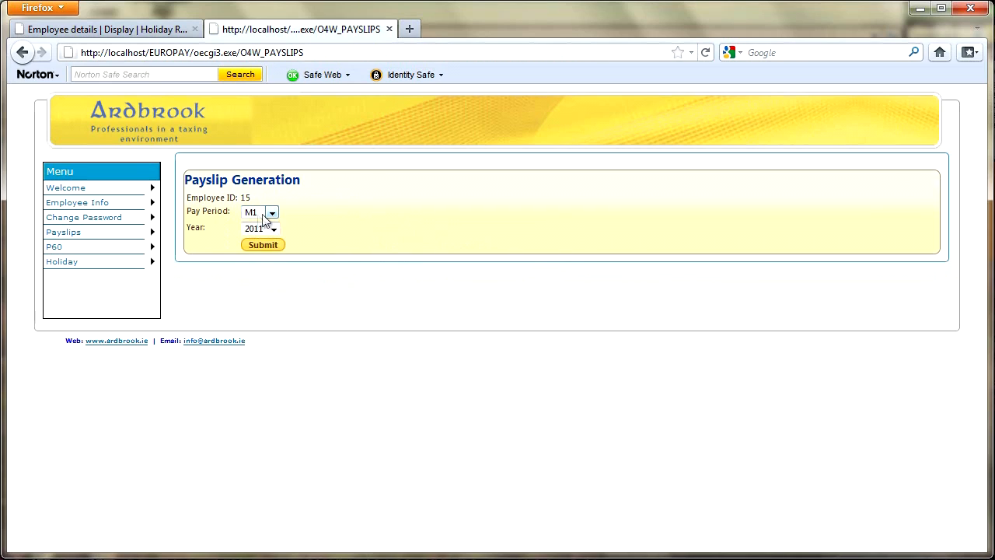
{"action": "left_click", "coordinate": [274, 227]}
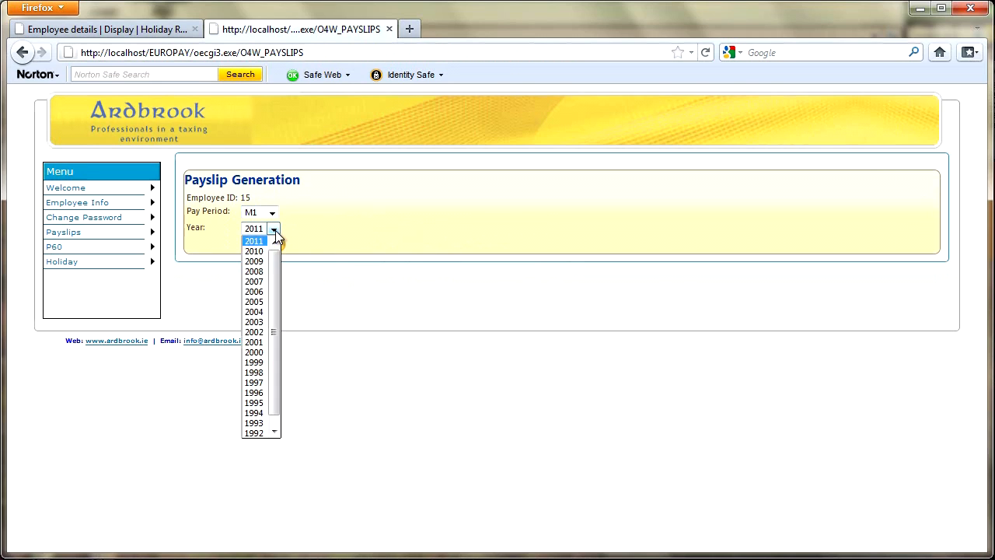
{"action": "left_click", "coordinate": [255, 261]}
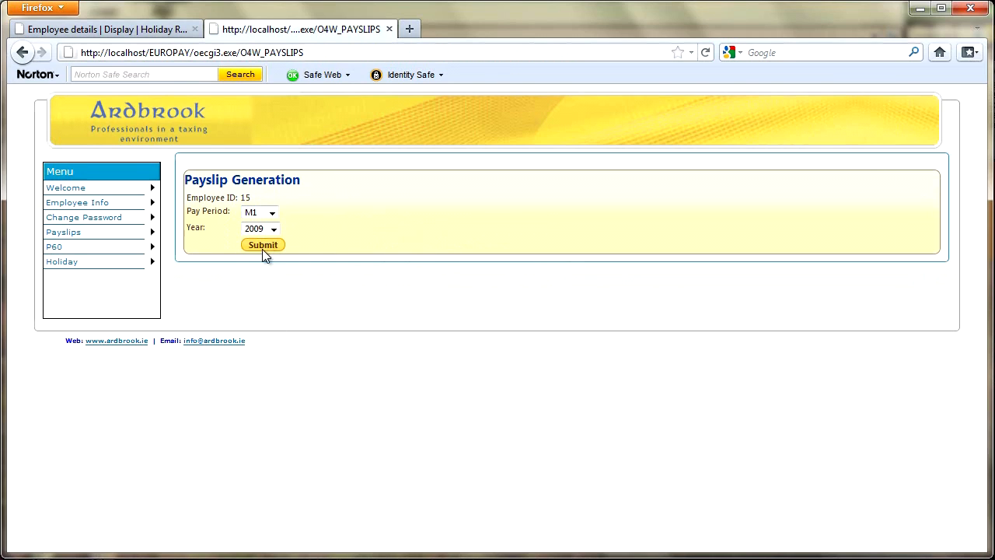
- Submit the request and open the generated PAYSLIP.PDF in Adobe Reader
{"action": "left_click", "coordinate": [263, 244]}
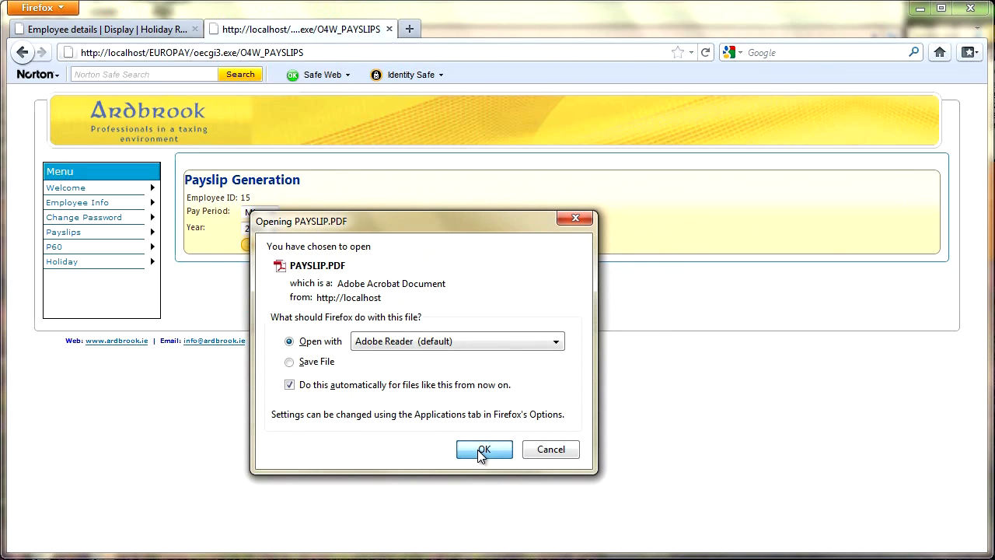
{"action": "left_click", "coordinate": [483, 449]}
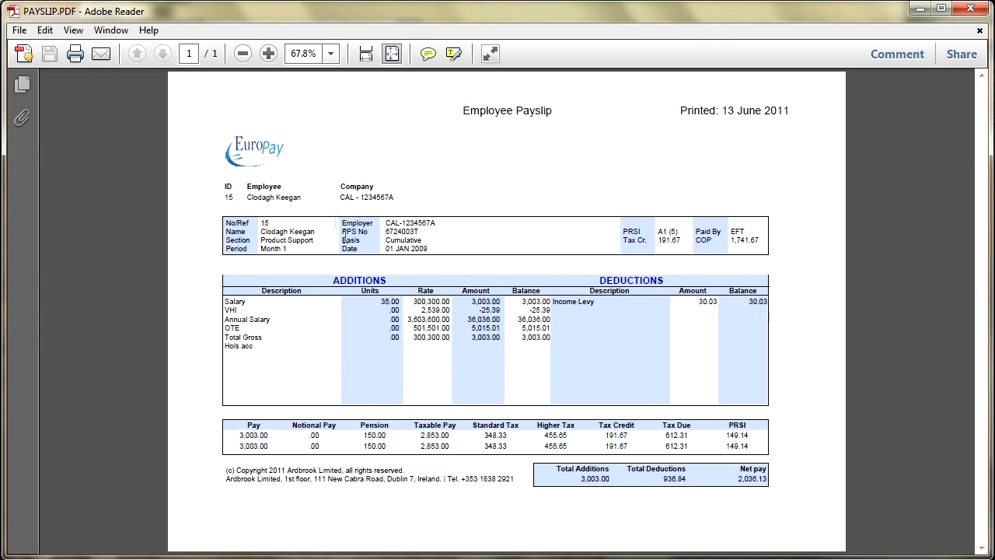
{"action": "mouse_move", "coordinate": [547, 460]}
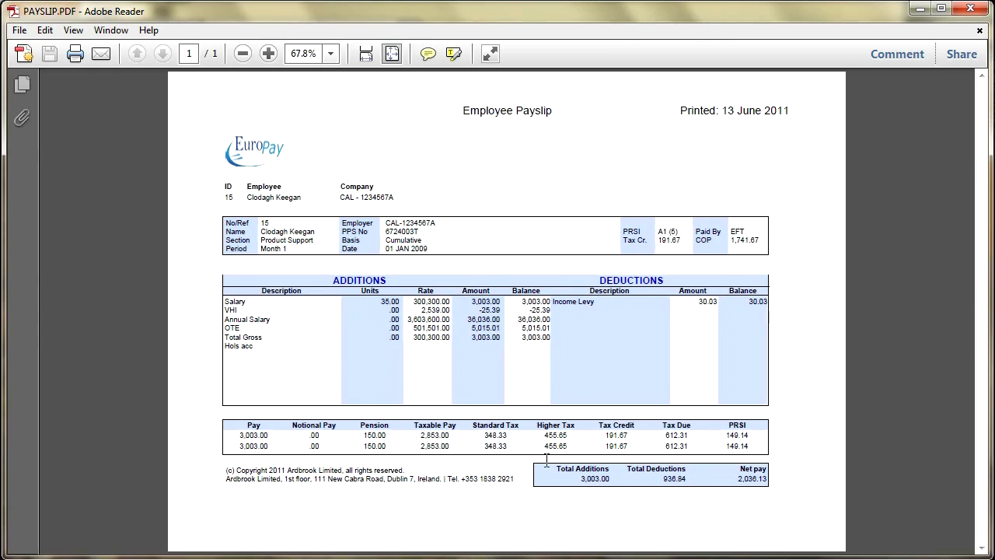
{"action": "mouse_move", "coordinate": [758, 541]}
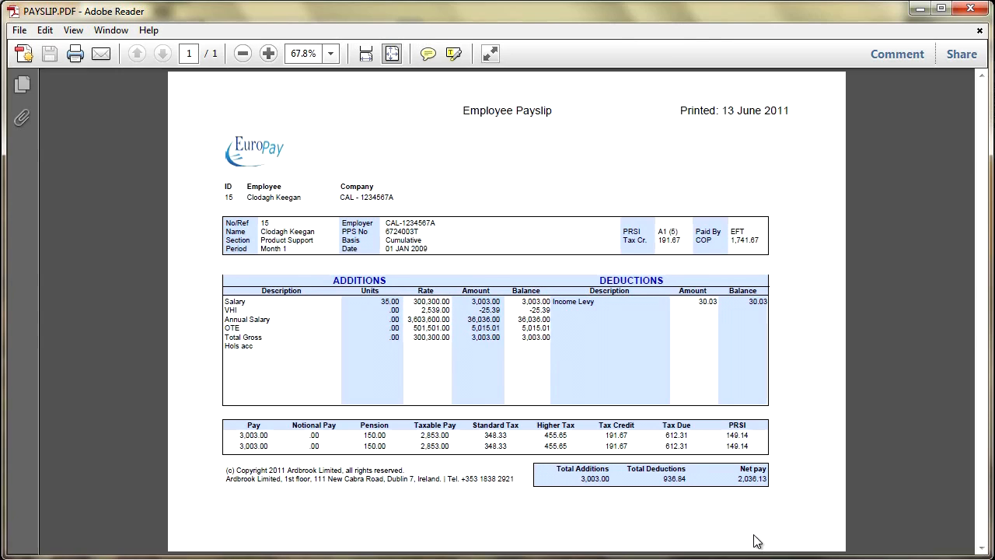
{"action": "mouse_move", "coordinate": [342, 342]}
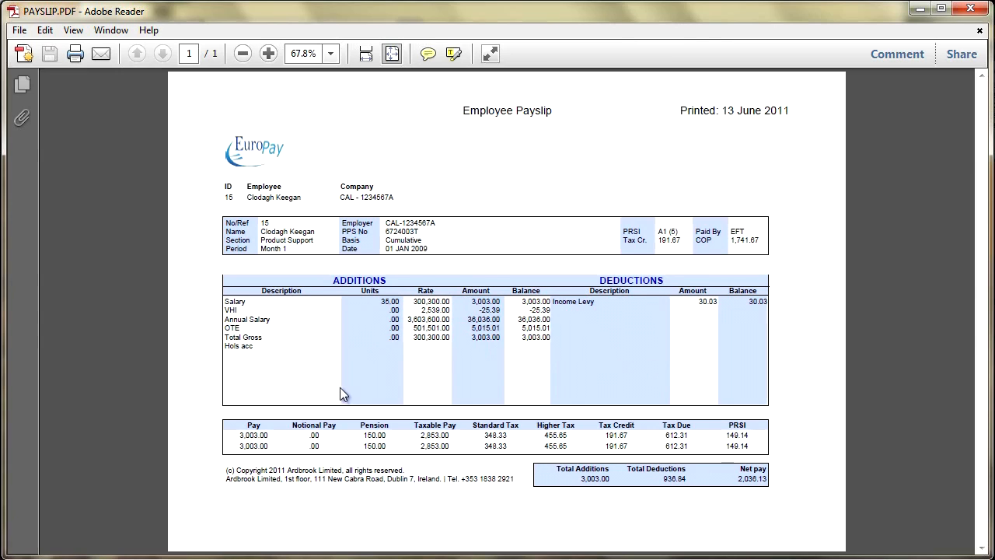
{"action": "mouse_move", "coordinate": [416, 394]}
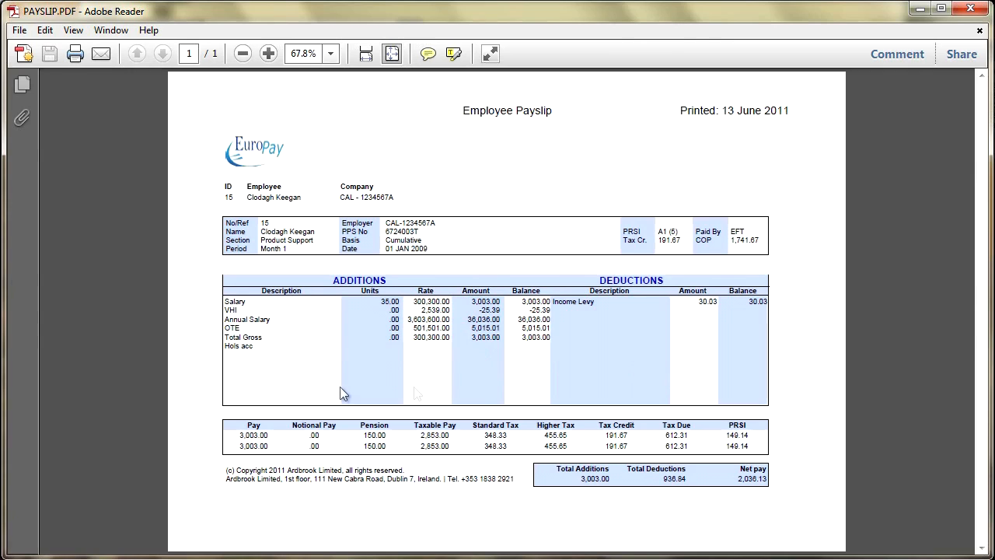
{"action": "mouse_move", "coordinate": [817, 457]}
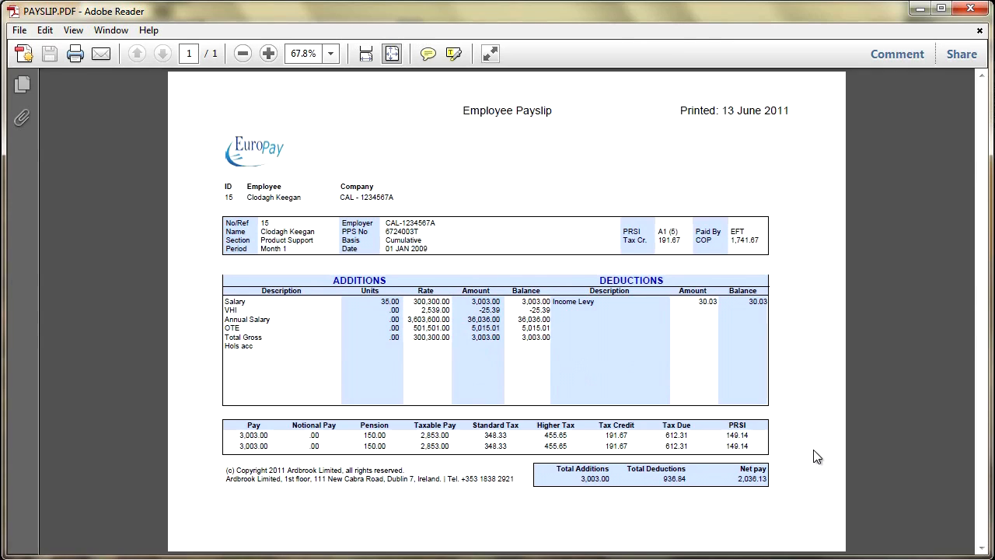
{"action": "mouse_move", "coordinate": [712, 364]}
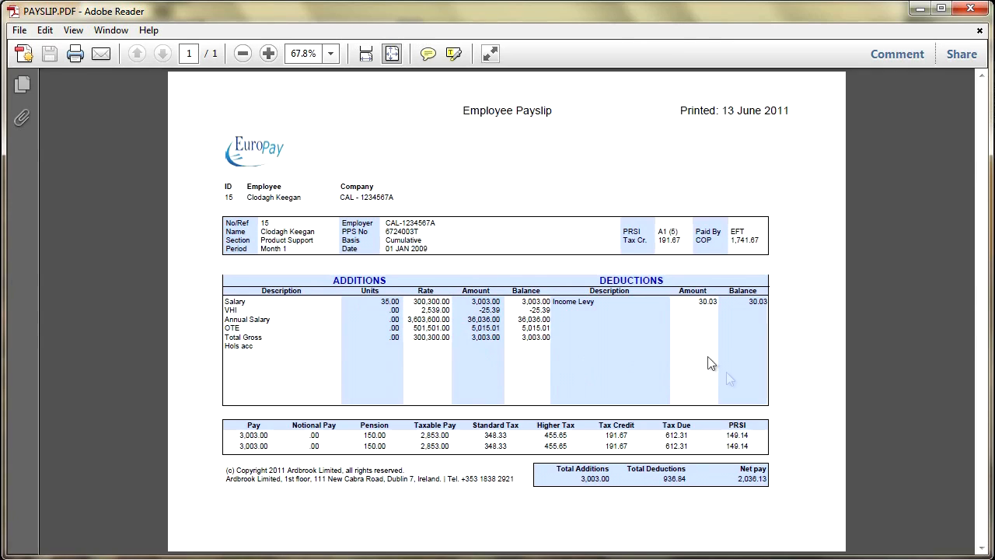
{"action": "mouse_move", "coordinate": [834, 398]}
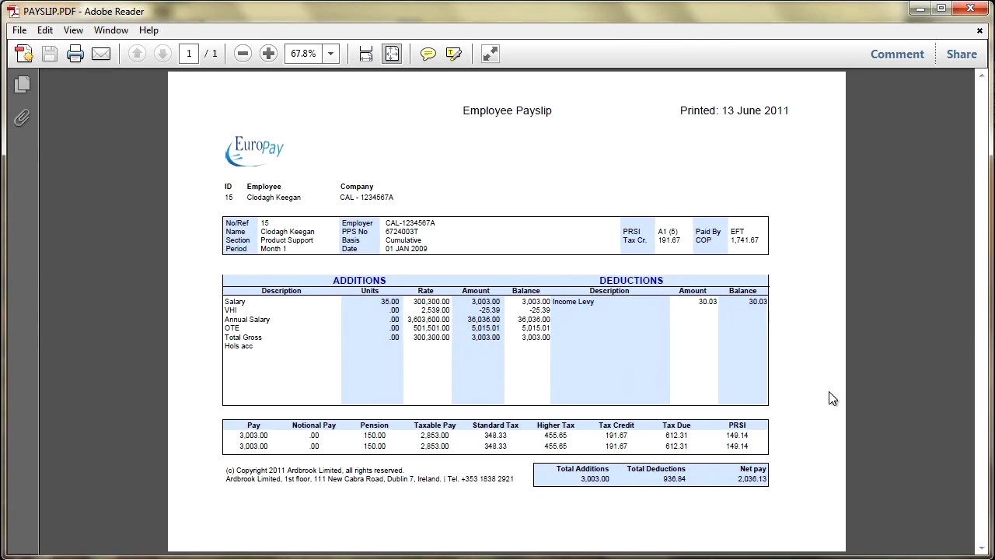
{"action": "mouse_move", "coordinate": [436, 181]}
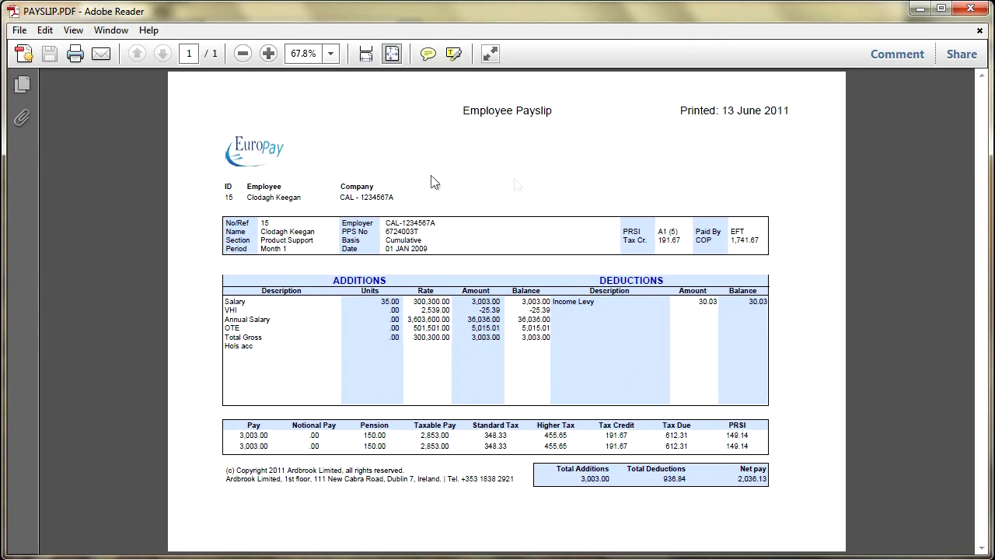
{"action": "mouse_move", "coordinate": [964, 23]}
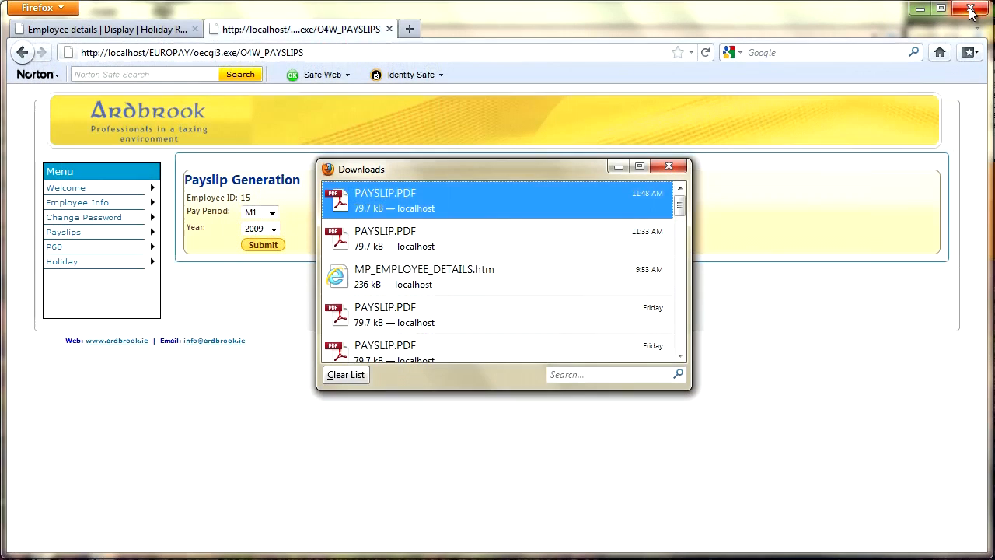
- Dismiss the Firefox Downloads window after reviewing and closing the payslip
{"action": "left_click", "coordinate": [668, 164]}
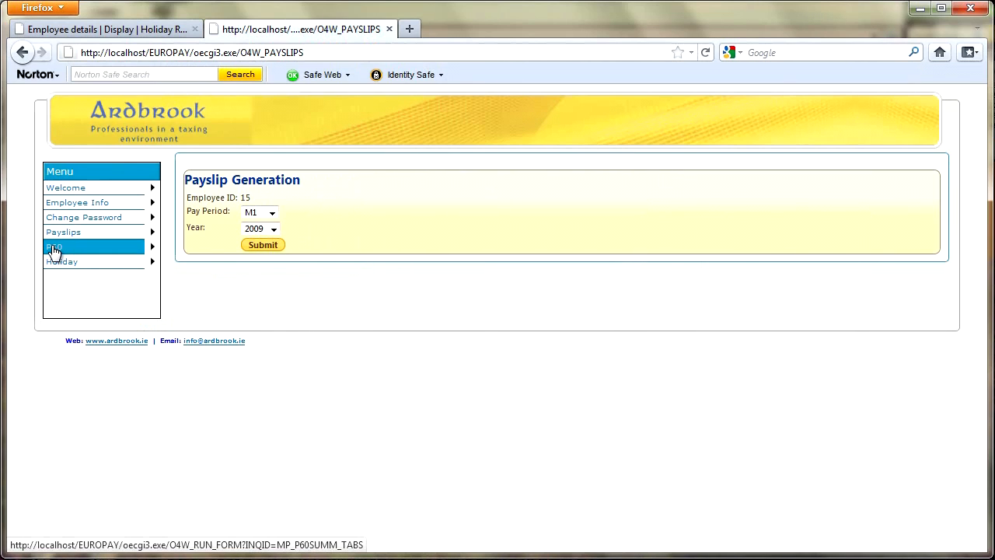
- Navigate to the P60 Summary page, briefly back to Payslips, then to P60 again
{"action": "left_click", "coordinate": [52, 245]}
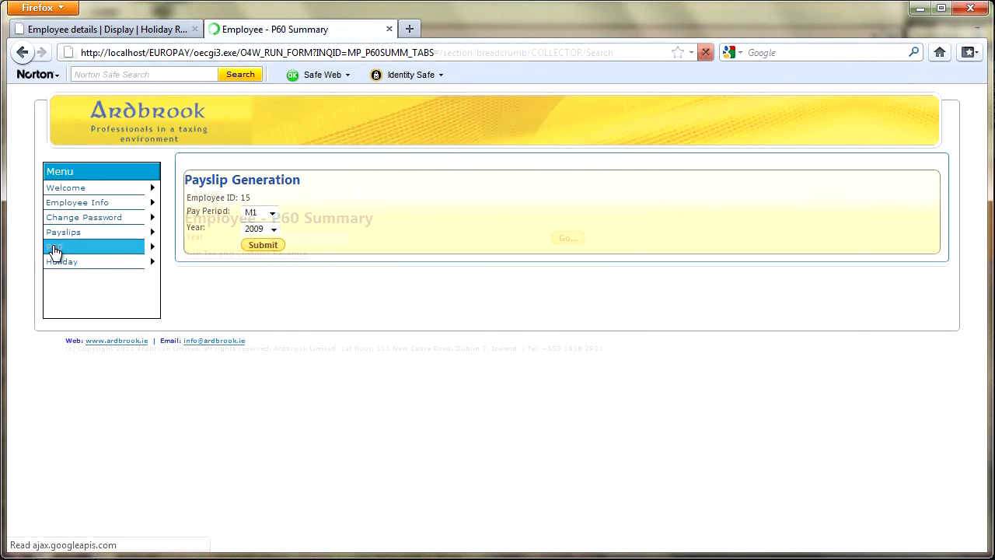
{"action": "left_click", "coordinate": [53, 246]}
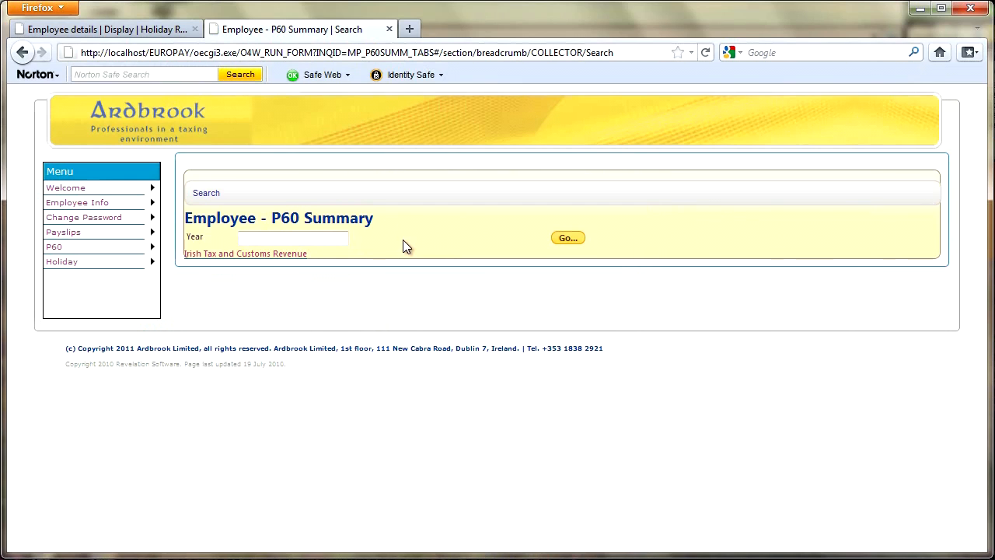
{"action": "left_click", "coordinate": [62, 231]}
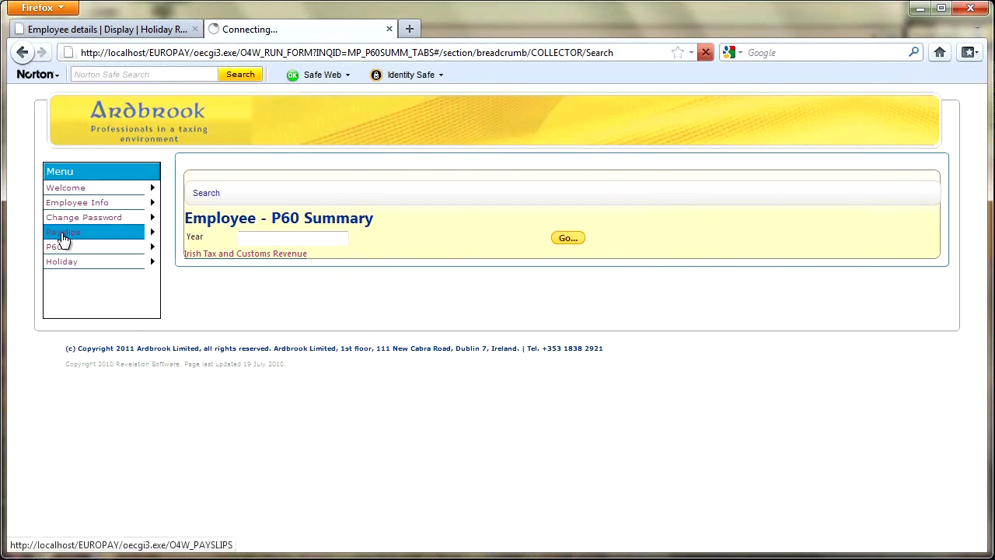
{"action": "left_click", "coordinate": [62, 231]}
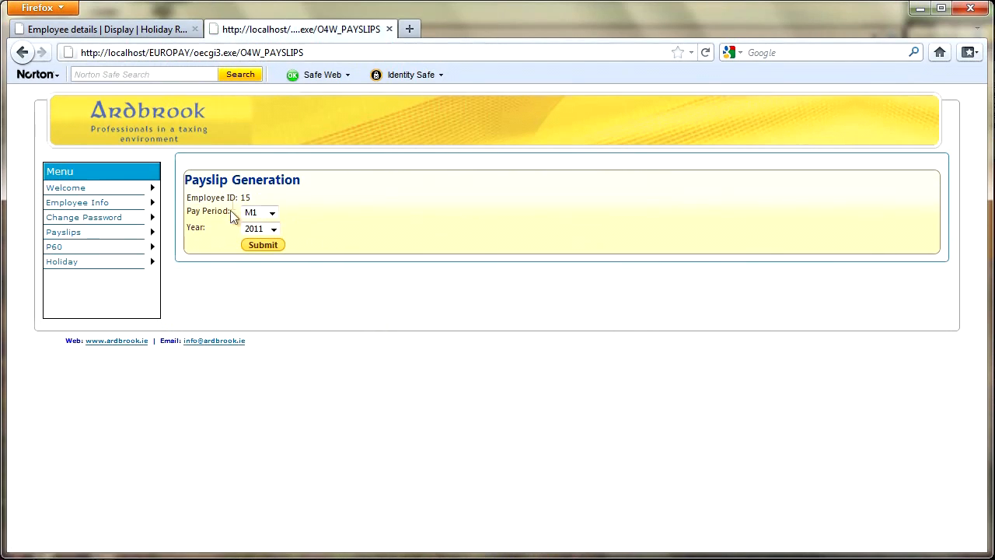
{"action": "mouse_move", "coordinate": [268, 202]}
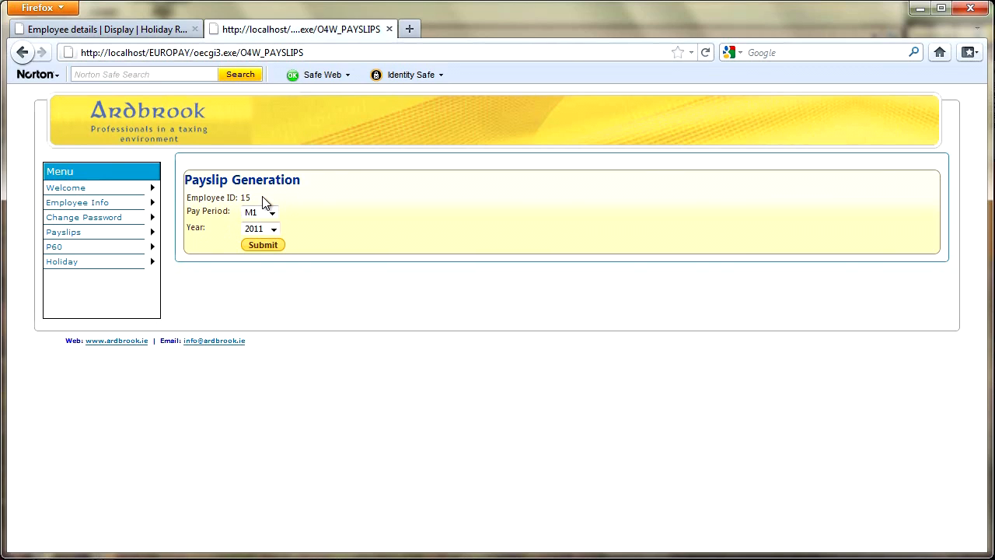
{"action": "left_click", "coordinate": [53, 245]}
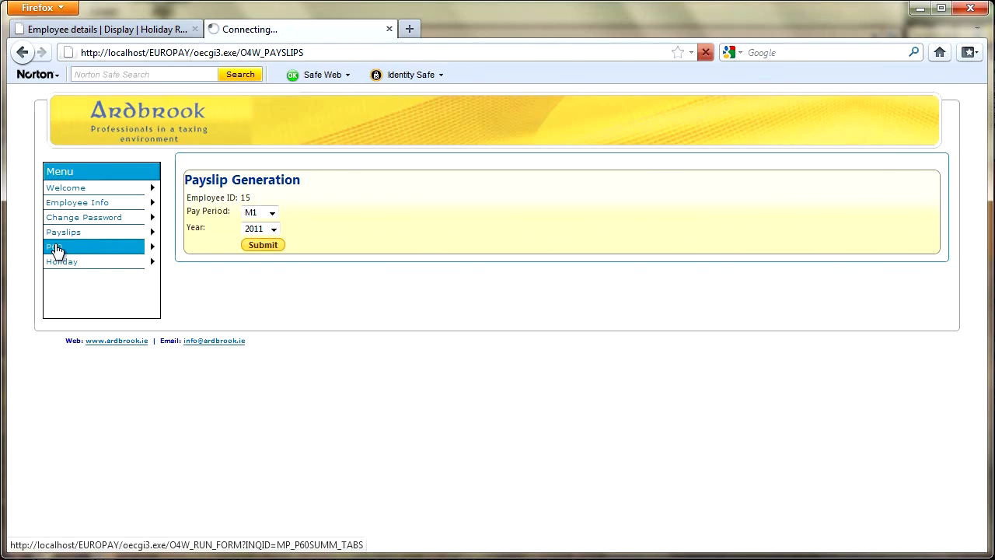
{"action": "left_click", "coordinate": [54, 246]}
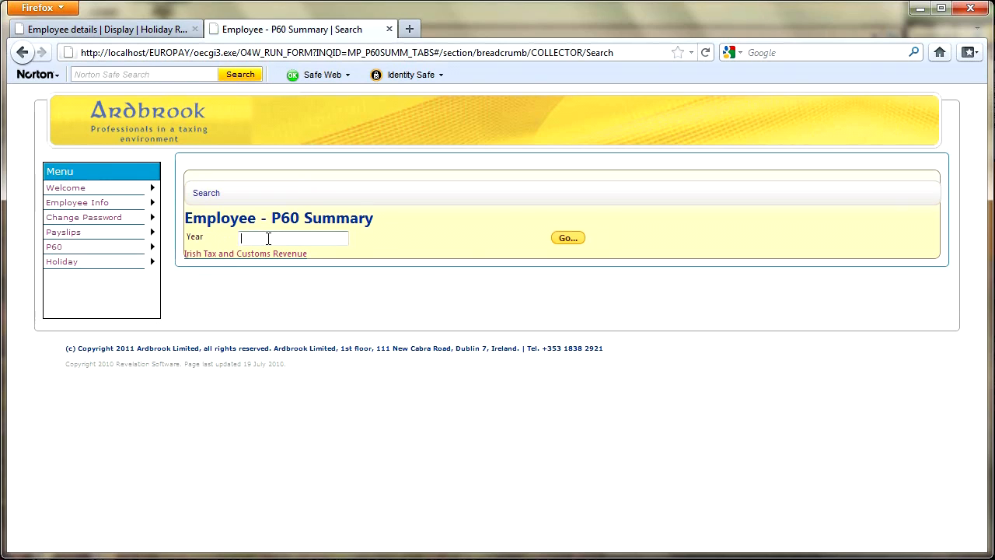
- Search the P60 summary for tax year 2009 and scroll through the employee details
{"action": "type", "text": "2009"}
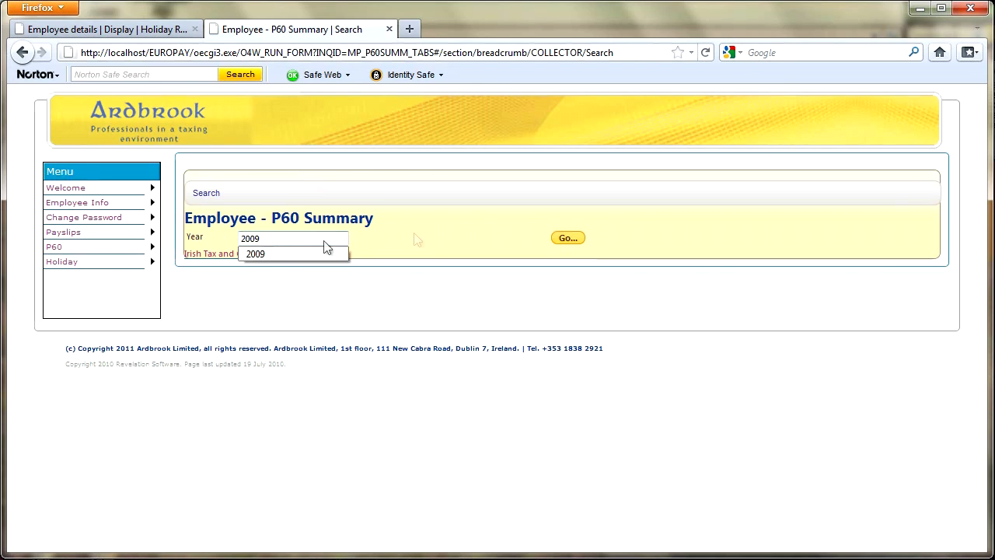
{"action": "left_click", "coordinate": [567, 236]}
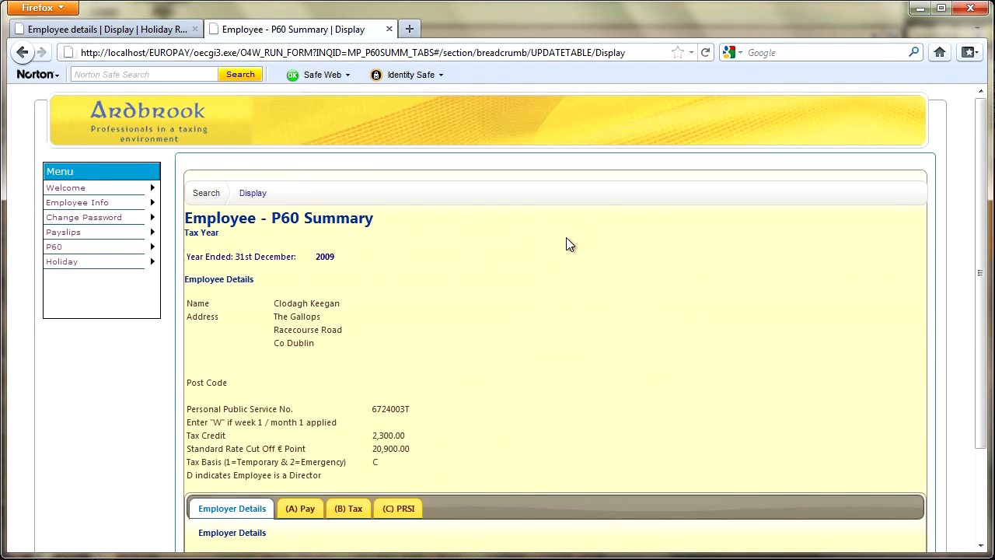
{"action": "mouse_move", "coordinate": [412, 346]}
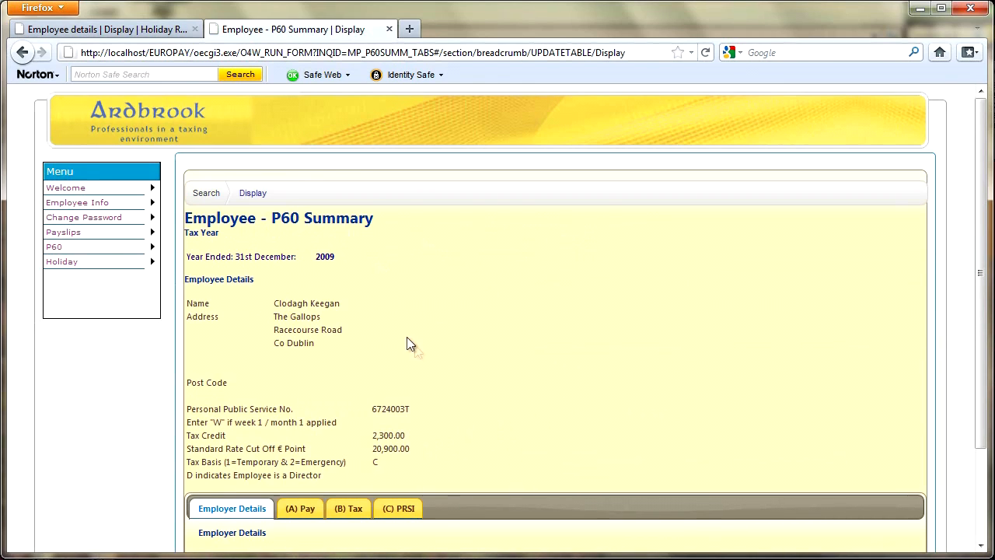
{"action": "mouse_move", "coordinate": [389, 339]}
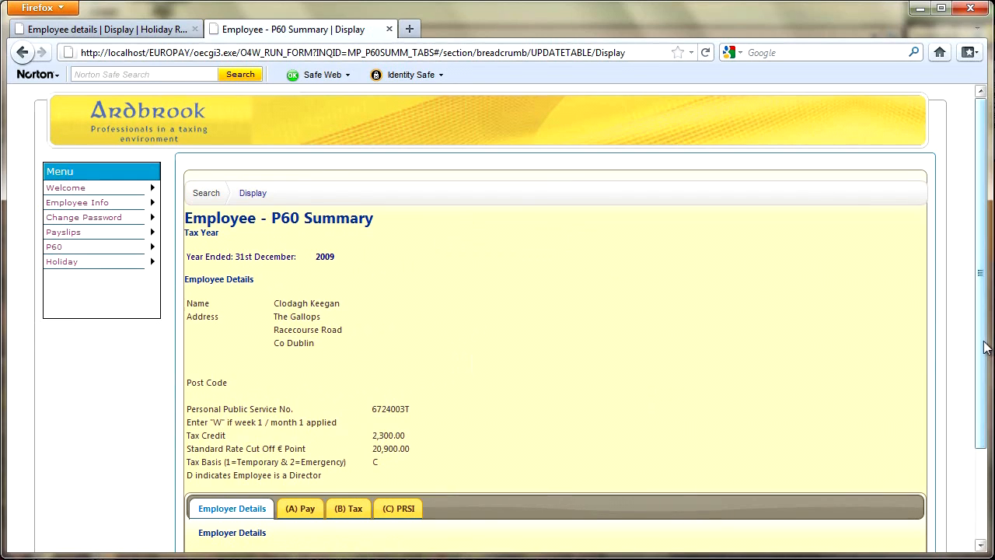
{"action": "scroll", "scroll_direction": "down", "scroll_amount": 3}
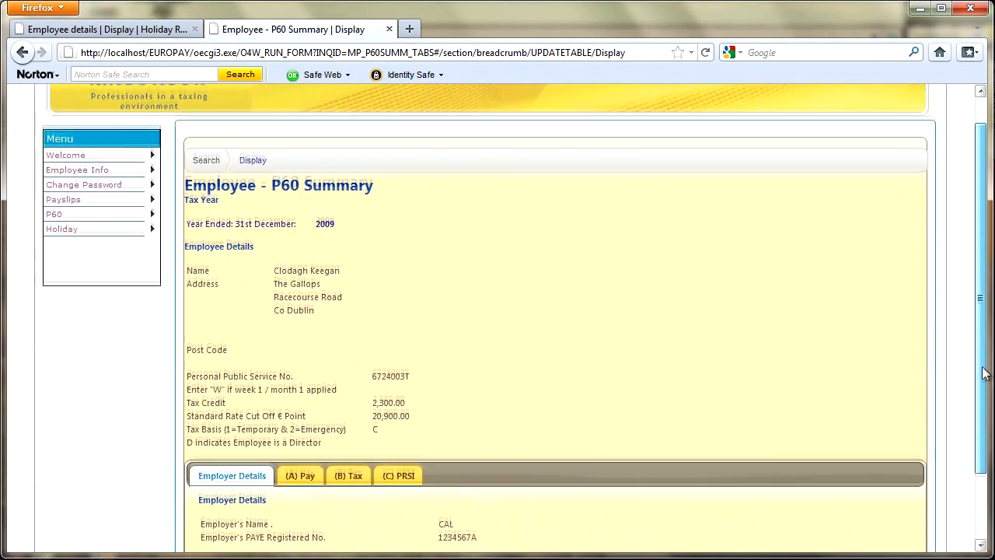
{"action": "scroll", "scroll_direction": "down", "scroll_amount": 3}
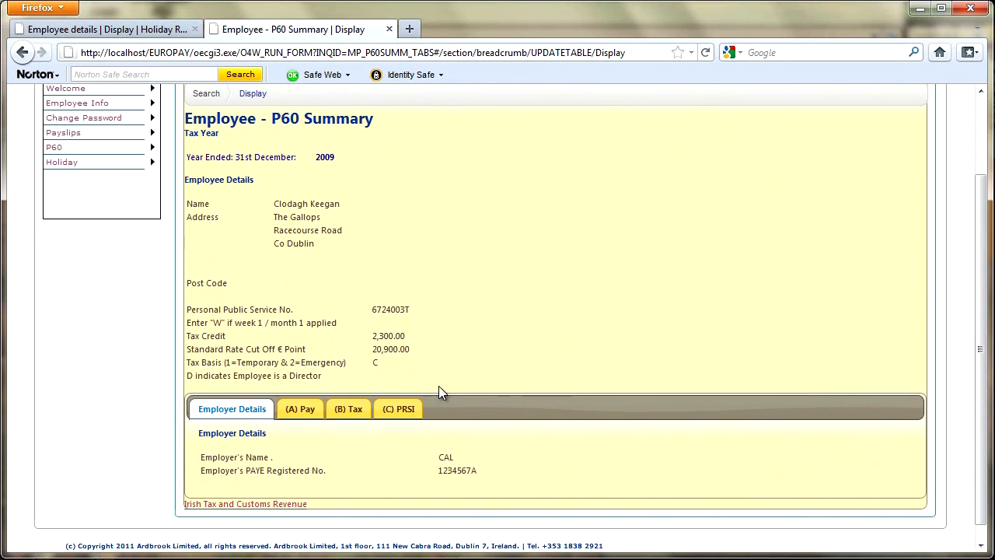
- View the pay figures and then the tax figures sections of the 2009 P60
{"action": "left_click", "coordinate": [300, 408]}
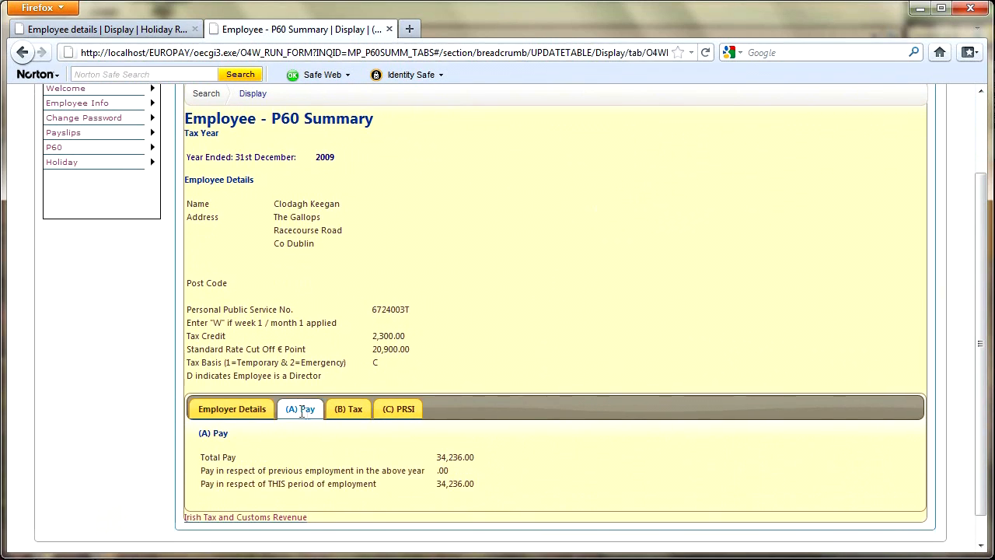
{"action": "mouse_move", "coordinate": [348, 408]}
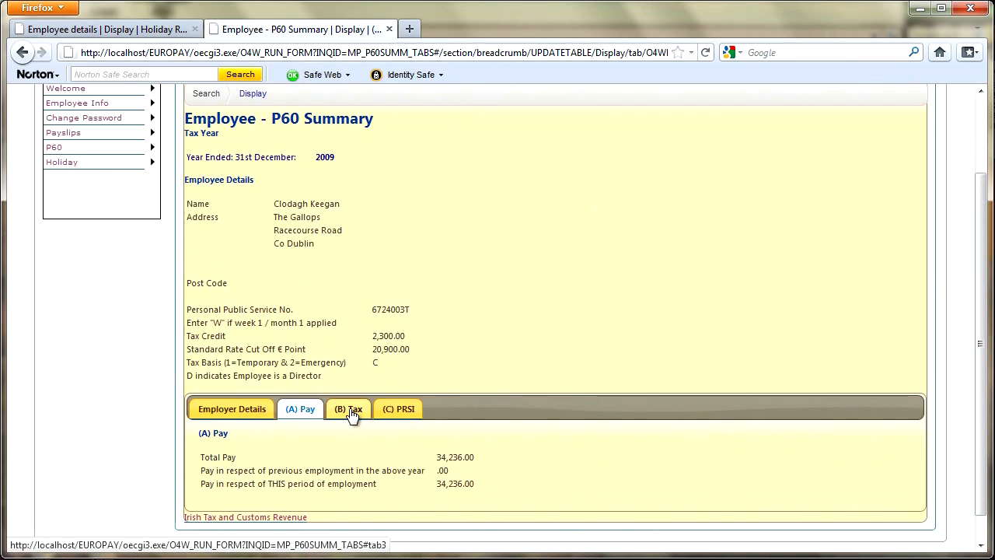
{"action": "left_click", "coordinate": [398, 407]}
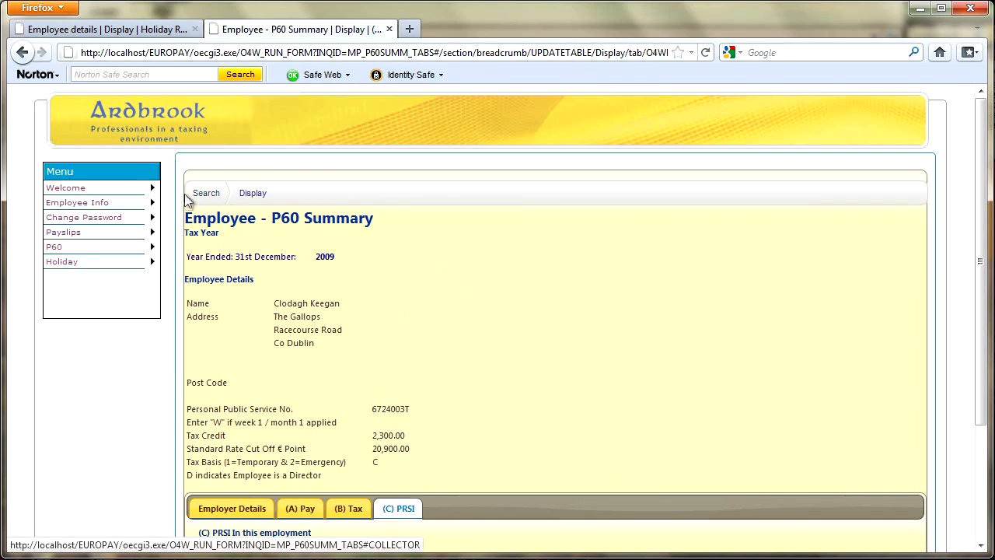
- Return to the P60 search and Payslips page, then close the browser window
{"action": "left_click", "coordinate": [206, 192]}
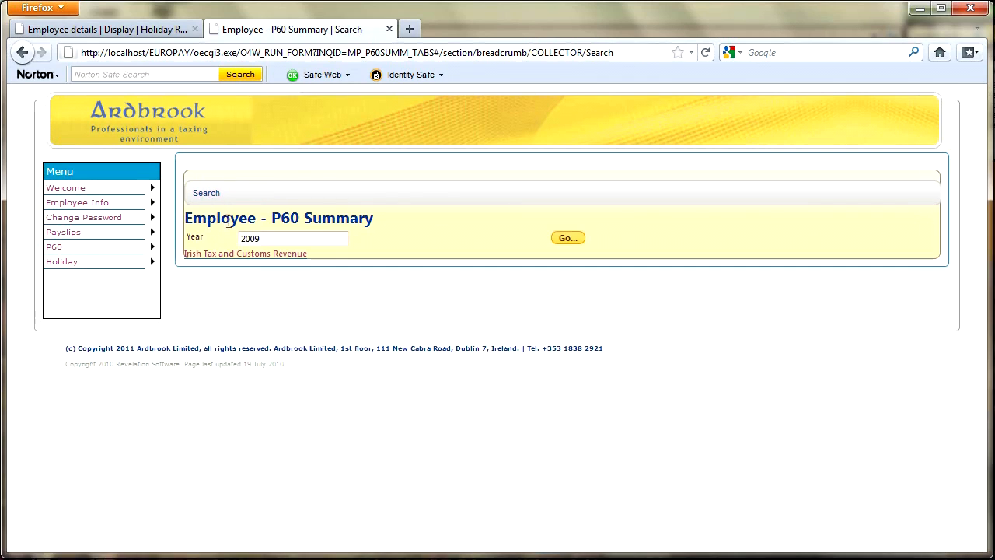
{"action": "left_click", "coordinate": [292, 238]}
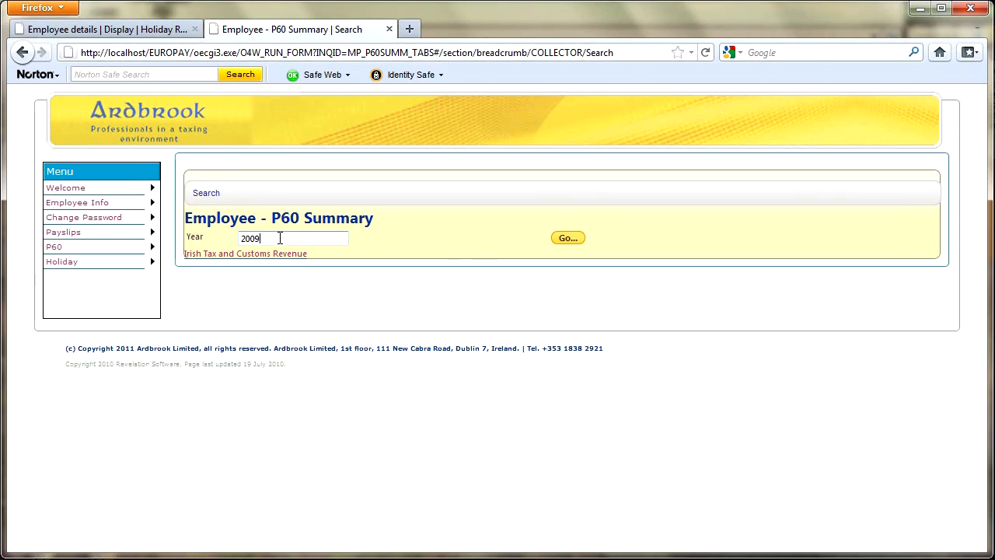
{"action": "mouse_move", "coordinate": [62, 231]}
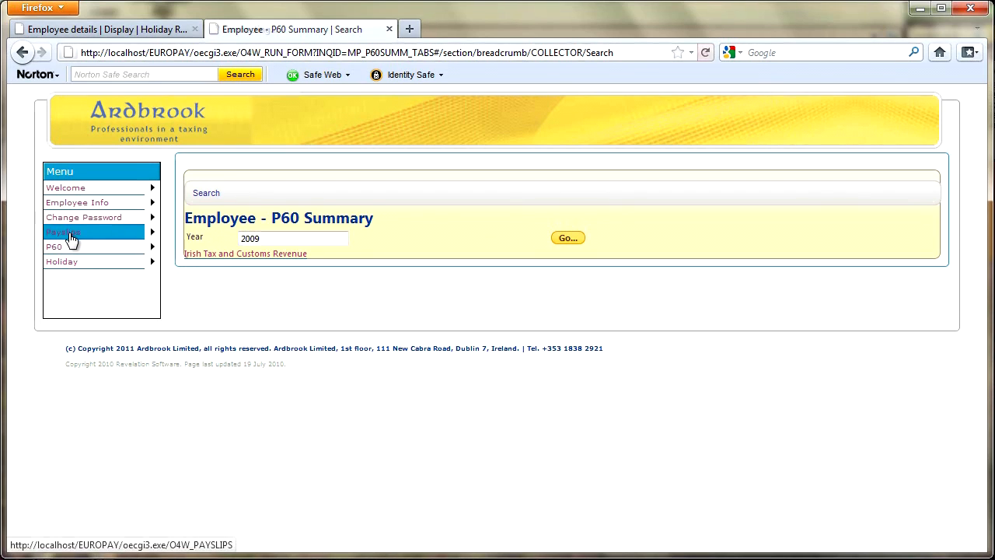
{"action": "left_click", "coordinate": [64, 232]}
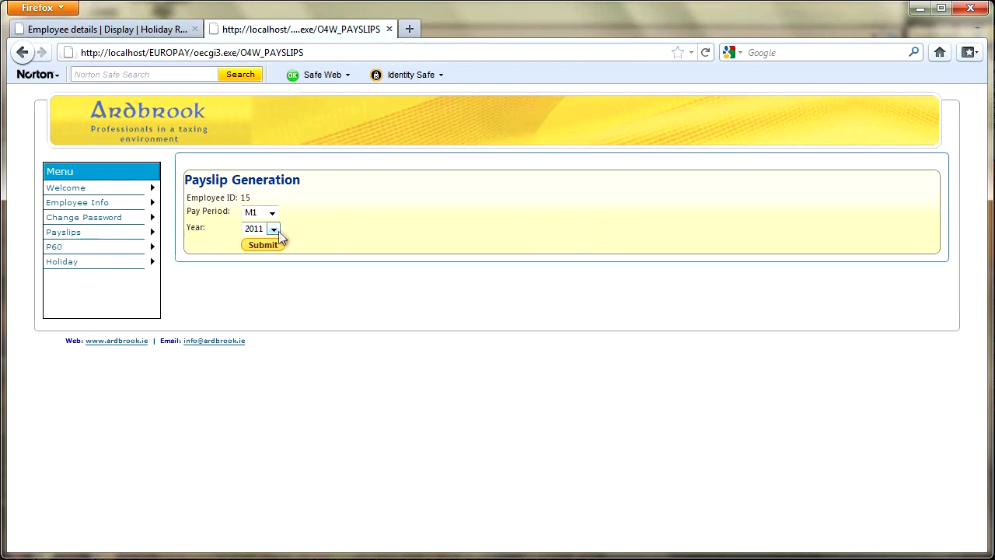
{"action": "mouse_move", "coordinate": [325, 239]}
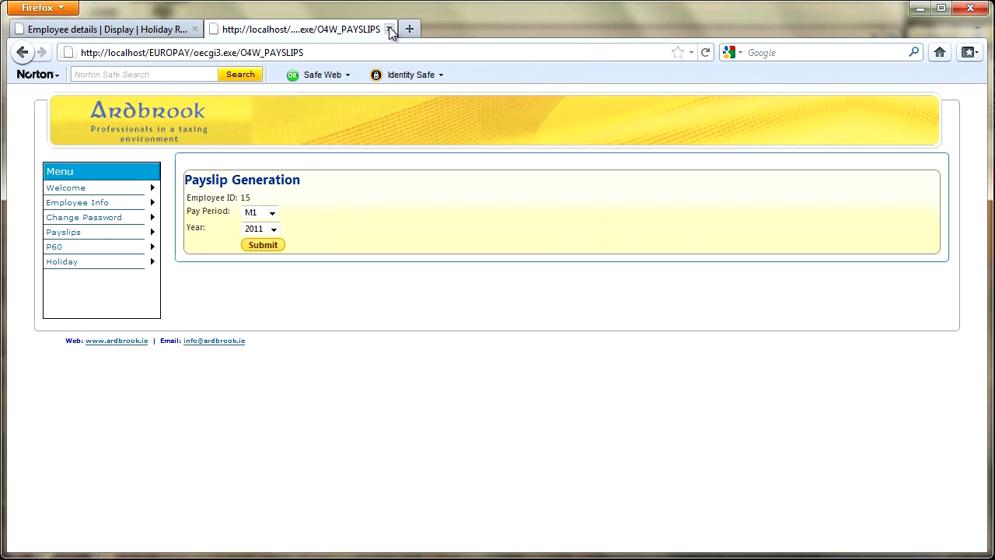
{"action": "mouse_move", "coordinate": [948, 22]}
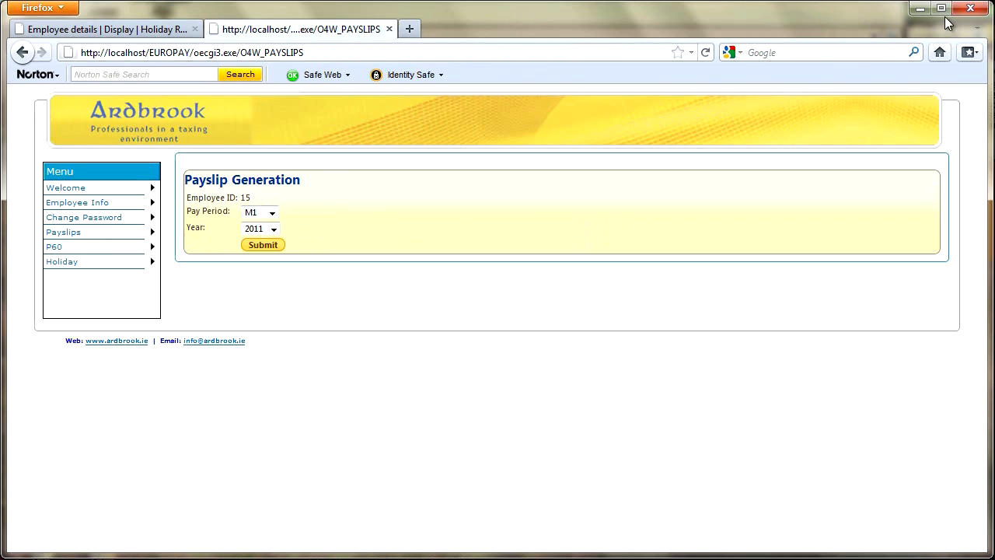
{"action": "left_click", "coordinate": [971, 8]}
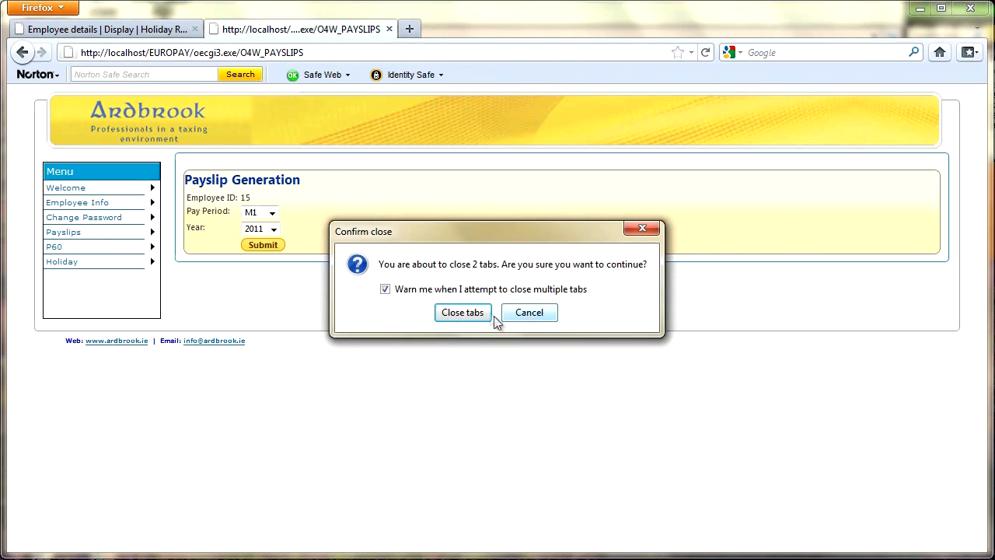
- Confirm closing both tabs and launch the Ardbrook Managers shortcut from Explorer
{"action": "left_click", "coordinate": [462, 311]}
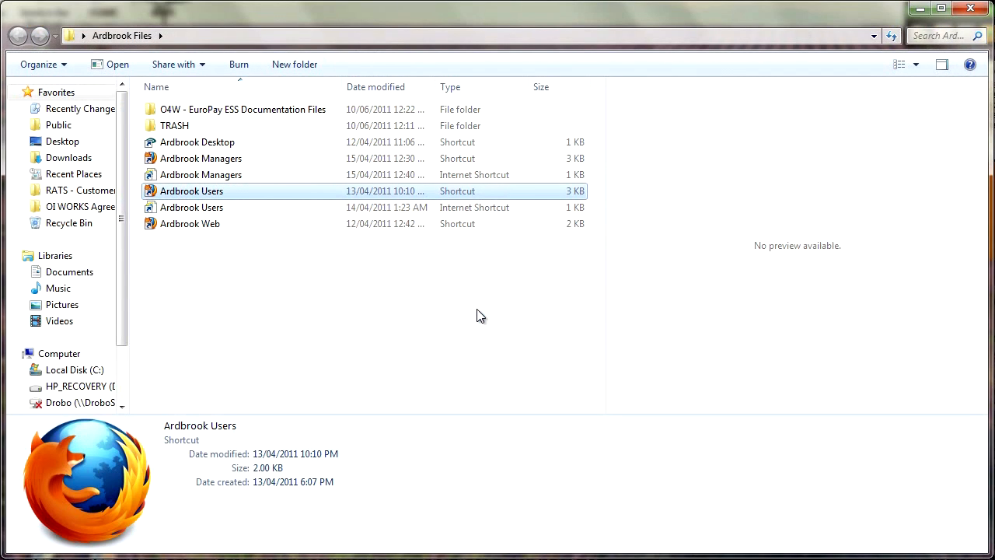
{"action": "mouse_move", "coordinate": [217, 164]}
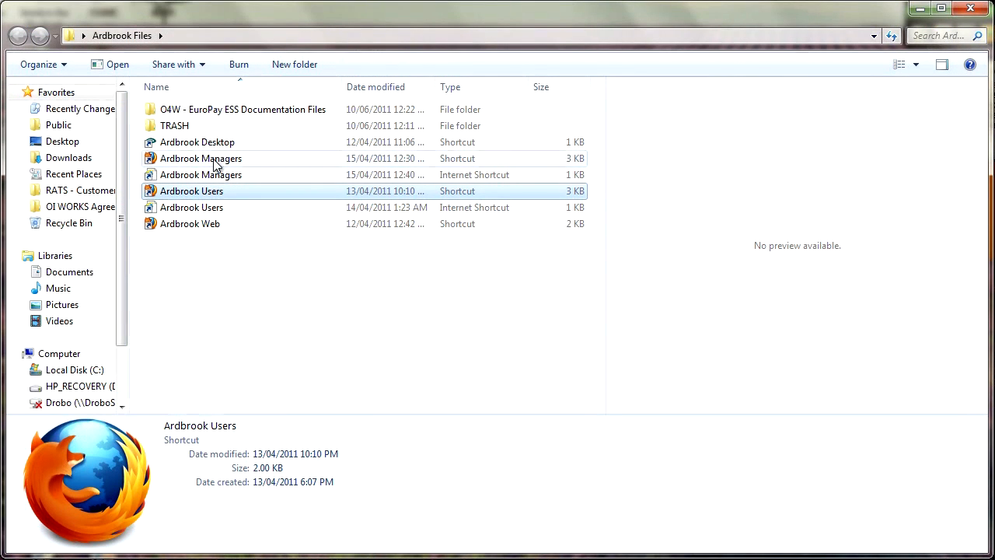
{"action": "left_click", "coordinate": [200, 159]}
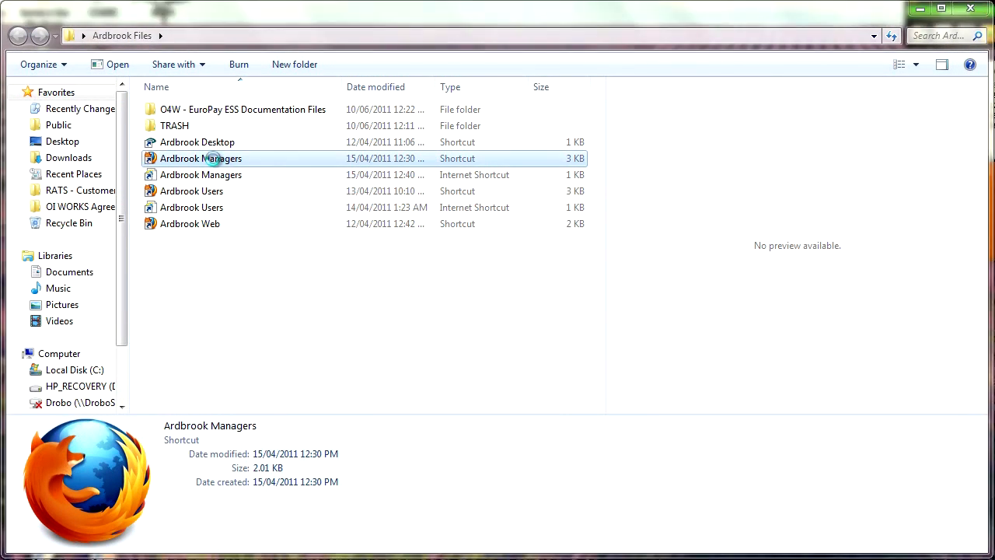
{"action": "double_click", "coordinate": [200, 159]}
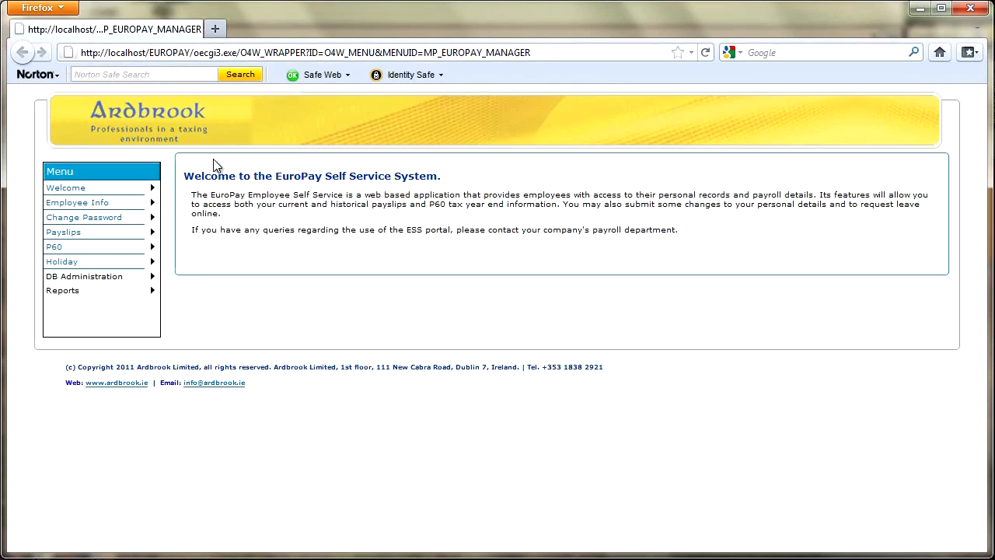
{"action": "mouse_move", "coordinate": [180, 488]}
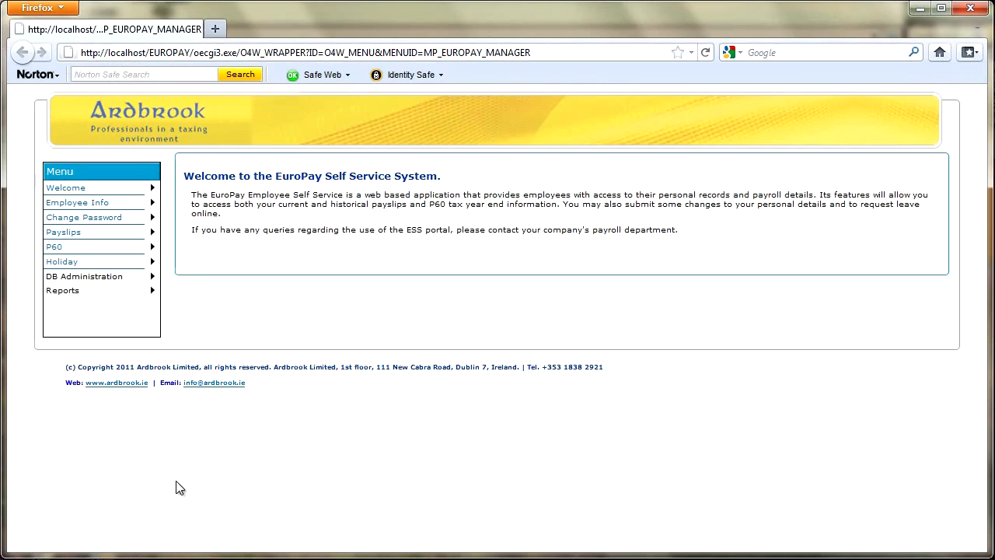
{"action": "mouse_move", "coordinate": [243, 356]}
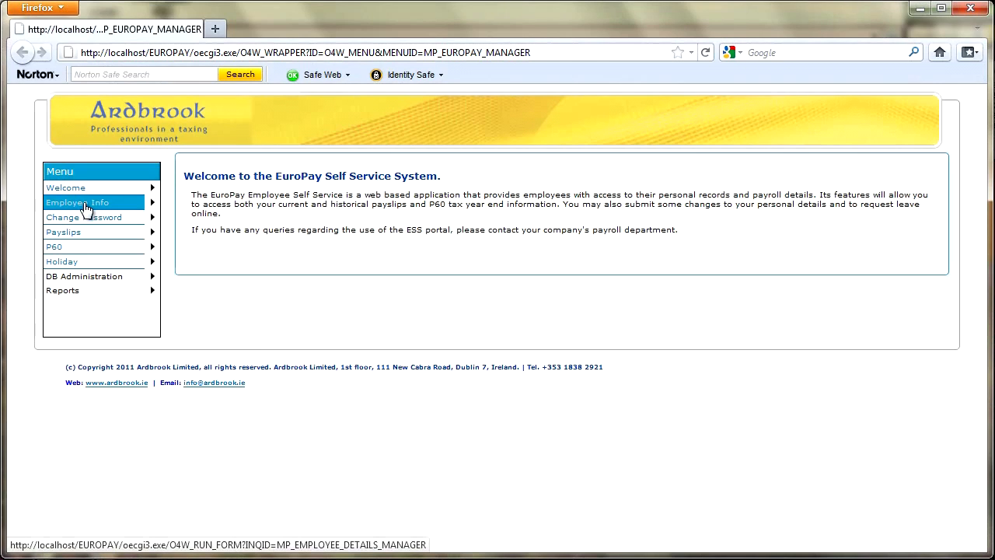
- Log in to manager Employee Info as user O4W to show the Employee Details list
{"action": "left_click", "coordinate": [77, 203]}
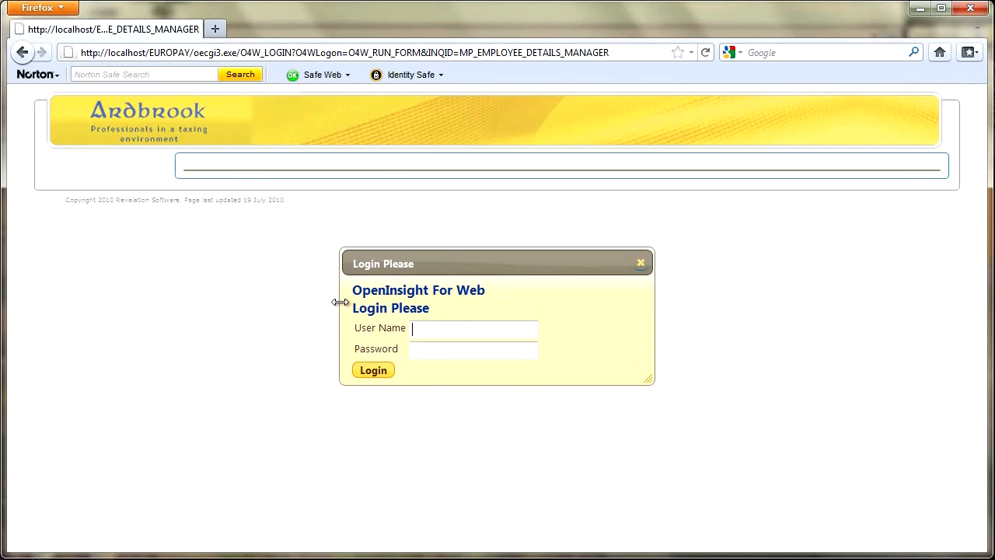
{"action": "type", "text": "O4W"}
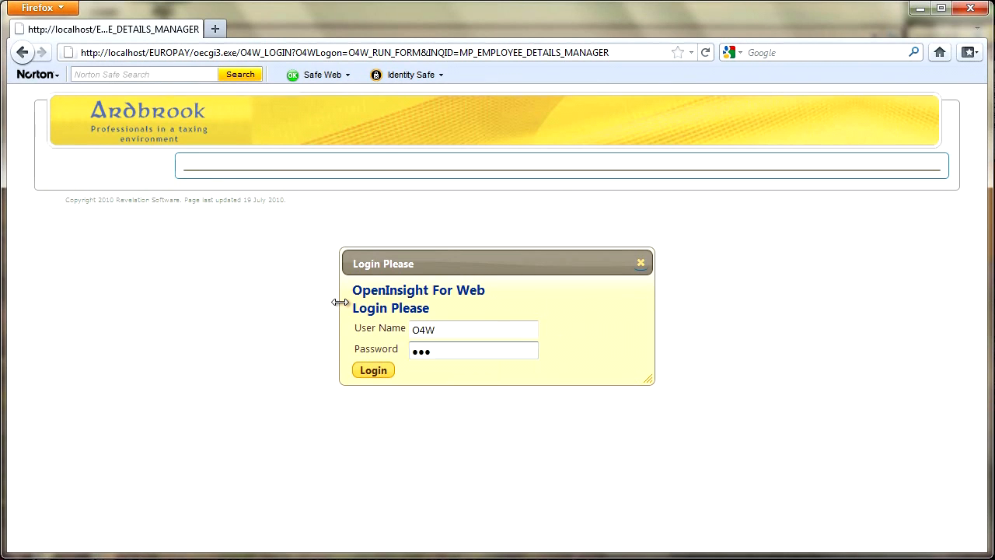
{"action": "left_click", "coordinate": [373, 371]}
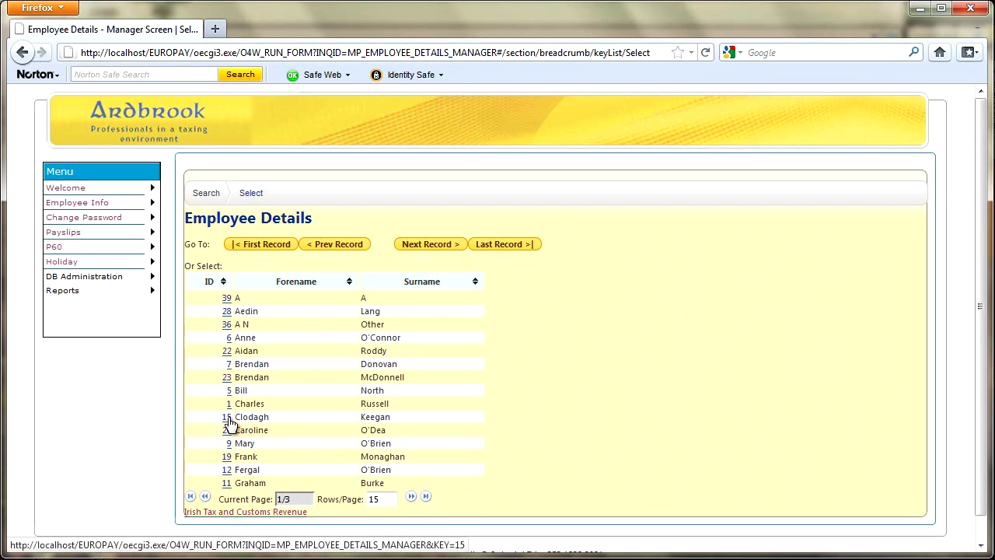
- Open employee 15's record and holiday request 27 on the Holiday Requests tab
{"action": "left_click", "coordinate": [227, 417]}
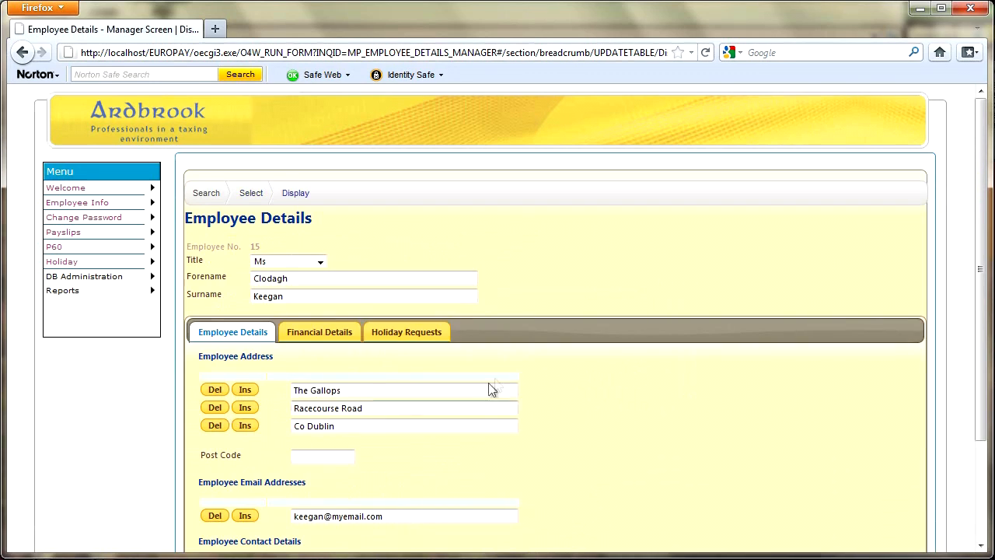
{"action": "mouse_move", "coordinate": [983, 386]}
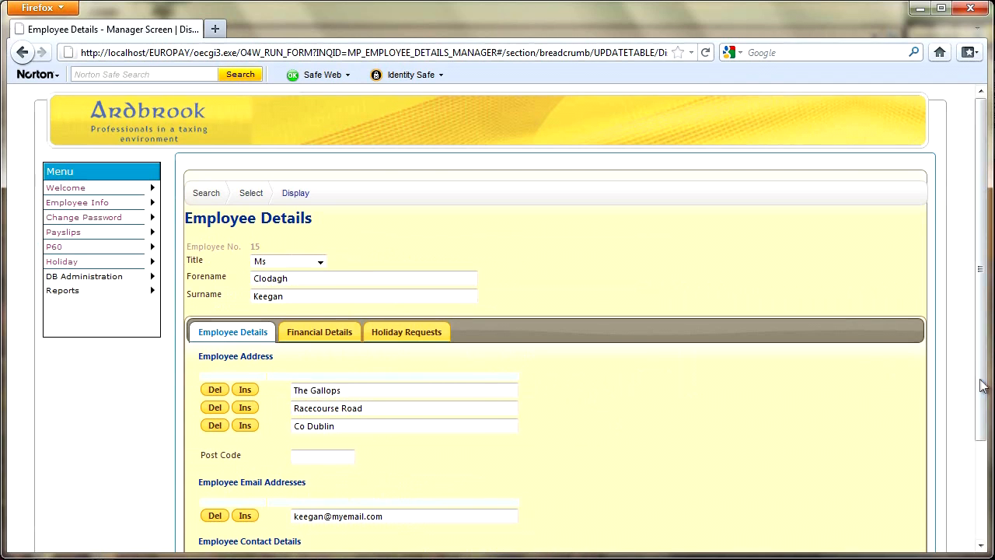
{"action": "scroll", "scroll_direction": "down", "scroll_amount": 3}
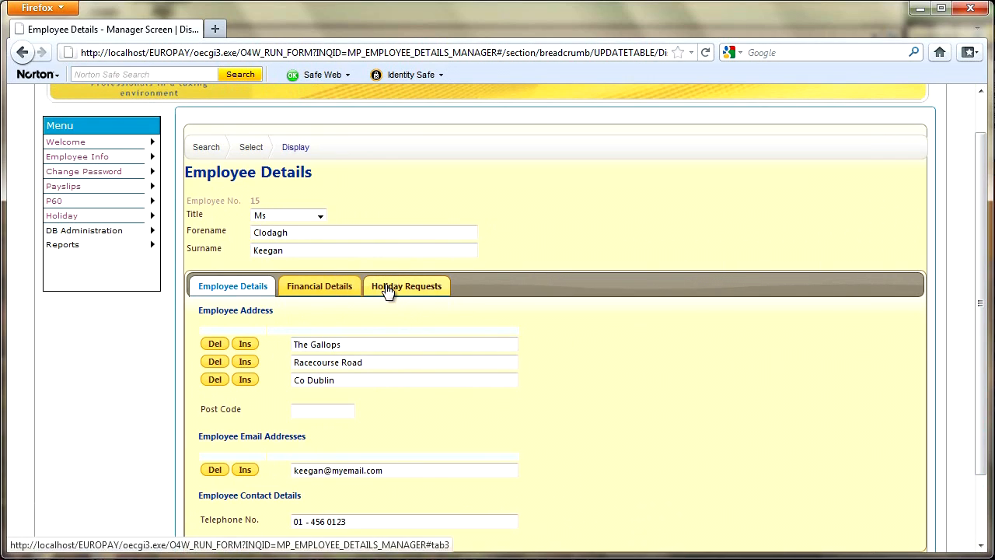
{"action": "left_click", "coordinate": [406, 286]}
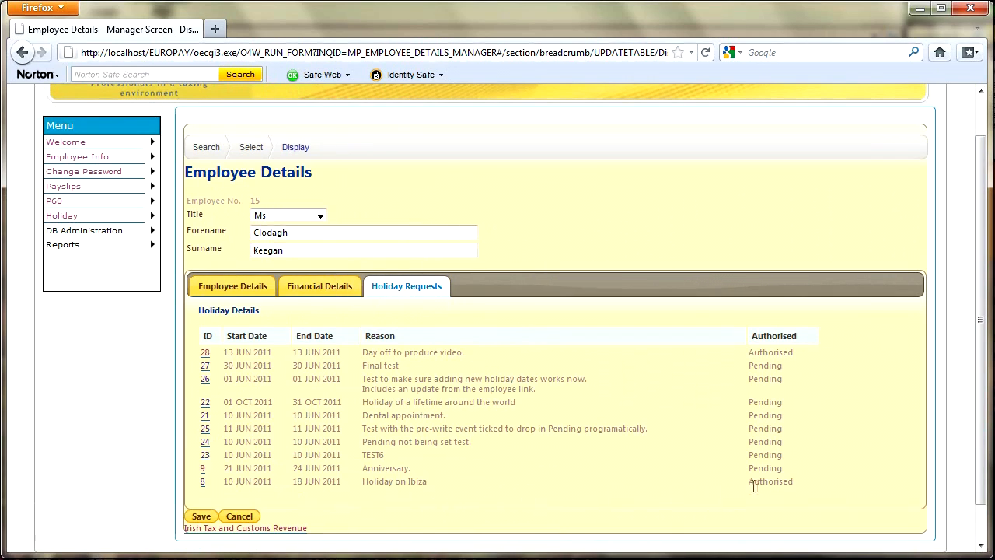
{"action": "mouse_move", "coordinate": [401, 350]}
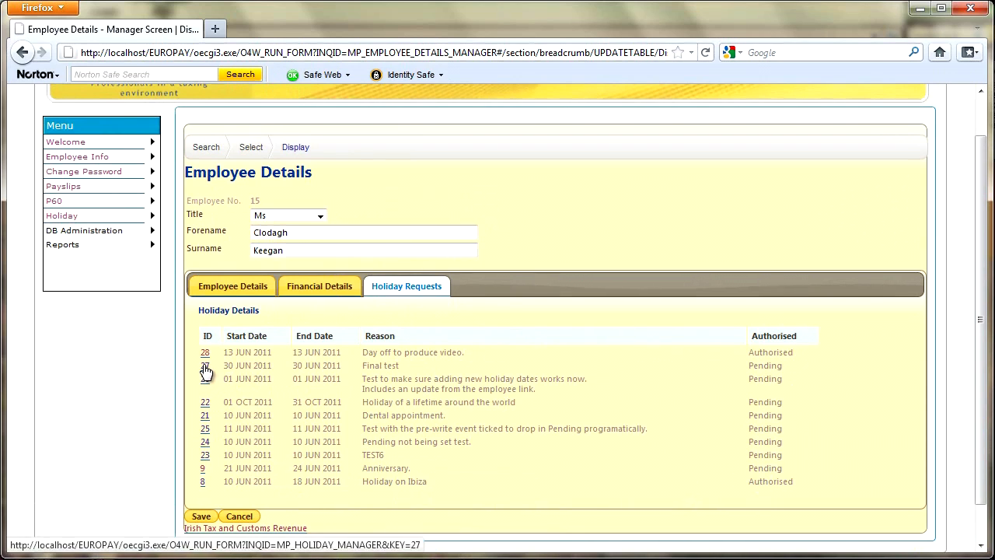
{"action": "left_click", "coordinate": [205, 367]}
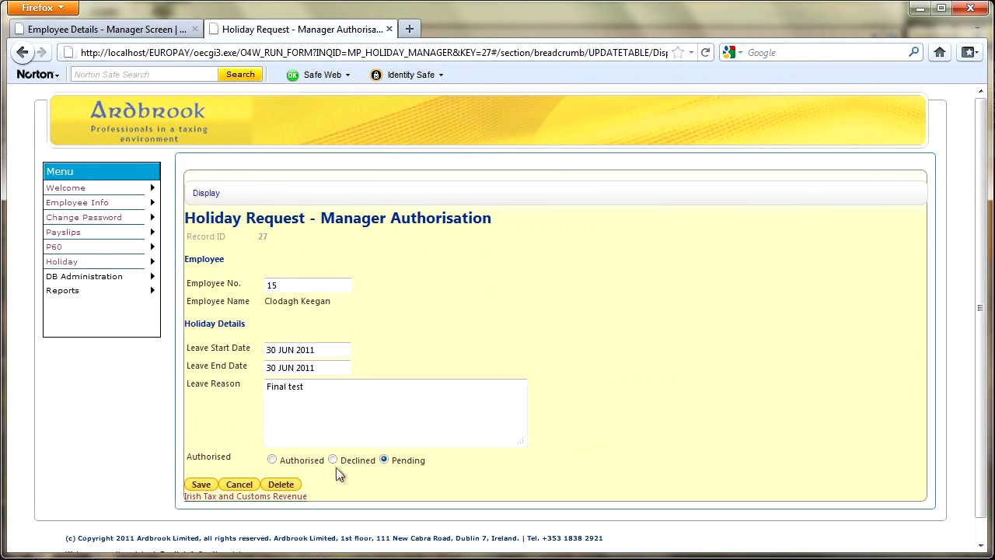
- Save request 27 as Authorised, then go to the User Management list
{"action": "left_click", "coordinate": [201, 484]}
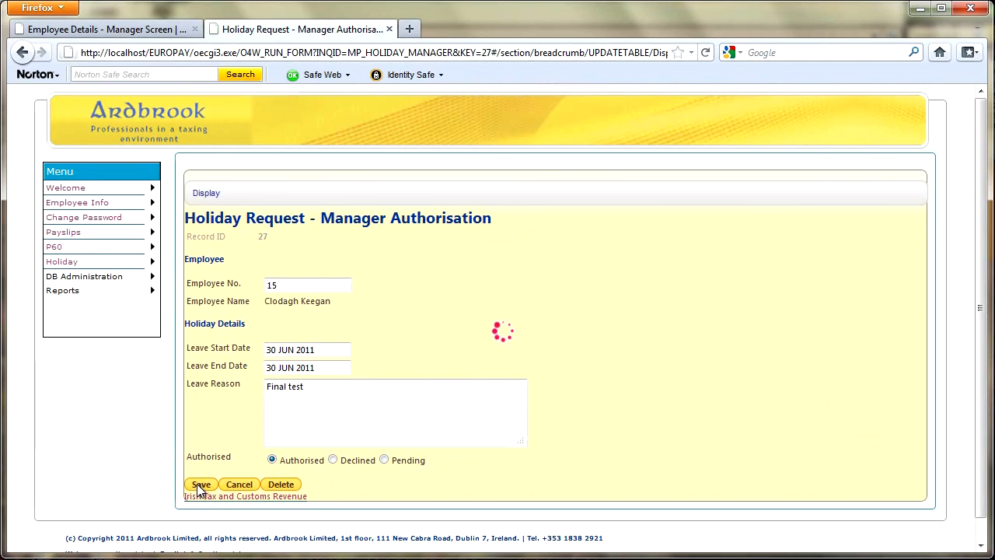
{"action": "left_click", "coordinate": [202, 483]}
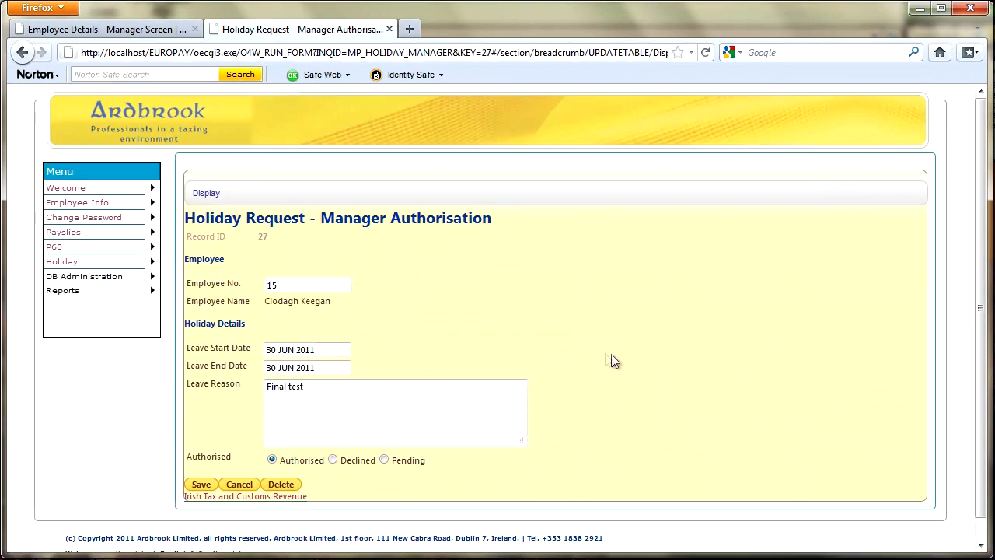
{"action": "mouse_move", "coordinate": [250, 240]}
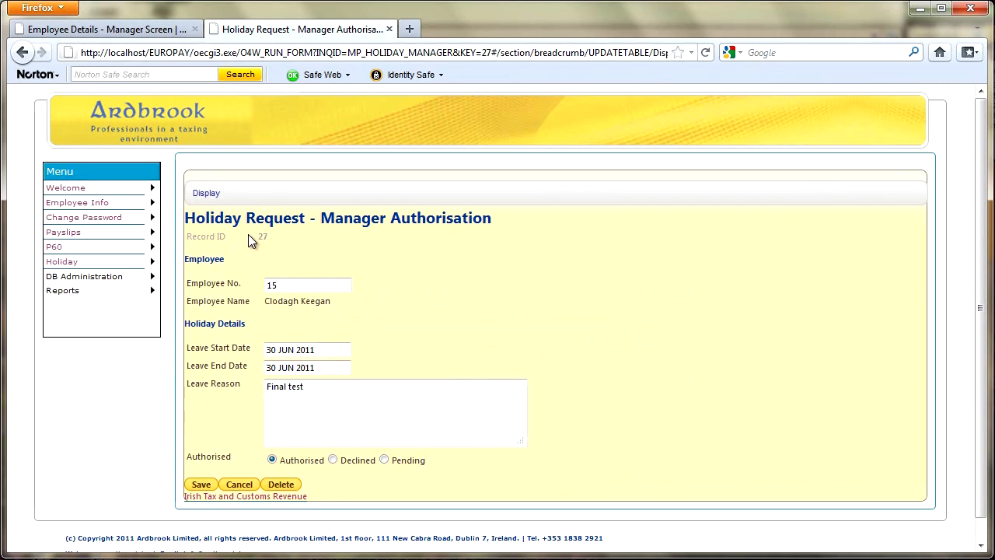
{"action": "left_click", "coordinate": [84, 217]}
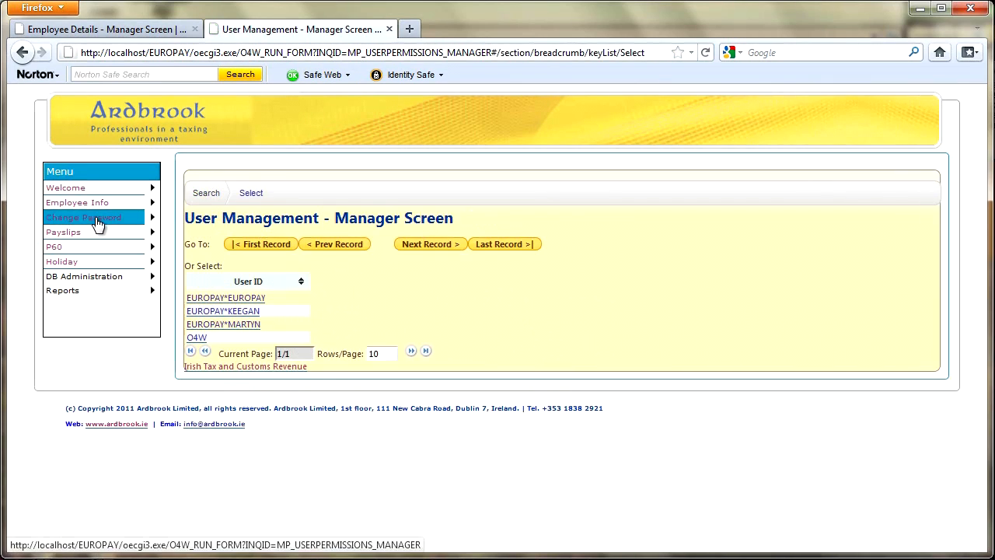
{"action": "mouse_move", "coordinate": [239, 336]}
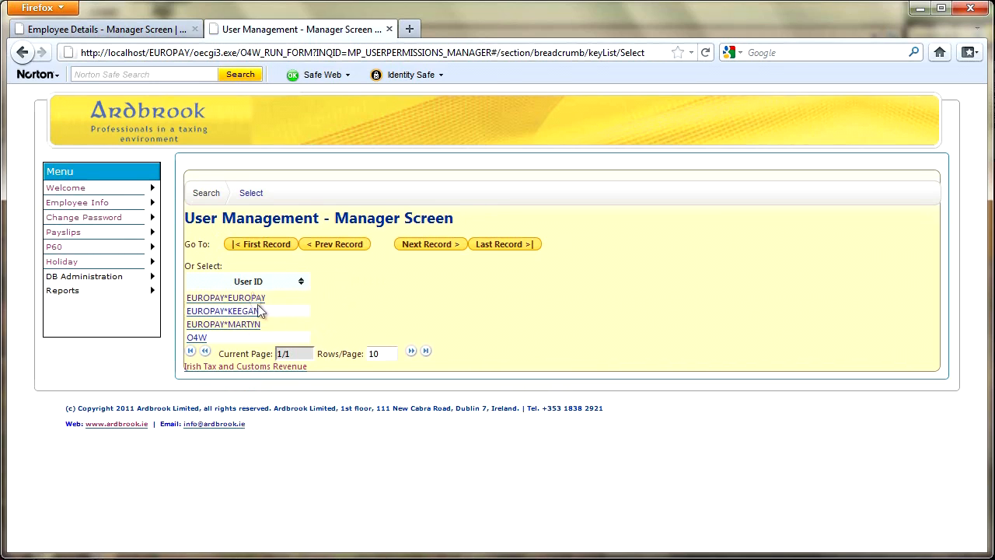
{"action": "mouse_move", "coordinate": [289, 320]}
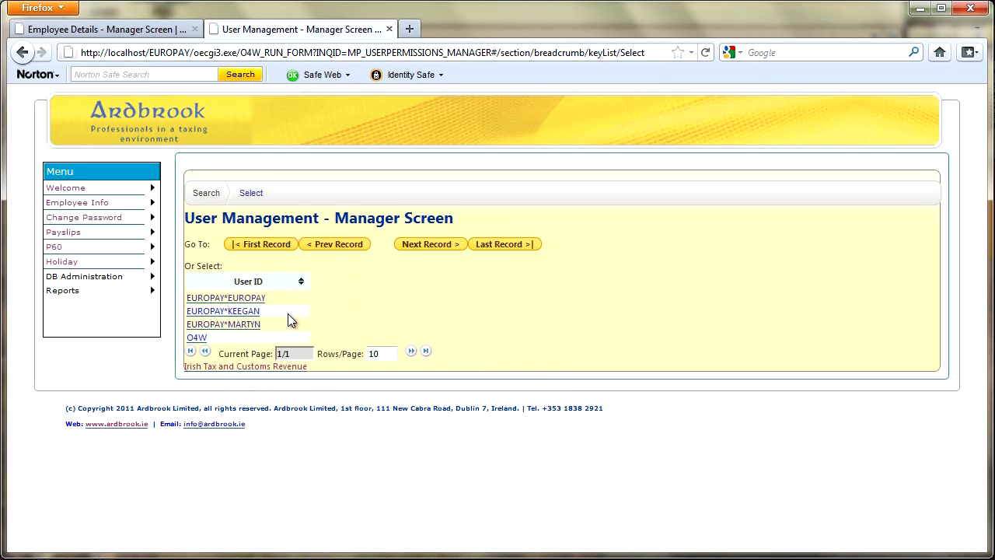
{"action": "mouse_move", "coordinate": [281, 325]}
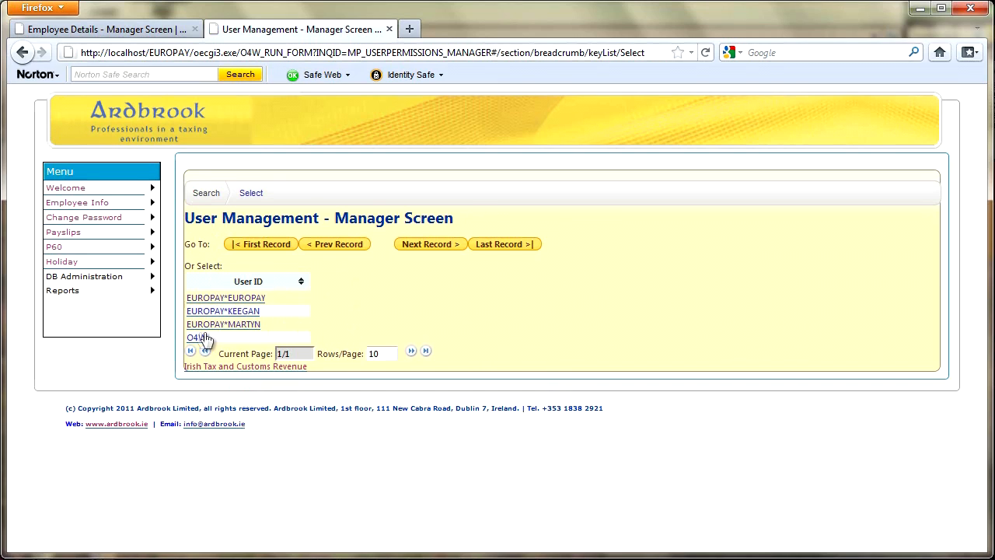
{"action": "mouse_move", "coordinate": [247, 325]}
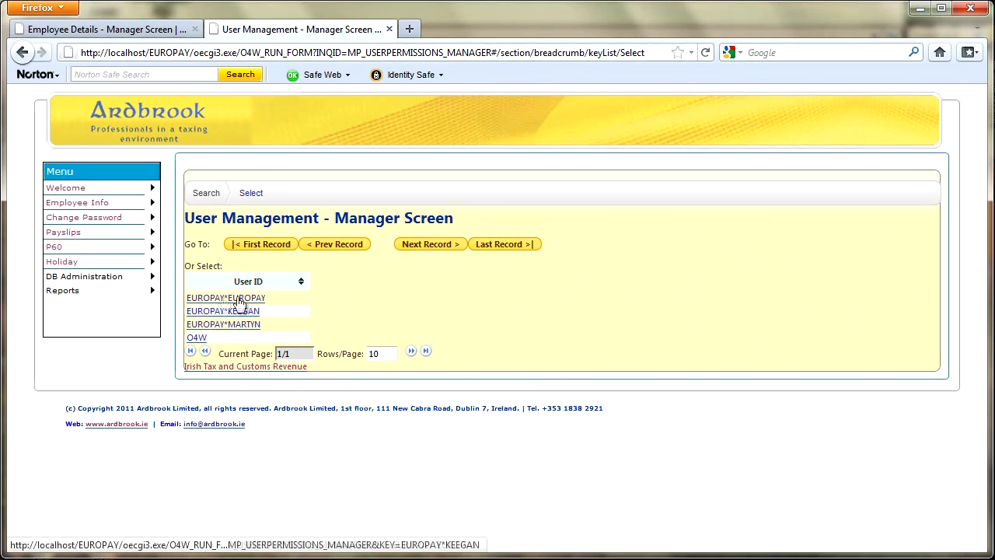
- Re-find user EUROPAY via the Select and Search tabs, then head to Payslips
{"action": "left_click", "coordinate": [223, 325]}
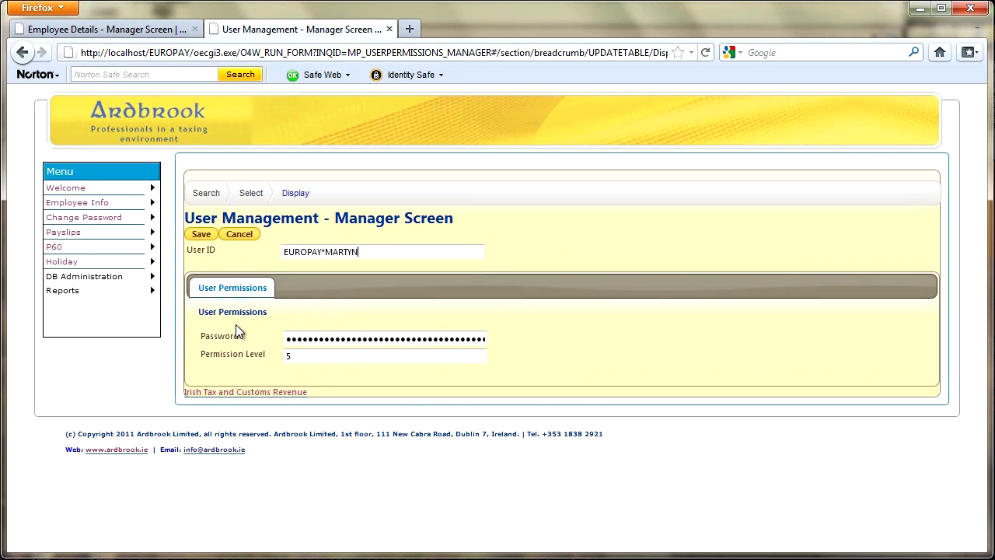
{"action": "mouse_move", "coordinate": [247, 339]}
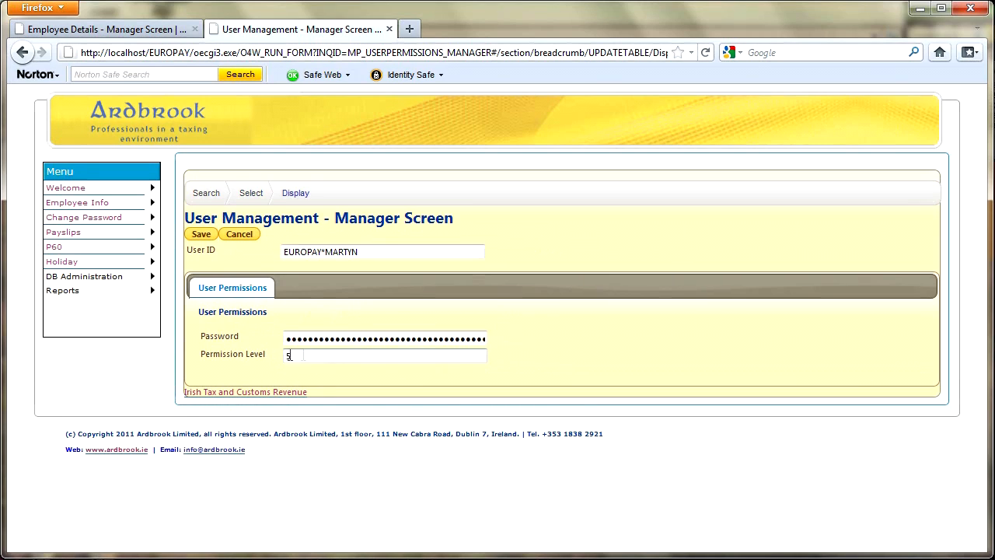
{"action": "left_click", "coordinate": [250, 193]}
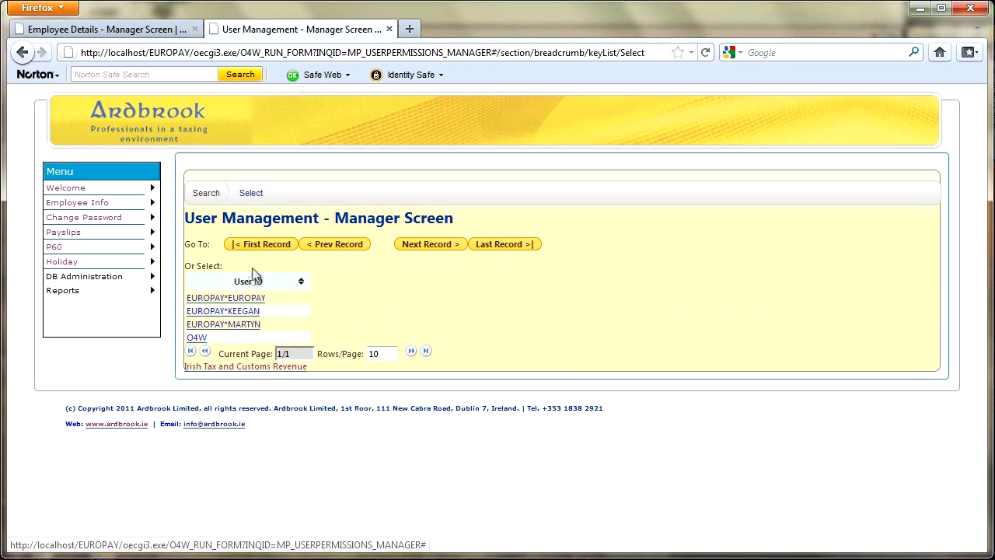
{"action": "left_click", "coordinate": [206, 193]}
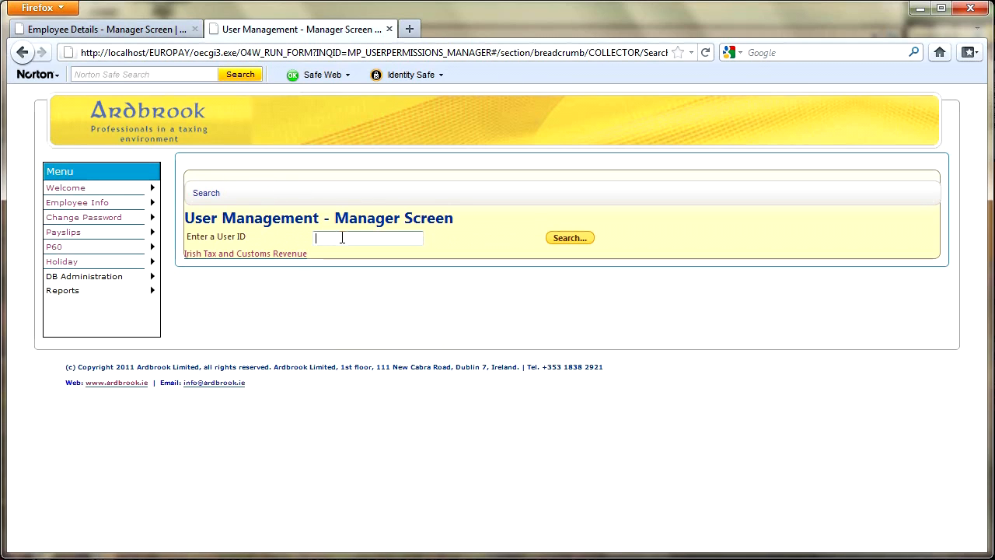
{"action": "type", "text": "EUROPAY*MARTYN"}
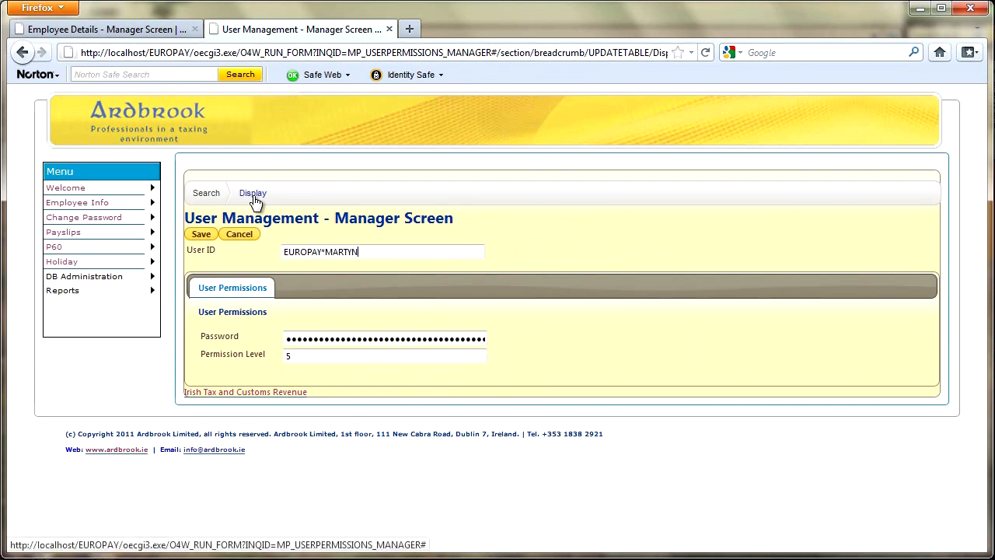
{"action": "mouse_move", "coordinate": [62, 232]}
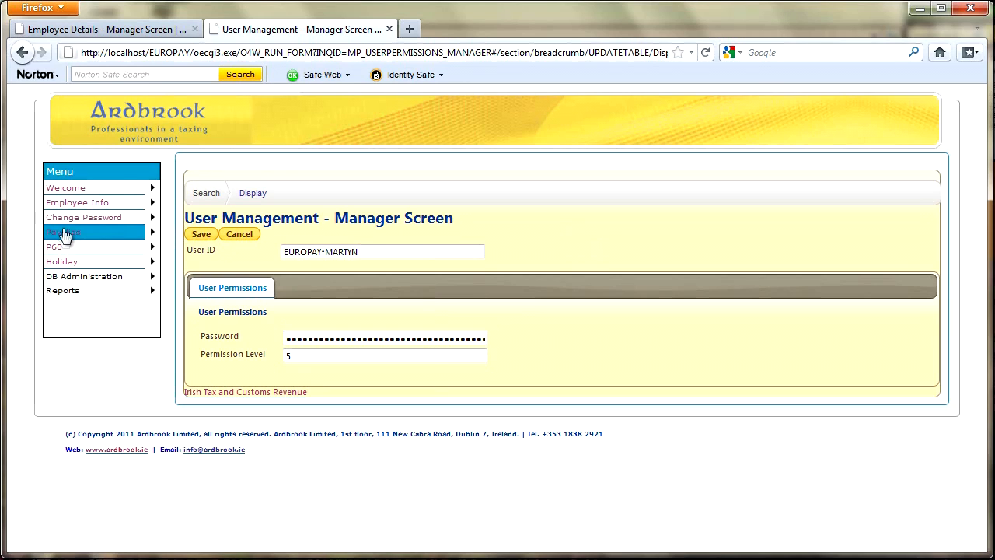
{"action": "left_click", "coordinate": [64, 233]}
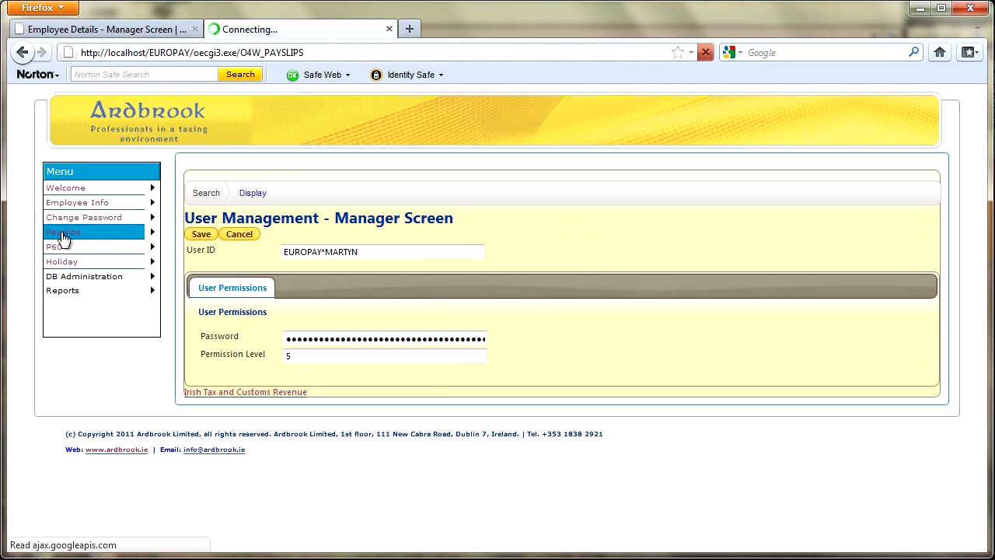
- Submit a payslip request for employee 15, year 2009, pay period M1
{"action": "left_click", "coordinate": [62, 232]}
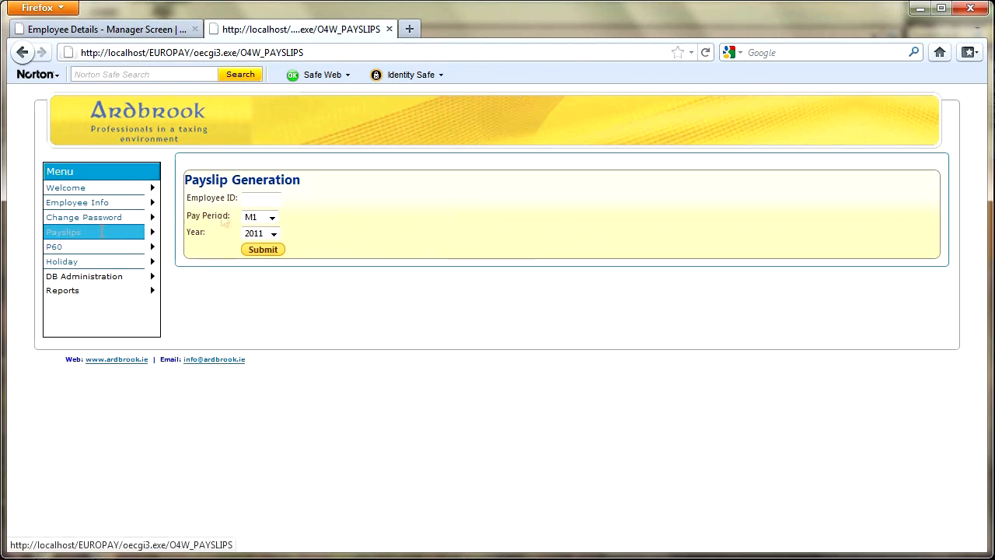
{"action": "mouse_move", "coordinate": [365, 202]}
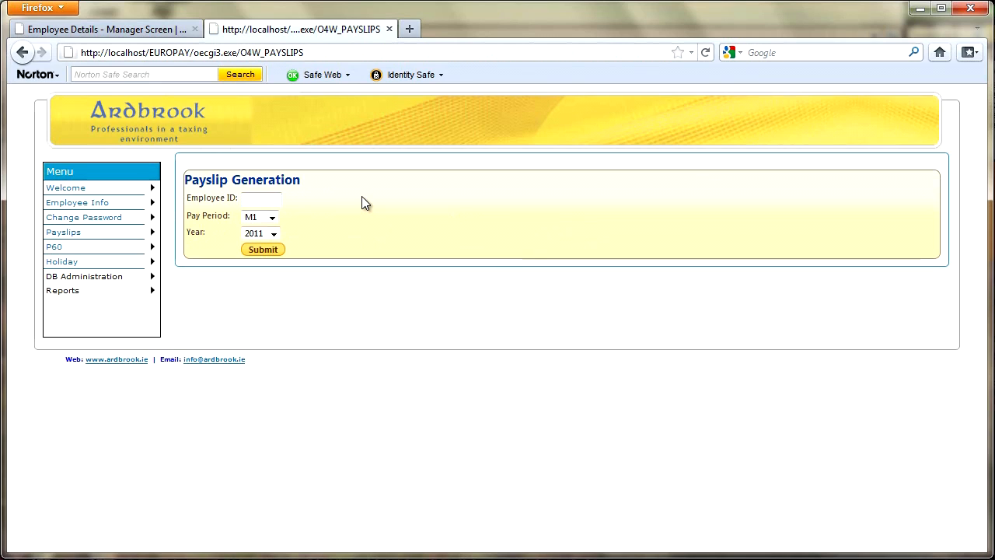
{"action": "type", "text": "15"}
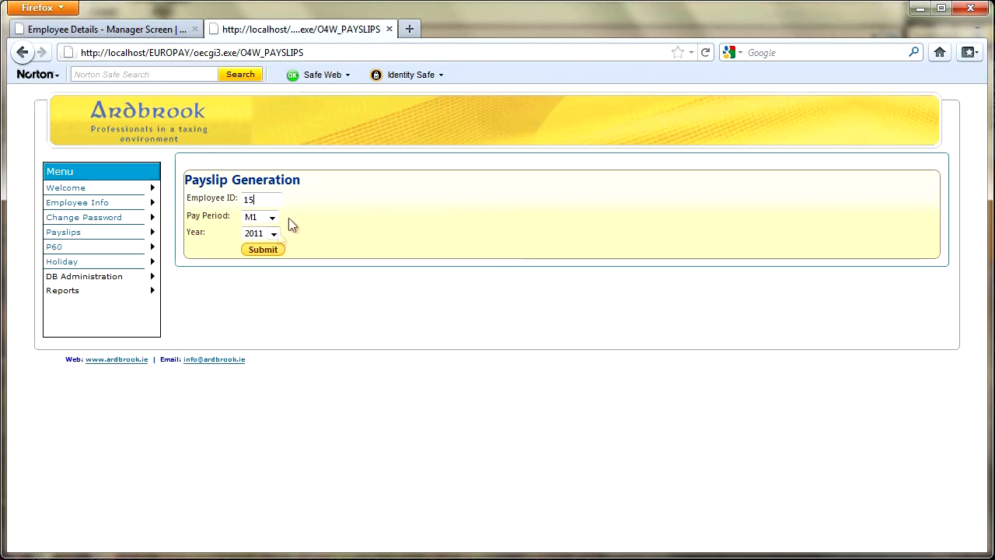
{"action": "left_click", "coordinate": [261, 234]}
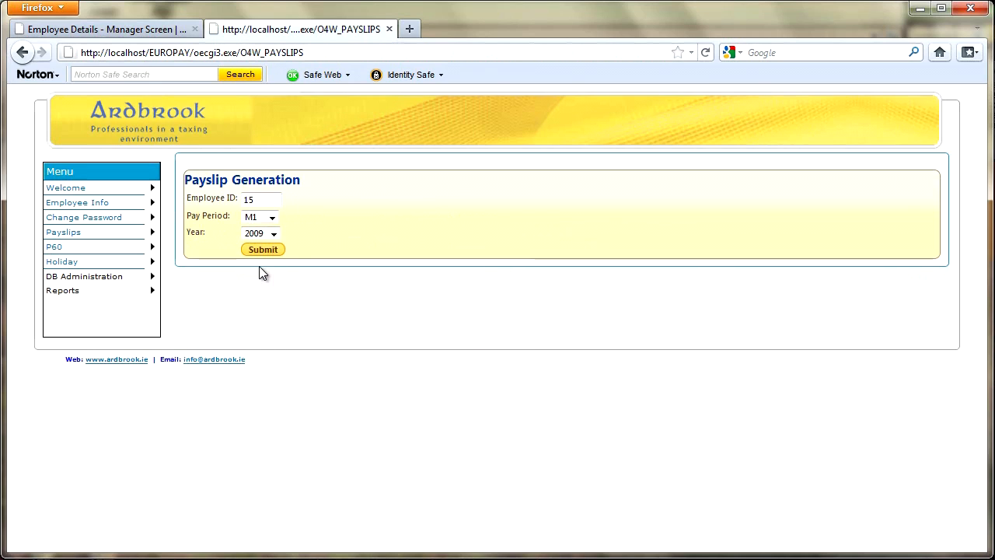
{"action": "left_click", "coordinate": [261, 199]}
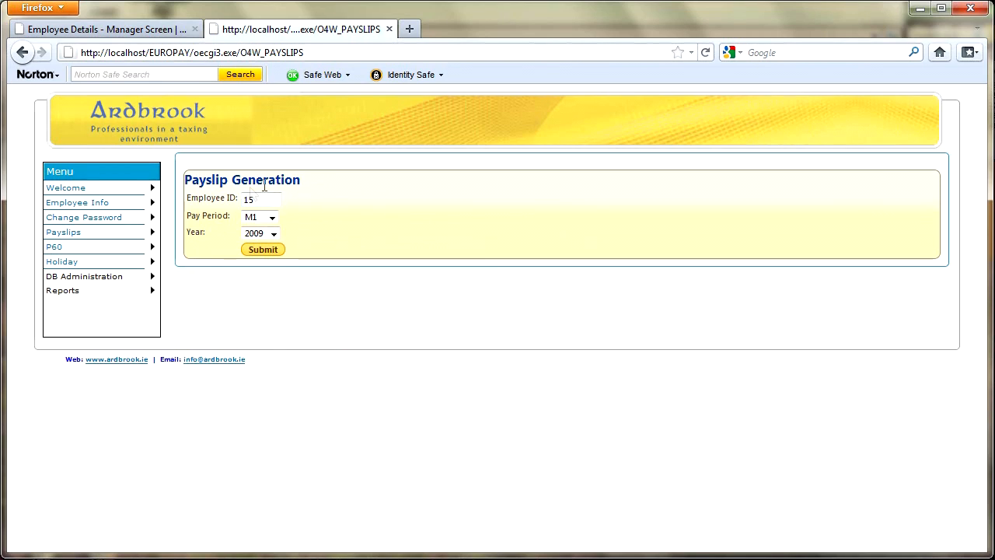
{"action": "mouse_move", "coordinate": [286, 199]}
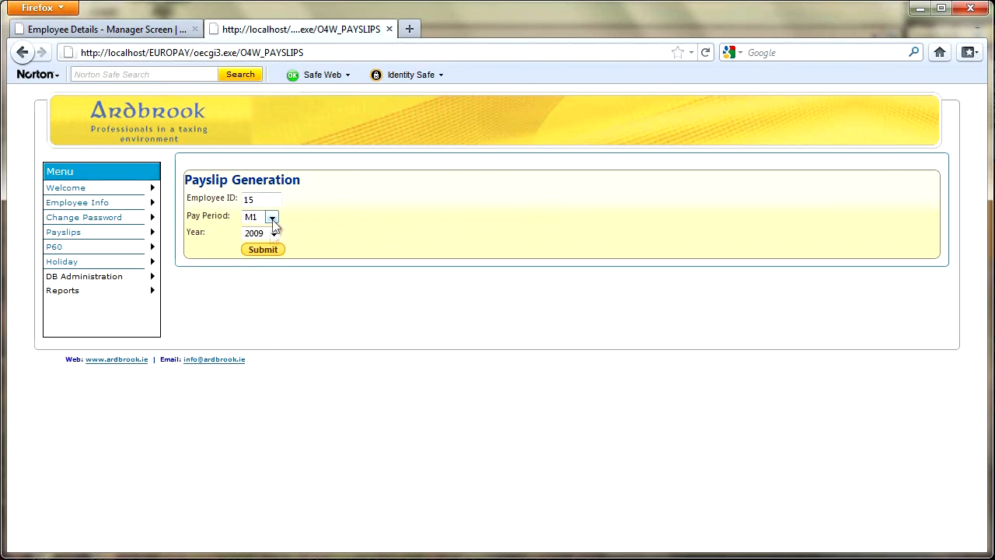
{"action": "left_click", "coordinate": [262, 249]}
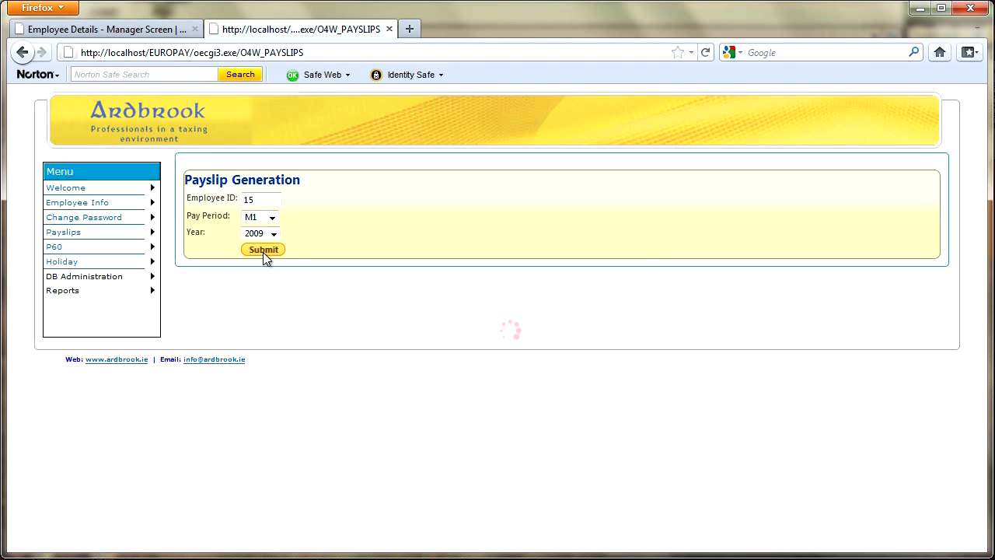
{"action": "left_click", "coordinate": [263, 249]}
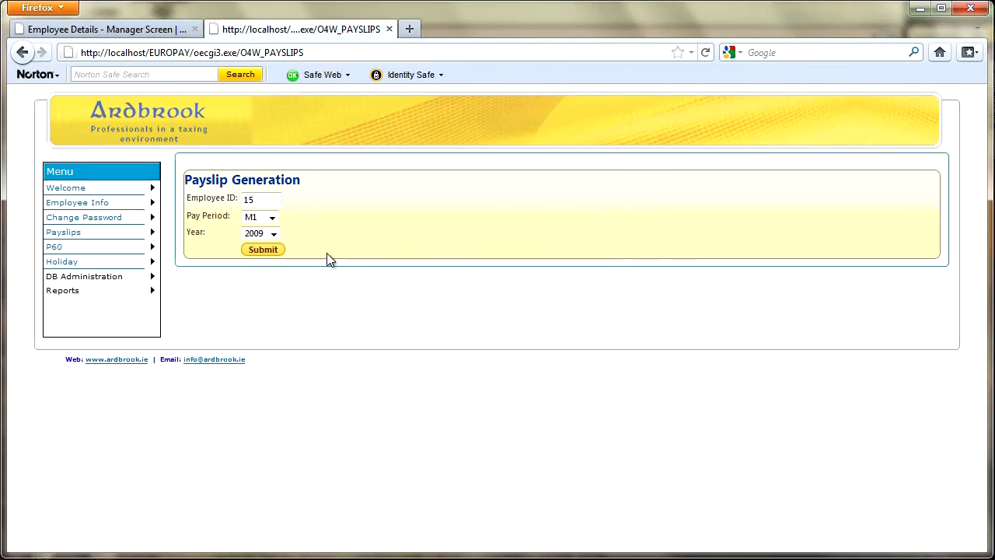
{"action": "mouse_move", "coordinate": [62, 261]}
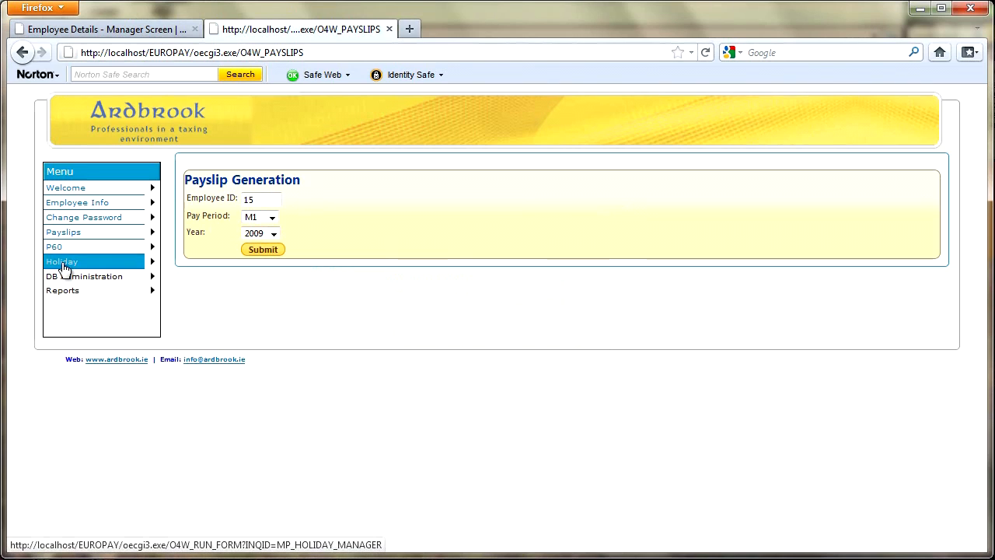
- Look up the 2009 P60 summary for employee 15, then return to the blank search form
{"action": "left_click", "coordinate": [53, 245]}
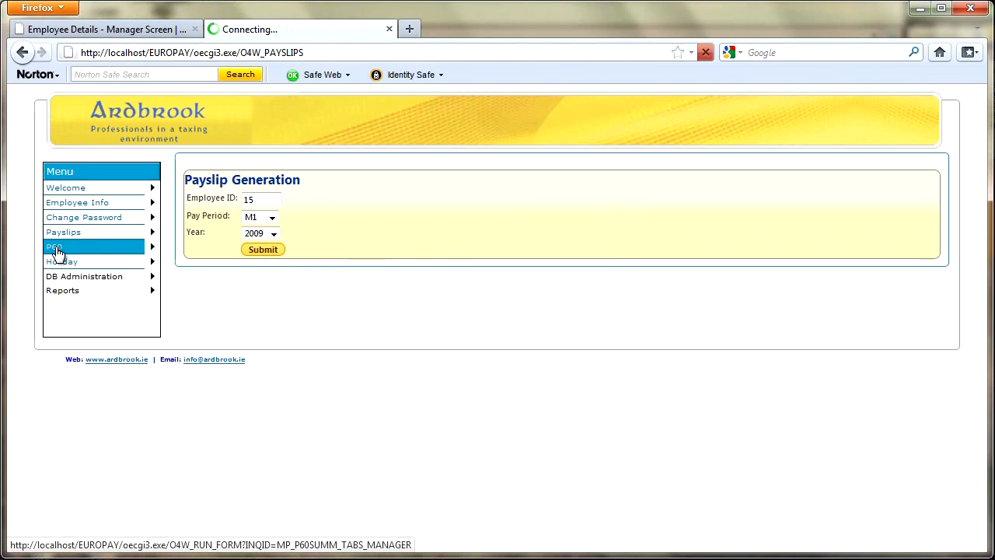
{"action": "left_click", "coordinate": [54, 246]}
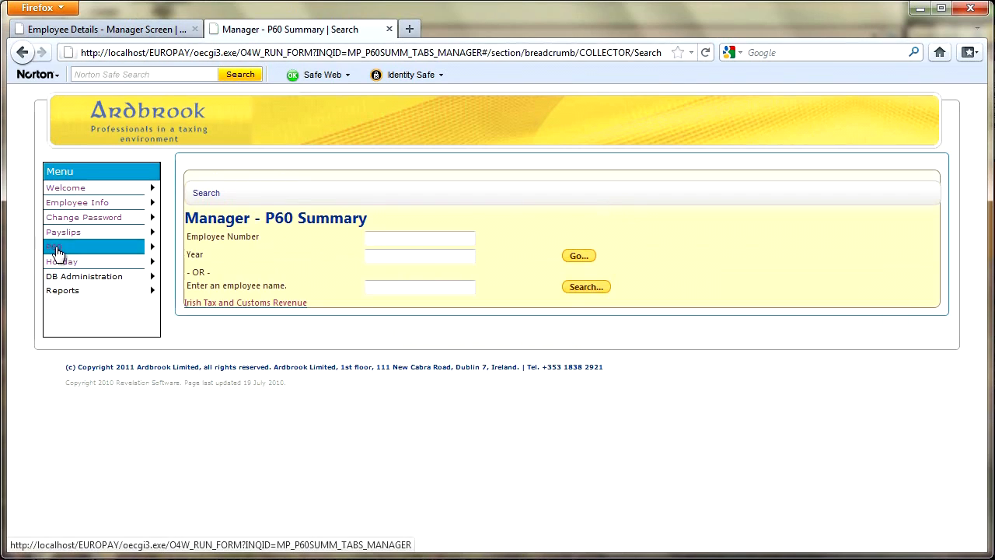
{"action": "type", "text": "15"}
{"action": "type", "text": "2009"}
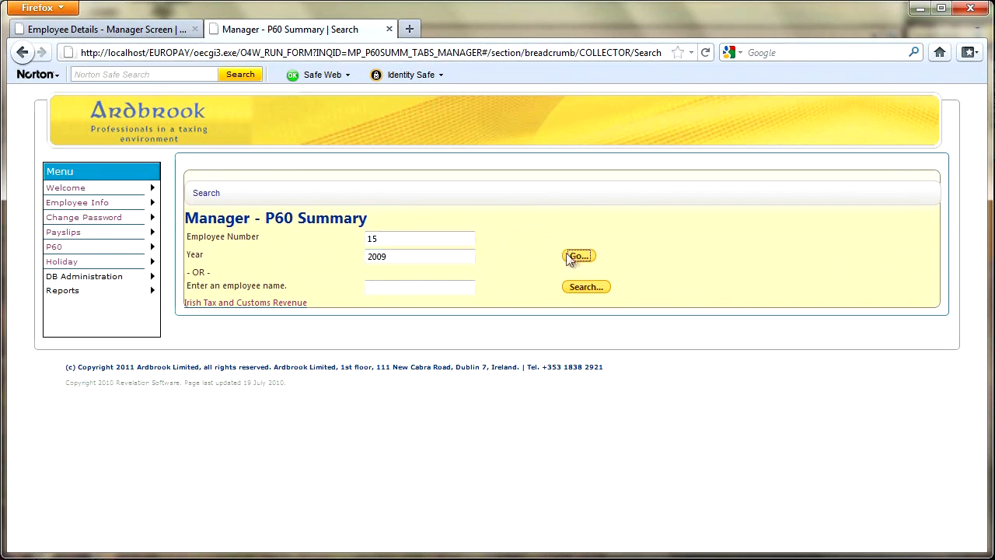
{"action": "left_click", "coordinate": [578, 256]}
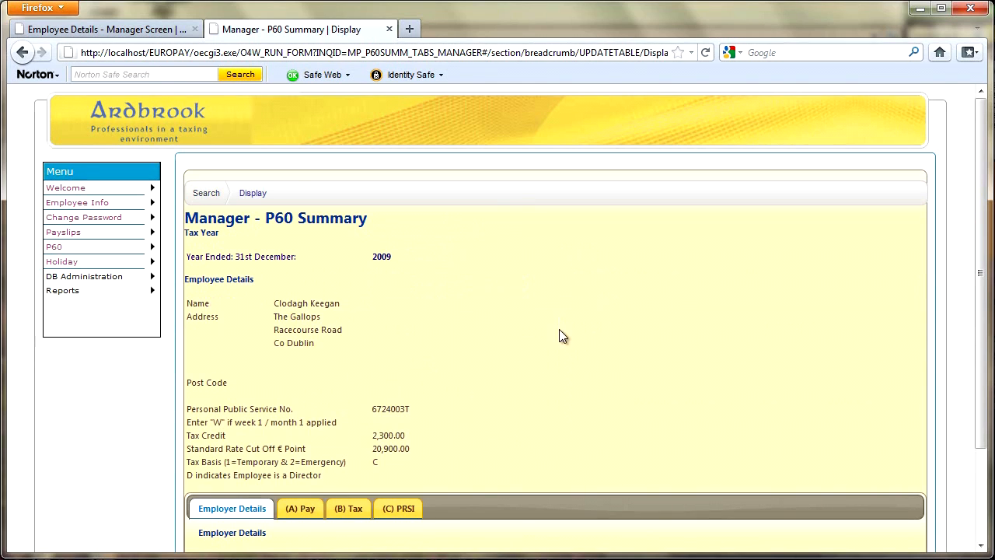
{"action": "left_click", "coordinate": [205, 193]}
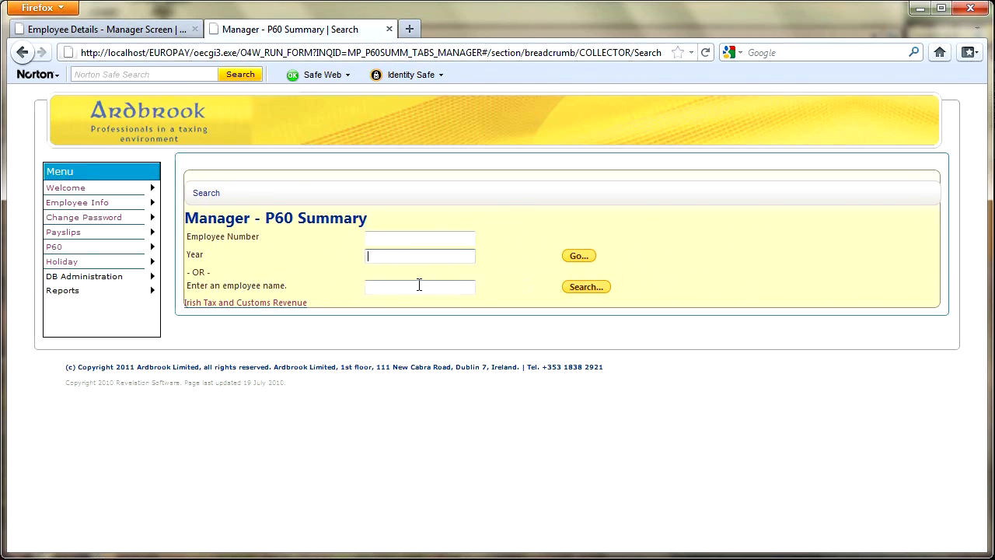
{"action": "type", "text": "KEEG"}
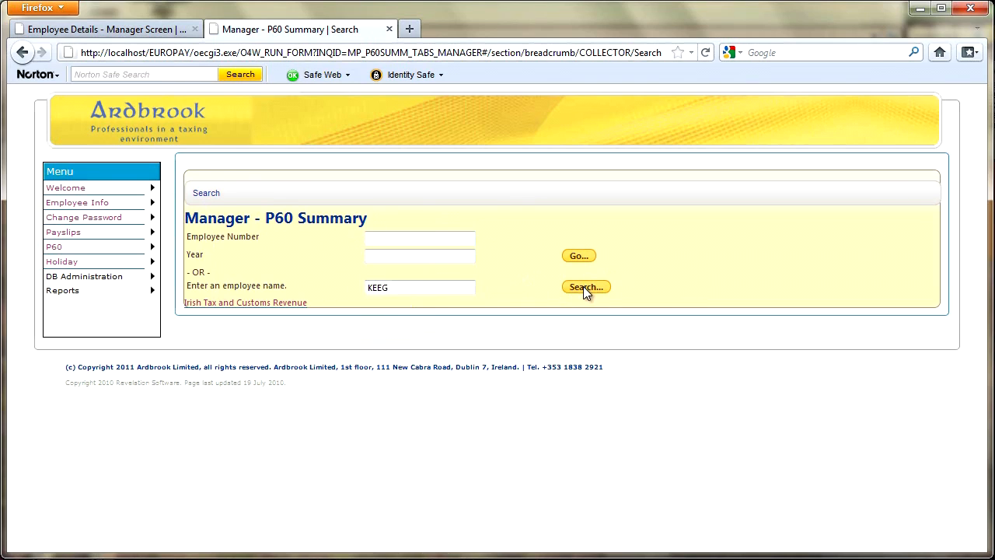
{"action": "left_click", "coordinate": [585, 286]}
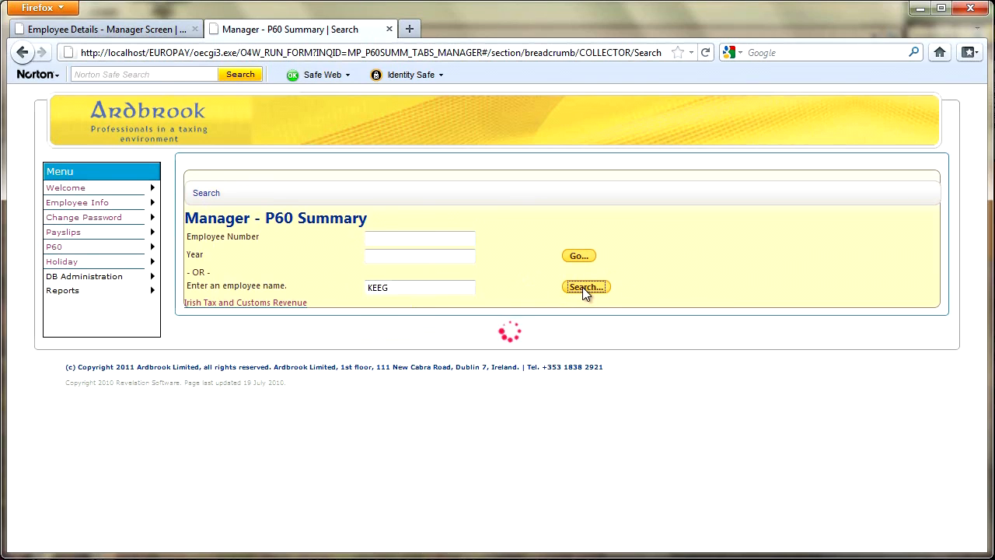
{"action": "left_click", "coordinate": [584, 286]}
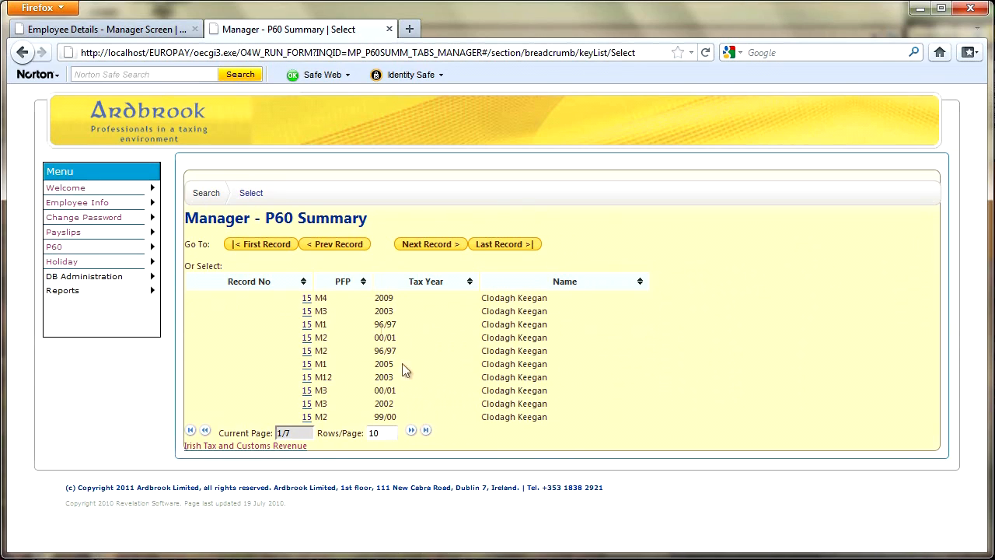
{"action": "mouse_move", "coordinate": [380, 474]}
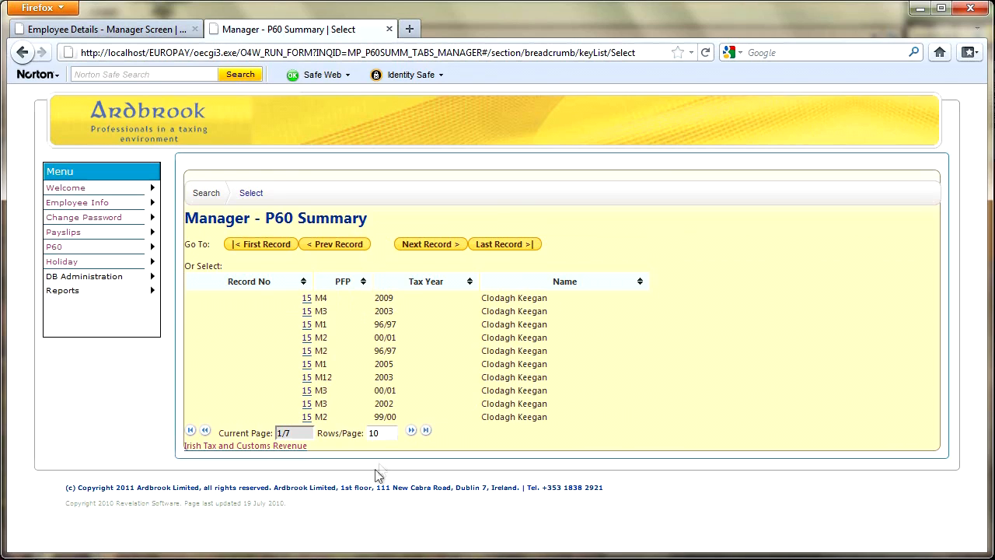
{"action": "mouse_move", "coordinate": [341, 289]}
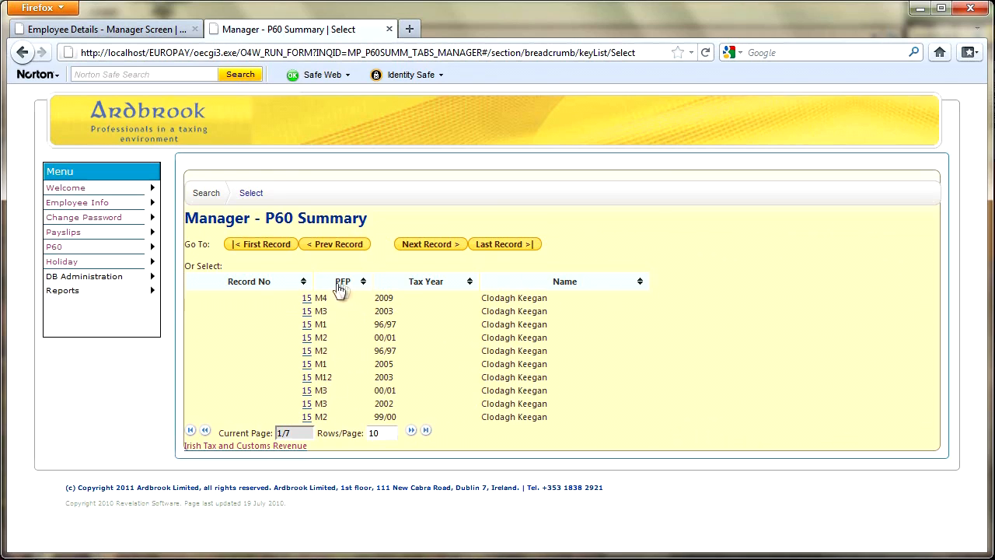
{"action": "double_click", "coordinate": [320, 378]}
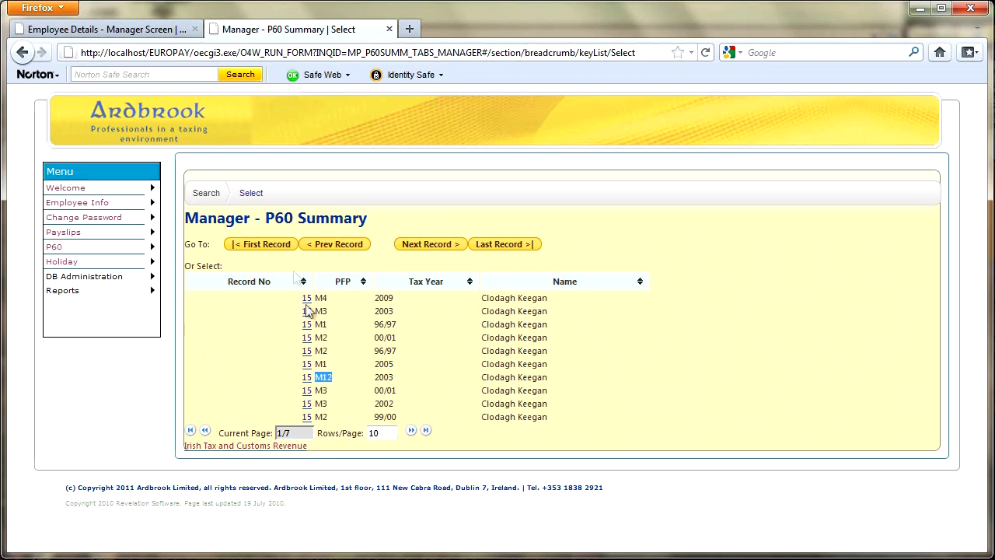
{"action": "mouse_move", "coordinate": [336, 391]}
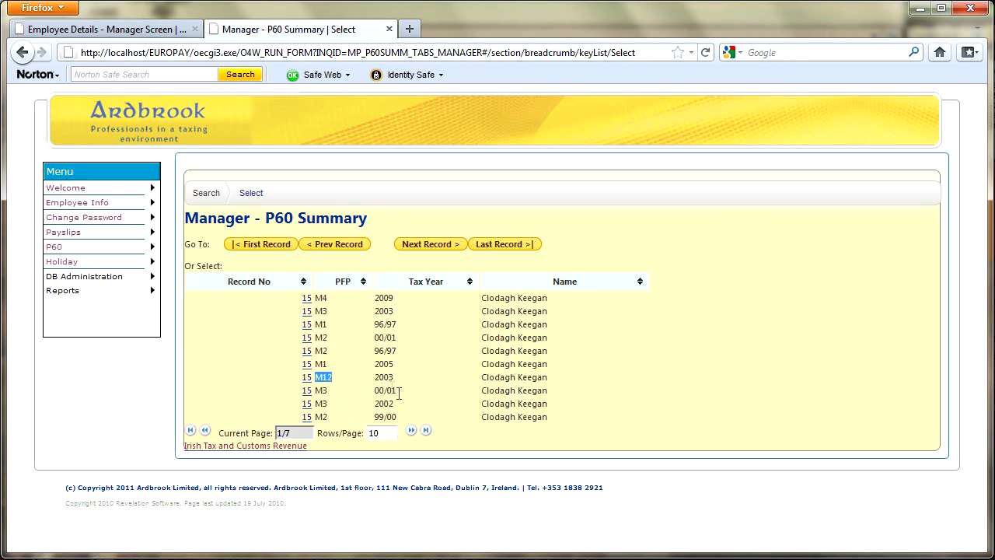
{"action": "mouse_move", "coordinate": [308, 378]}
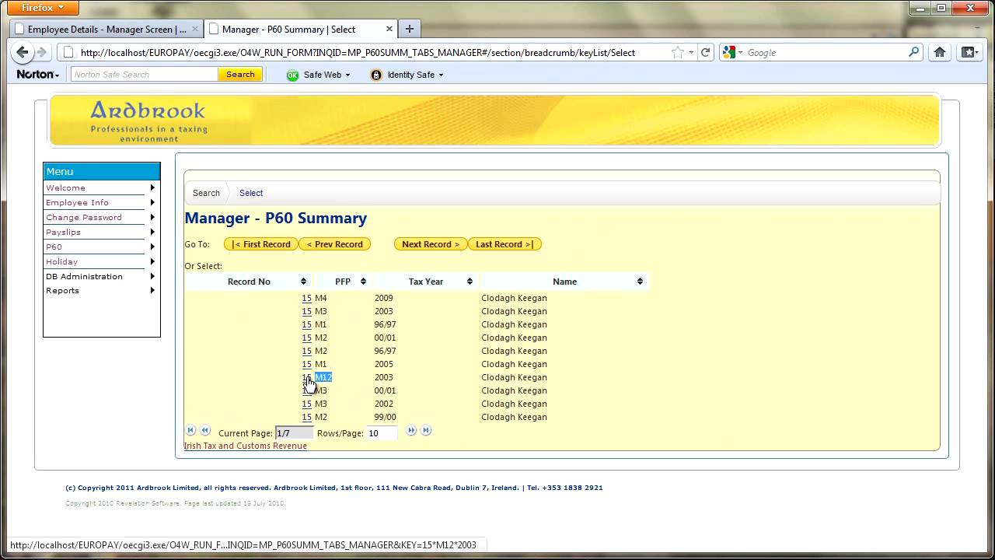
{"action": "left_click", "coordinate": [320, 378]}
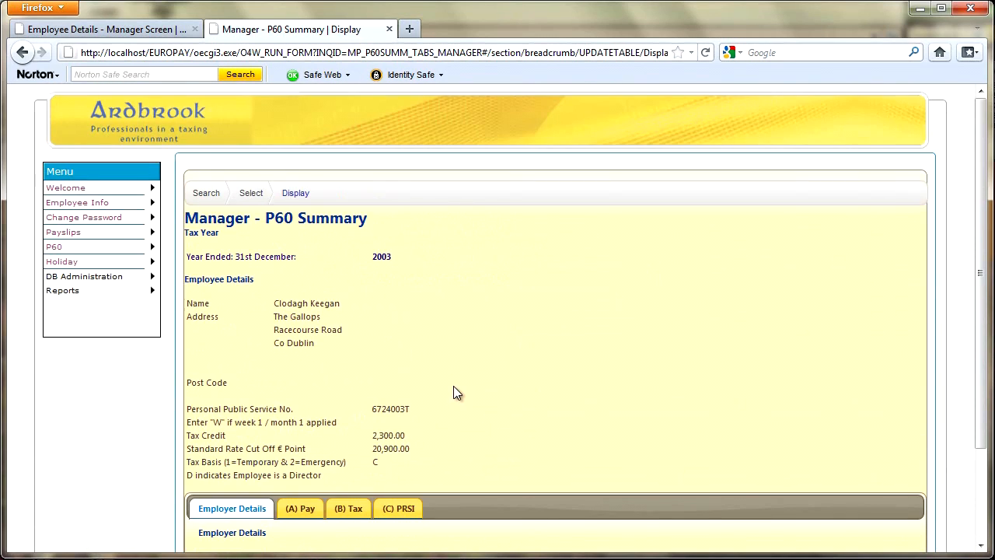
{"action": "left_click", "coordinate": [62, 261]}
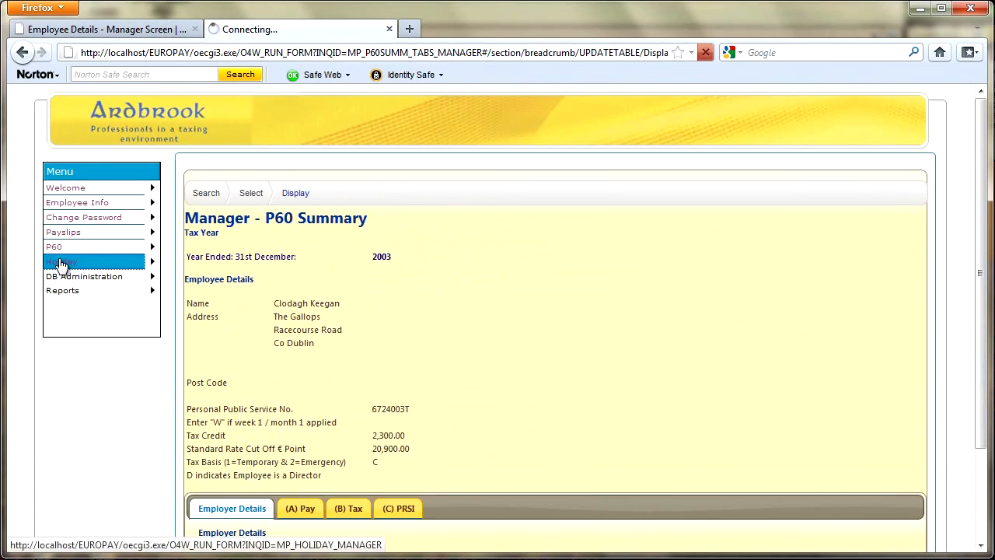
{"action": "left_click", "coordinate": [62, 261]}
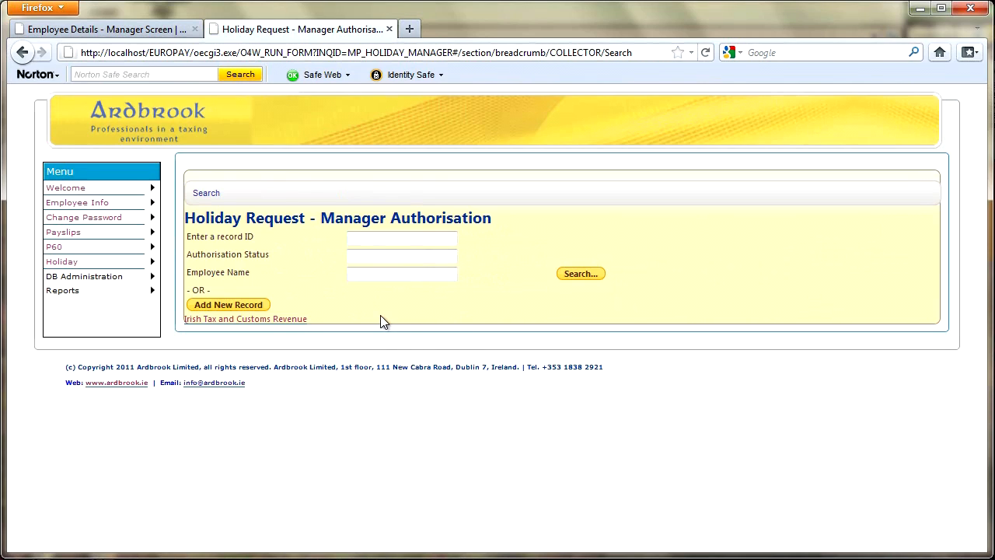
{"action": "mouse_move", "coordinate": [392, 311]}
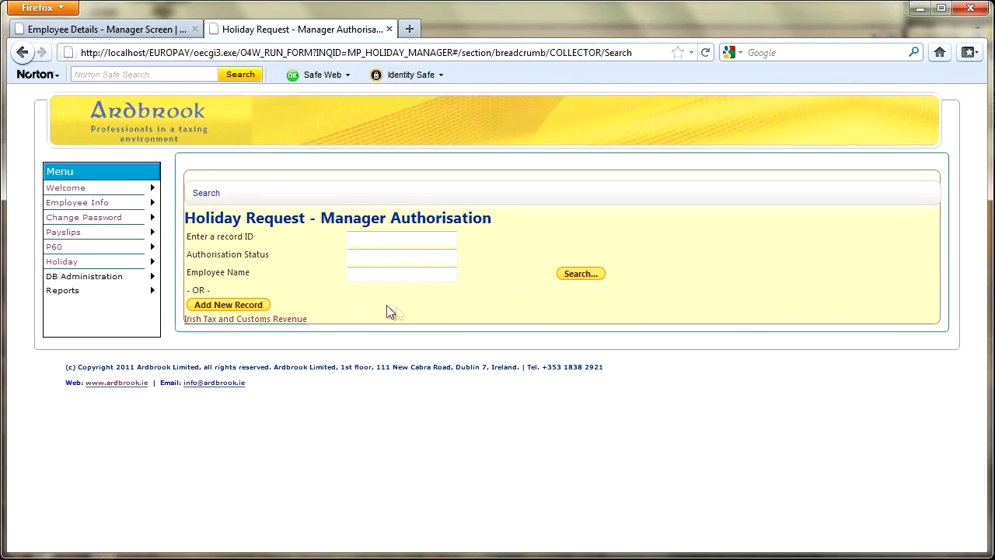
{"action": "mouse_move", "coordinate": [361, 292]}
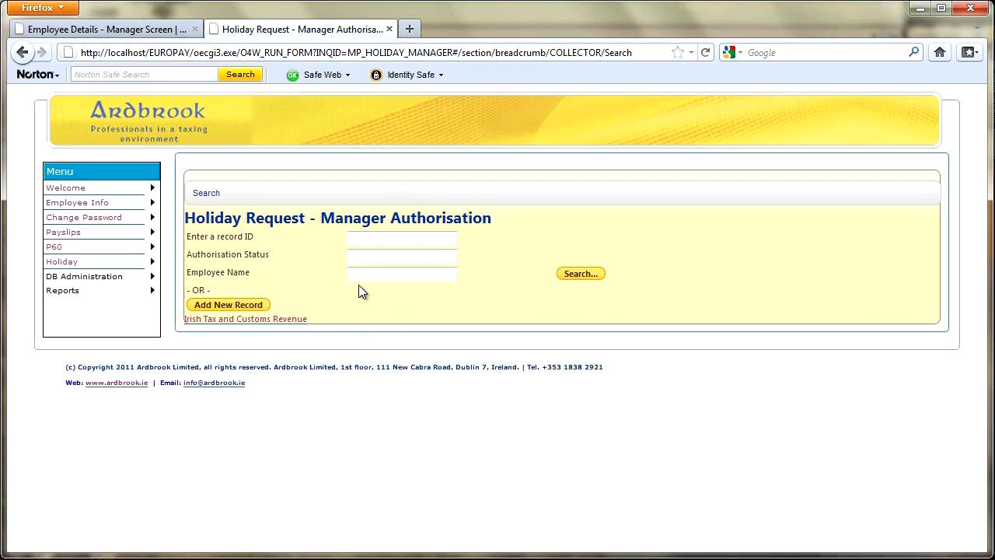
{"action": "left_click", "coordinate": [401, 274]}
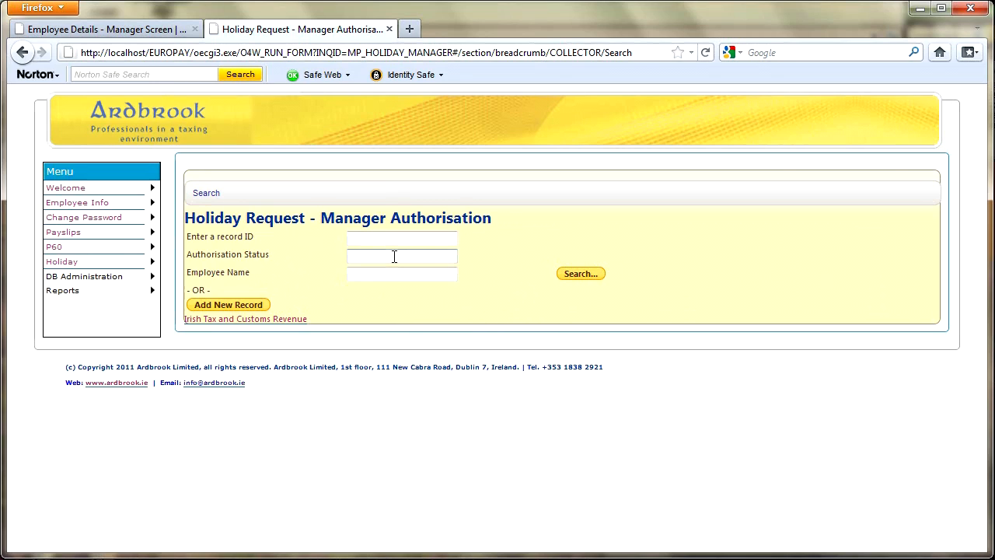
{"action": "type", "text": "pend"}
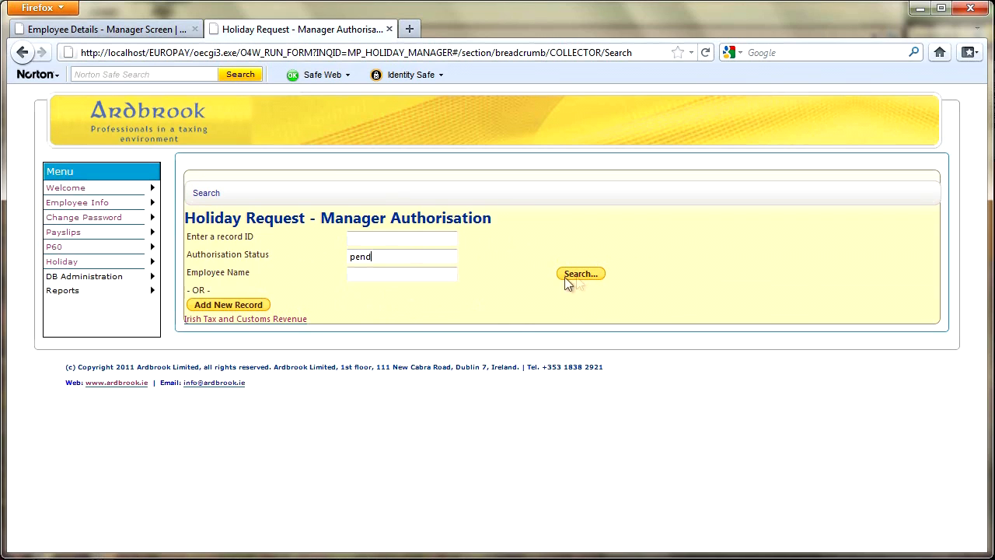
{"action": "left_click", "coordinate": [580, 273]}
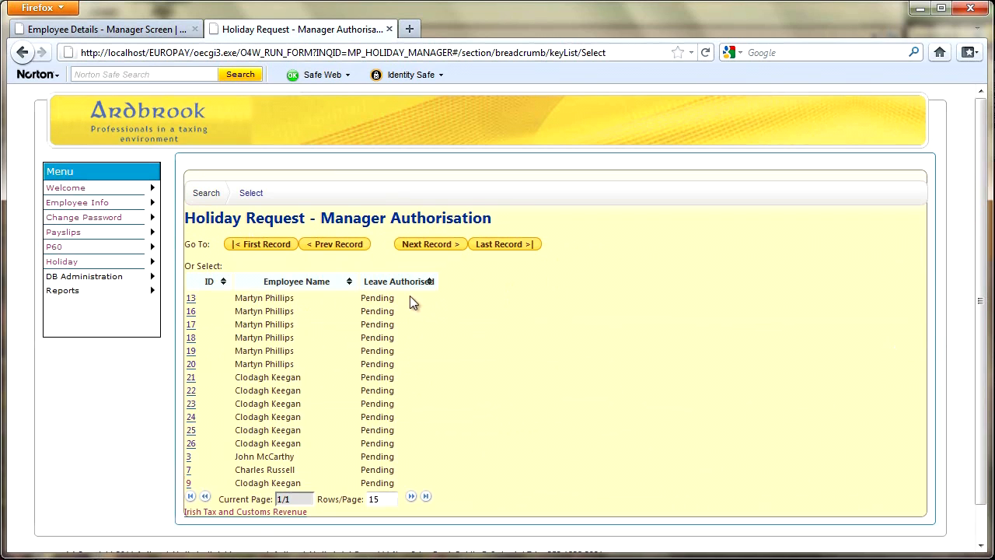
{"action": "mouse_move", "coordinate": [272, 342]}
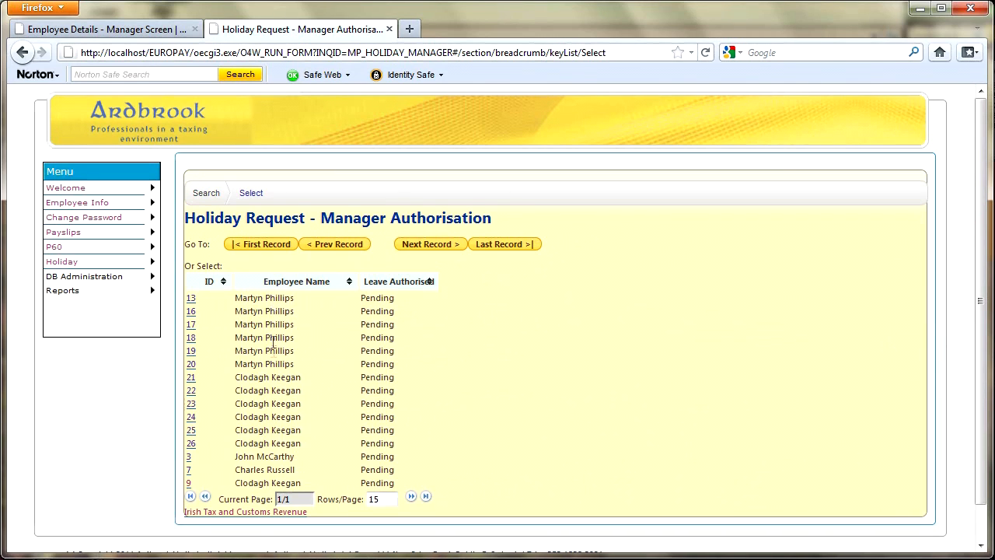
{"action": "mouse_move", "coordinate": [263, 478]}
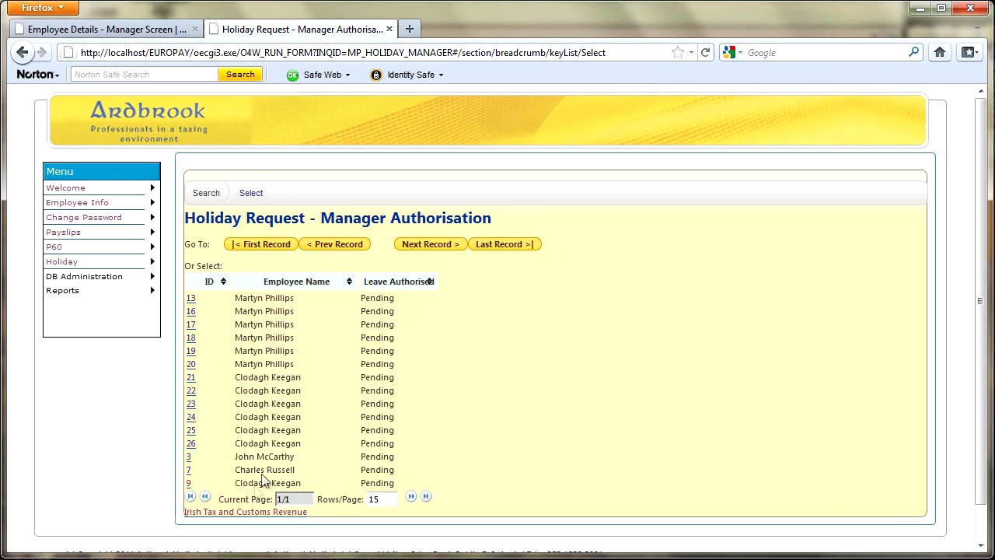
{"action": "mouse_move", "coordinate": [525, 381]}
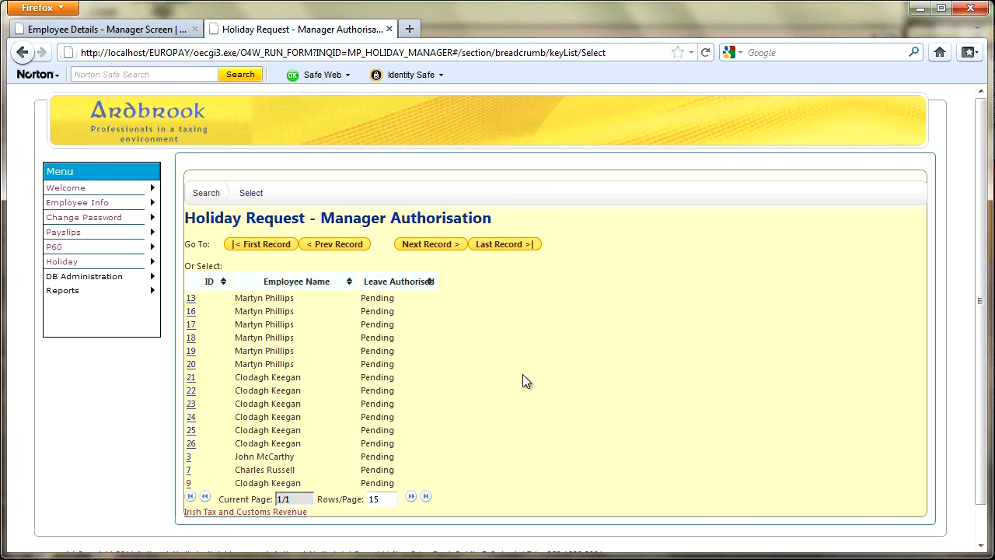
{"action": "mouse_move", "coordinate": [205, 209]}
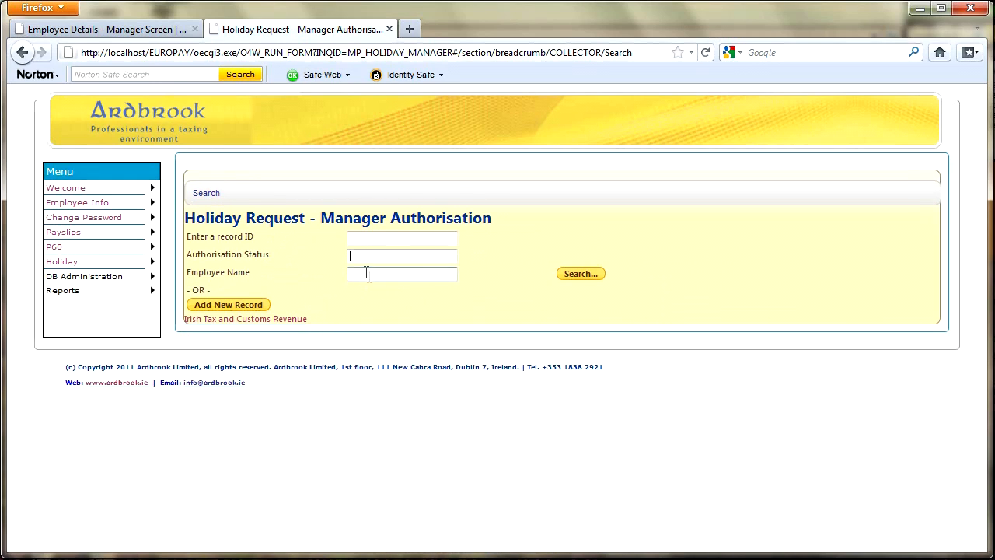
{"action": "type", "text": "phi"}
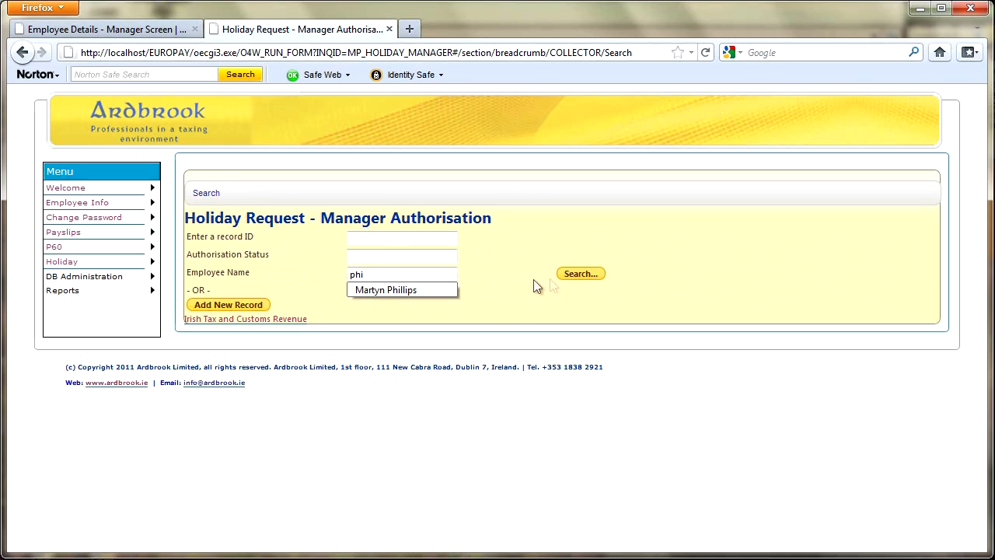
{"action": "left_click", "coordinate": [580, 274]}
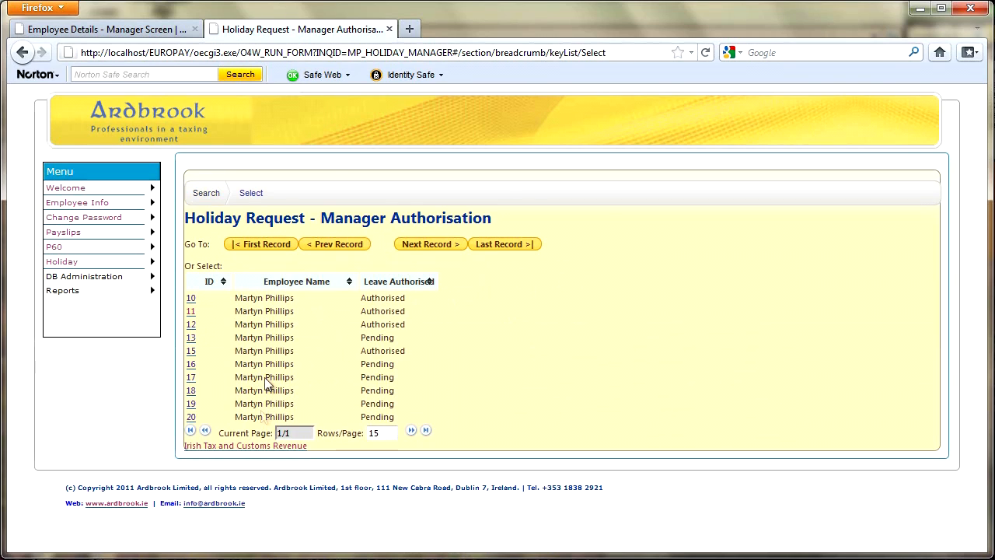
{"action": "mouse_move", "coordinate": [185, 203]}
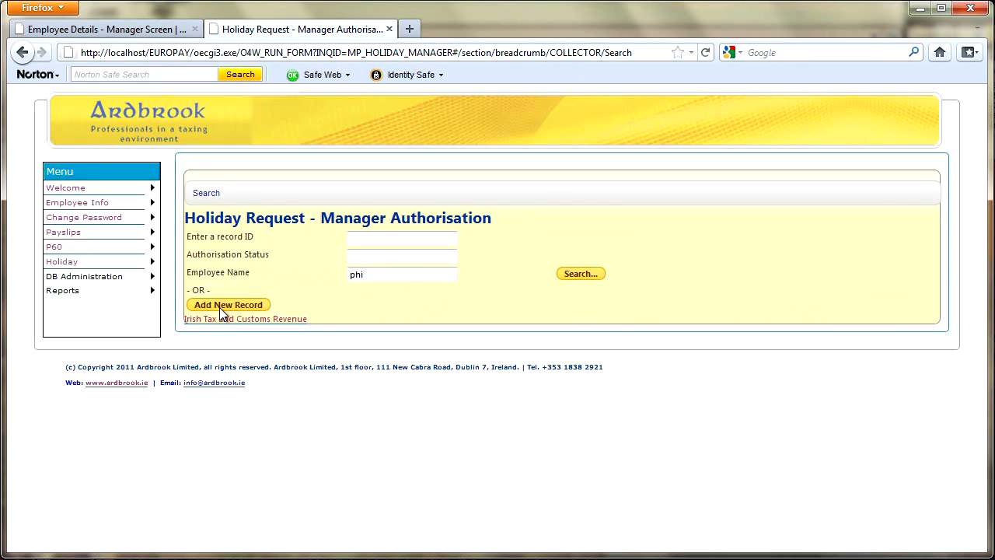
- Add a new holiday request record and place the cursor in Employee No
{"action": "left_click", "coordinate": [227, 304]}
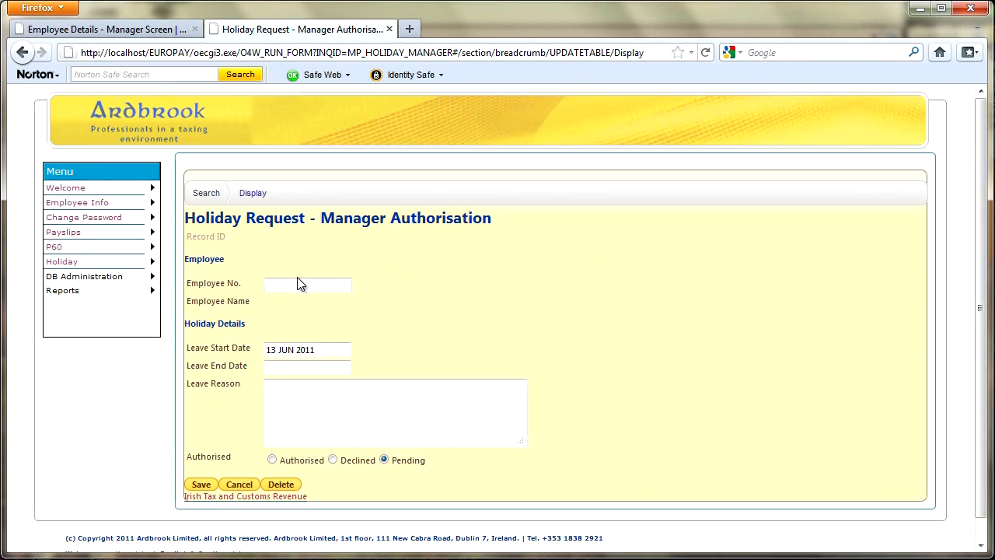
{"action": "mouse_move", "coordinate": [355, 490]}
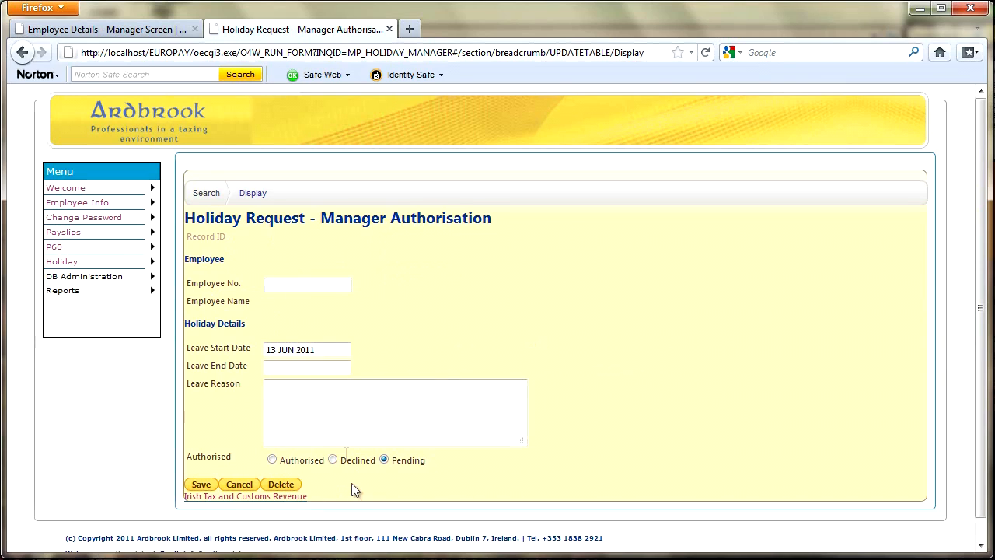
{"action": "left_click", "coordinate": [308, 285]}
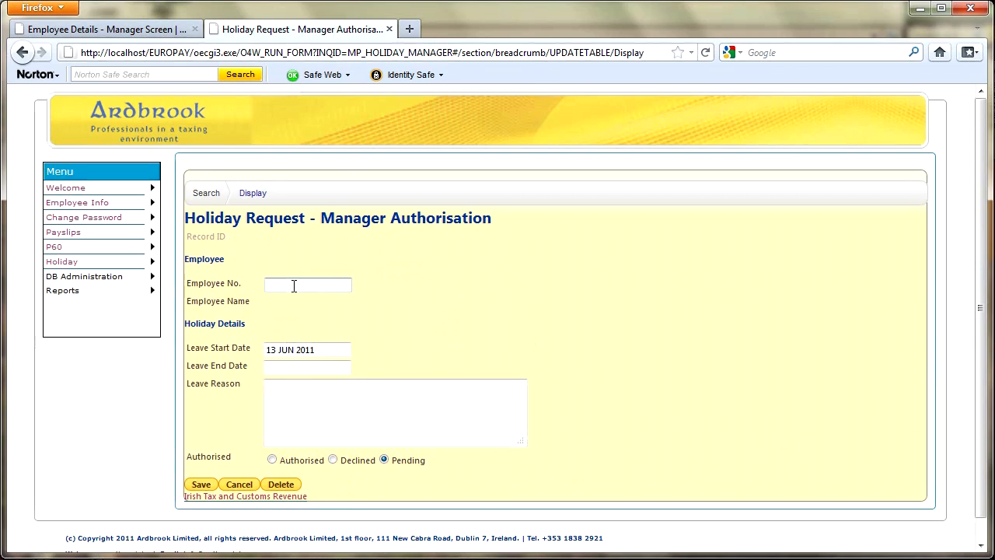
{"action": "left_click", "coordinate": [308, 285]}
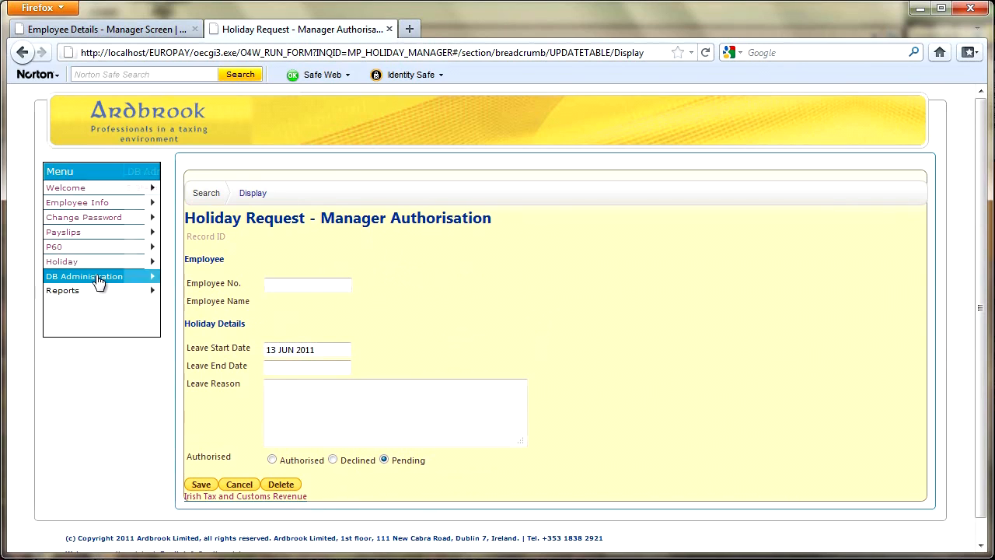
- List all system code records under DB Administration > System Codes
{"action": "left_click", "coordinate": [84, 276]}
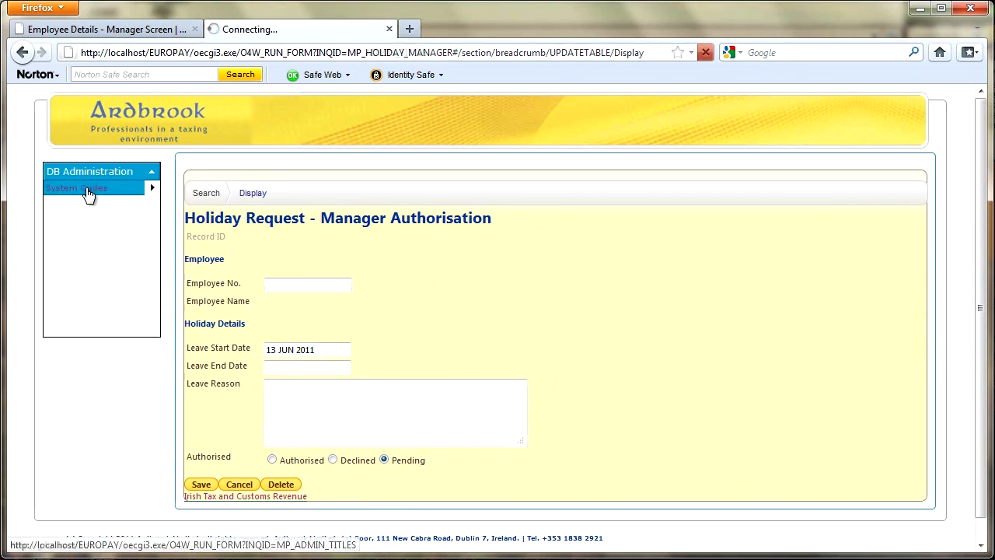
{"action": "left_click", "coordinate": [87, 188]}
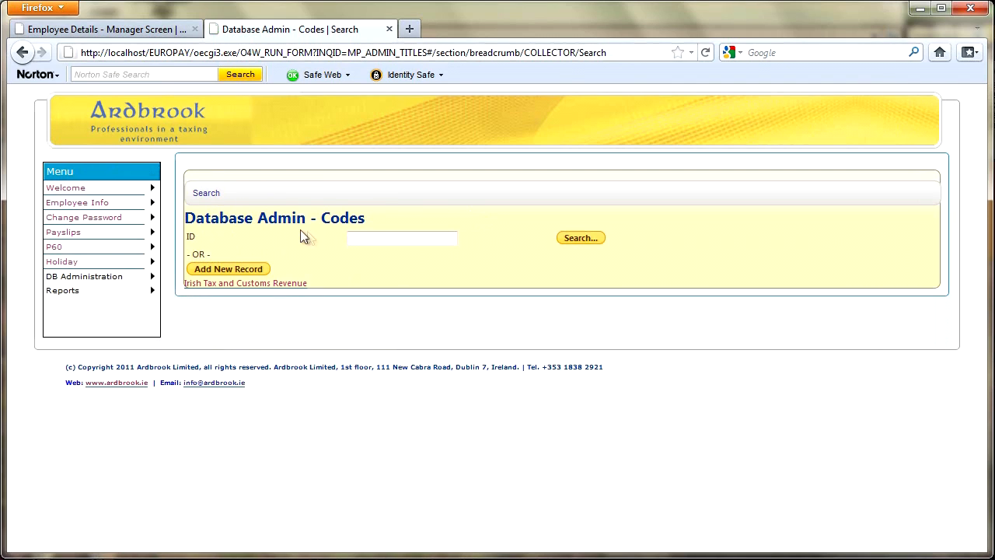
{"action": "left_click", "coordinate": [580, 237]}
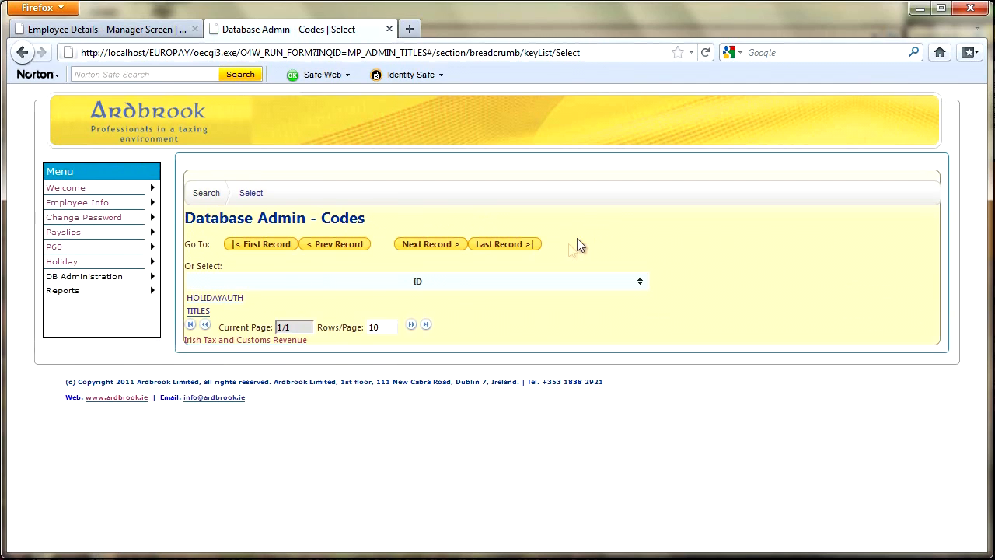
{"action": "mouse_move", "coordinate": [225, 302]}
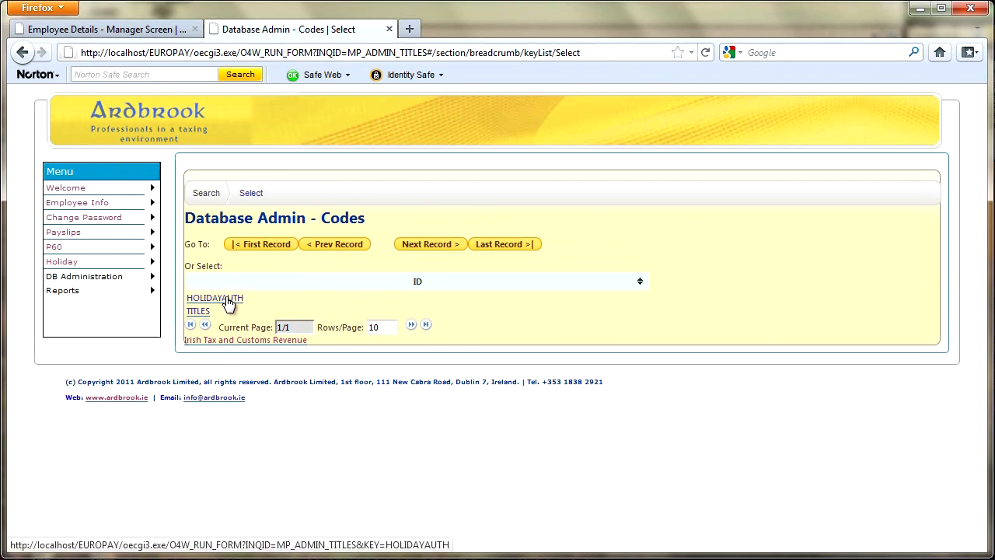
- View the HOLIDAYAUTH code record, then the TITLES record listing Mr down to Corporal
{"action": "left_click", "coordinate": [214, 299]}
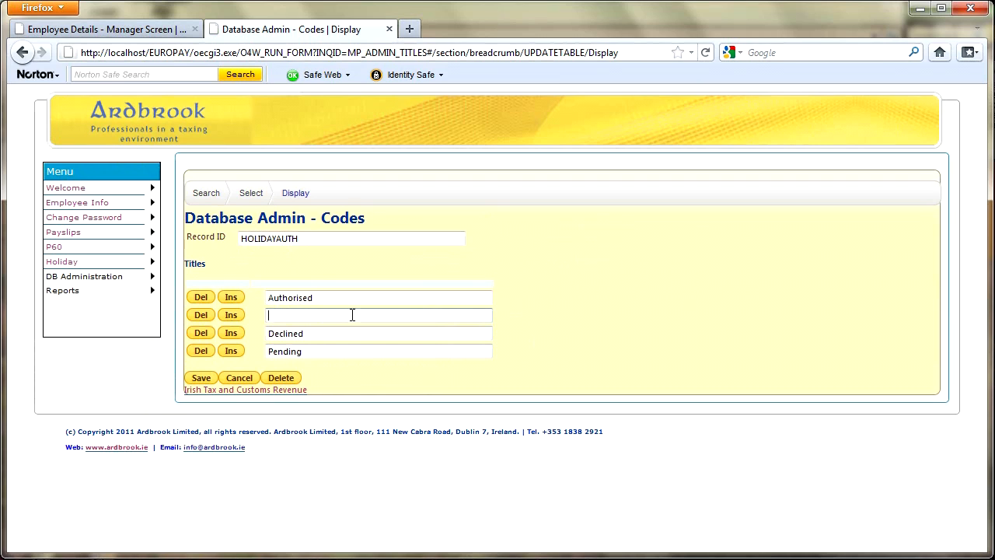
{"action": "mouse_move", "coordinate": [252, 193]}
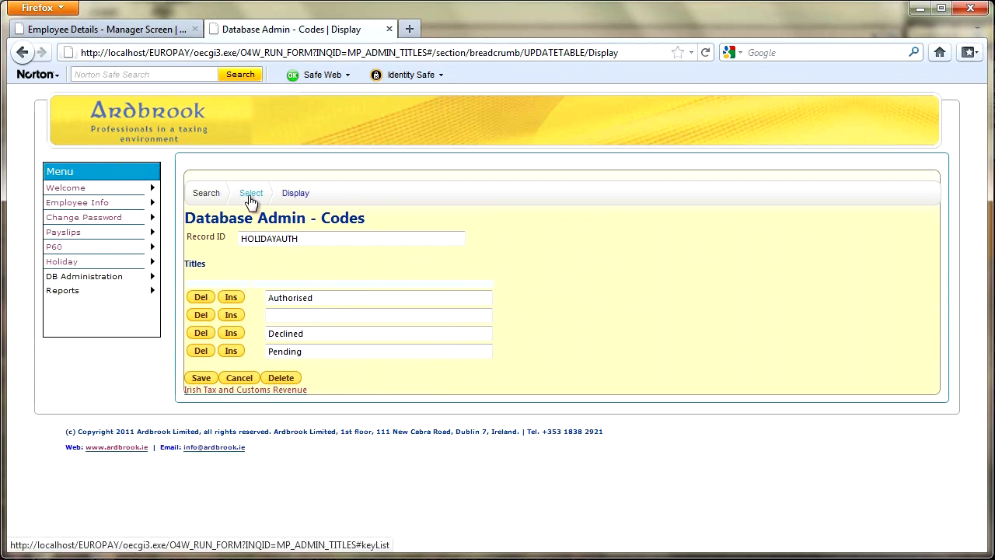
{"action": "left_click", "coordinate": [252, 192]}
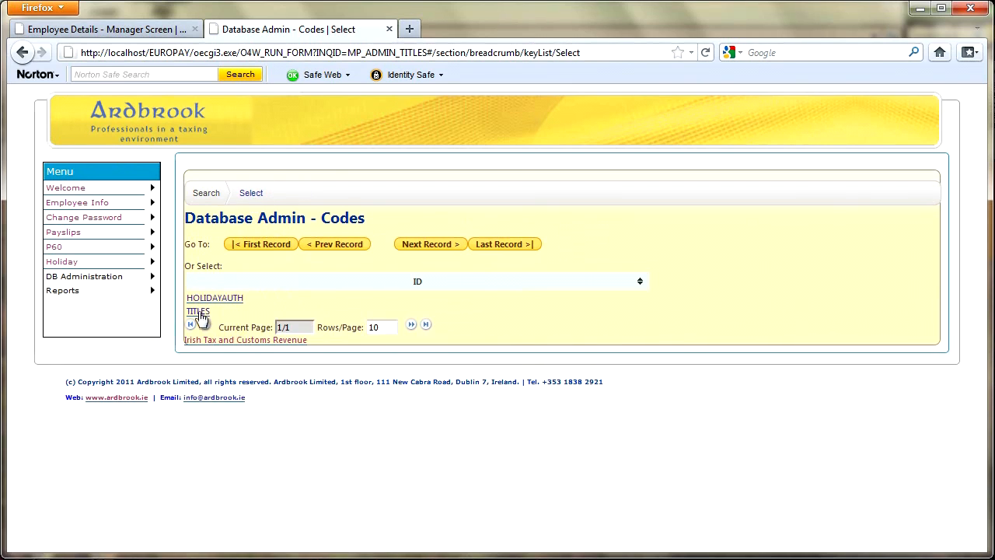
{"action": "left_click", "coordinate": [198, 311]}
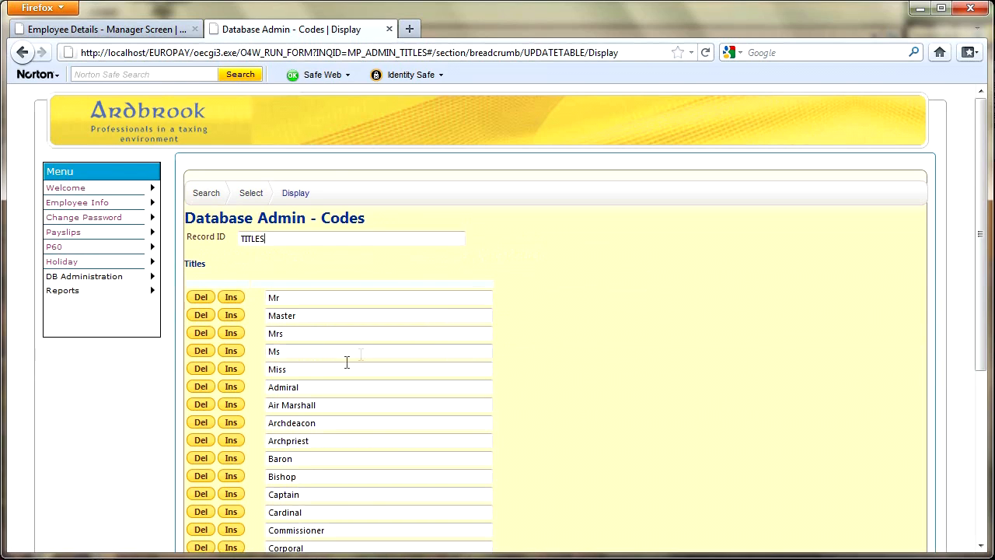
{"action": "scroll", "scroll_direction": "down", "scroll_amount": 3}
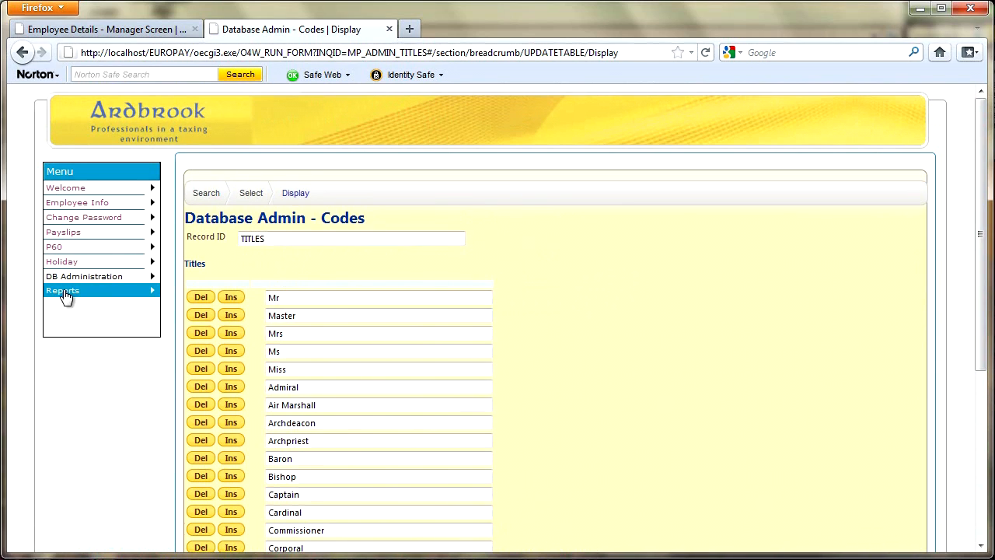
- Go to the Authorise Holidays - Employee report under Reports > Holiday
{"action": "left_click", "coordinate": [62, 290]}
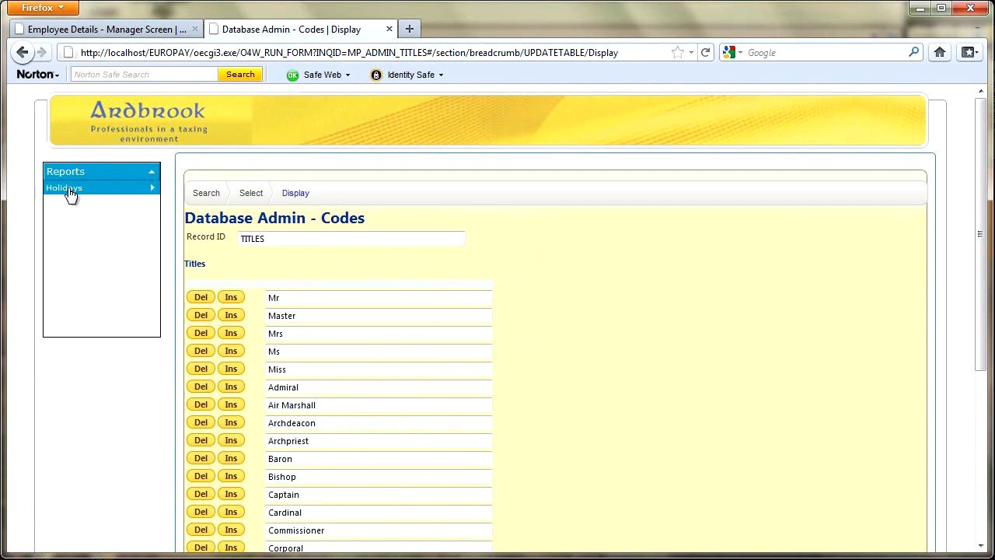
{"action": "left_click", "coordinate": [64, 186]}
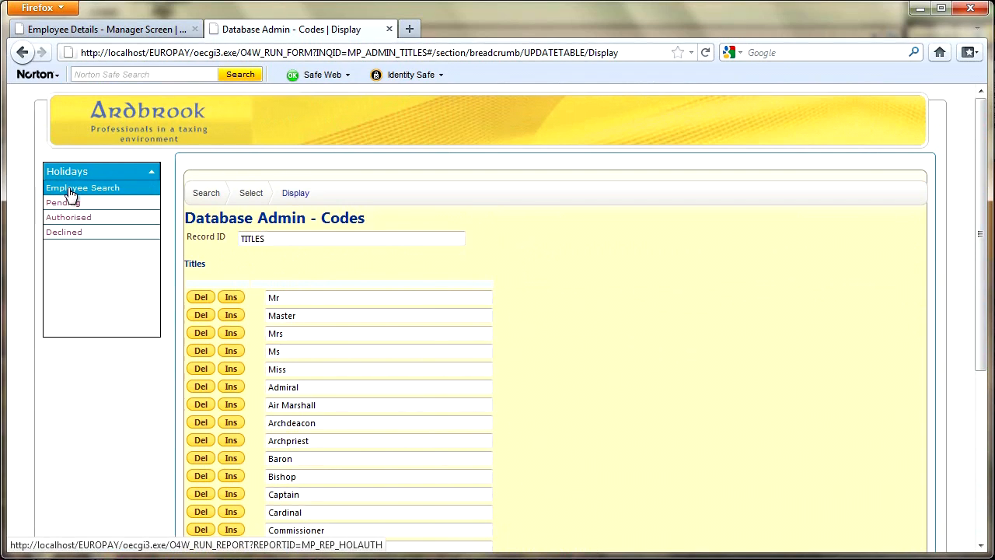
{"action": "mouse_move", "coordinate": [100, 192]}
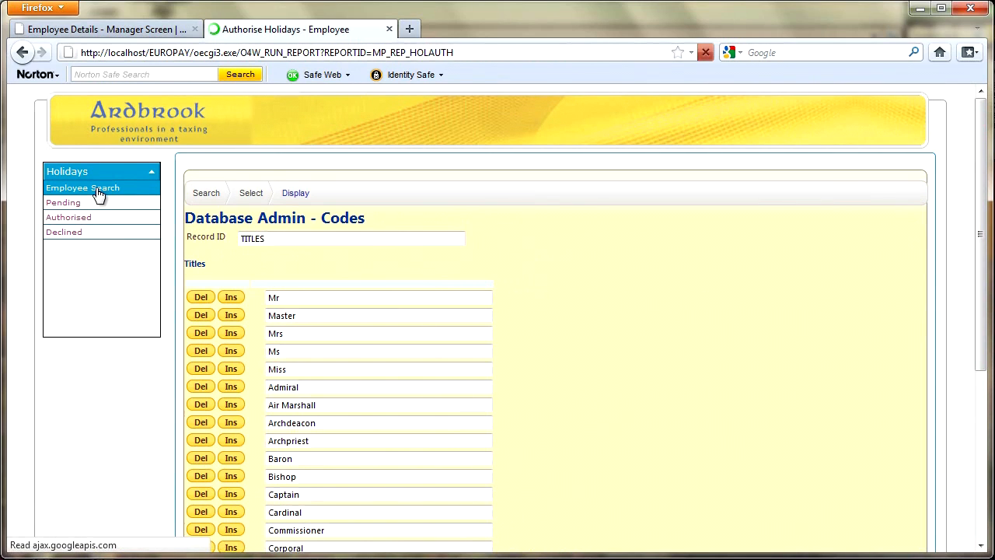
{"action": "left_click", "coordinate": [82, 187]}
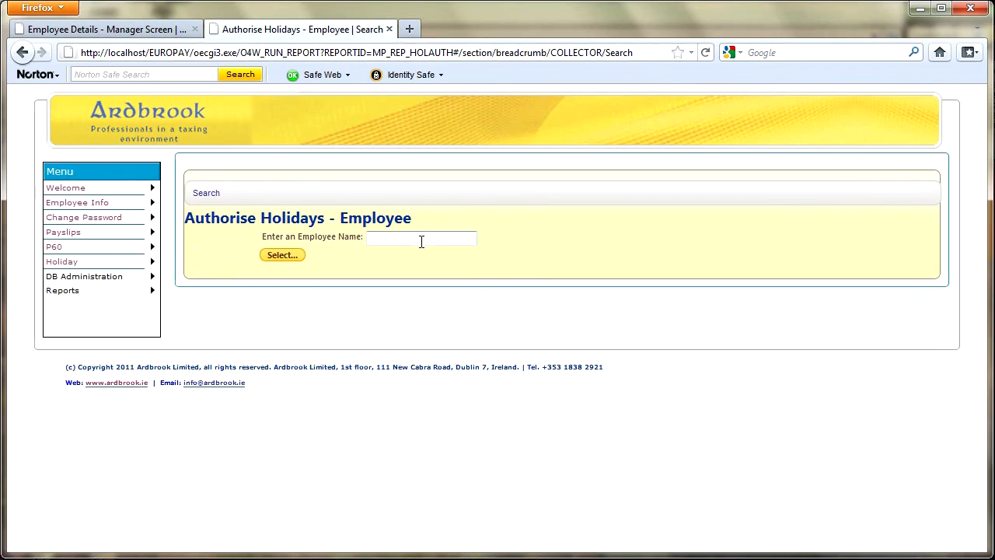
- Run the employee name search for PHIL, bringing up the Proceed? confirmation
{"action": "type", "text": "phil"}
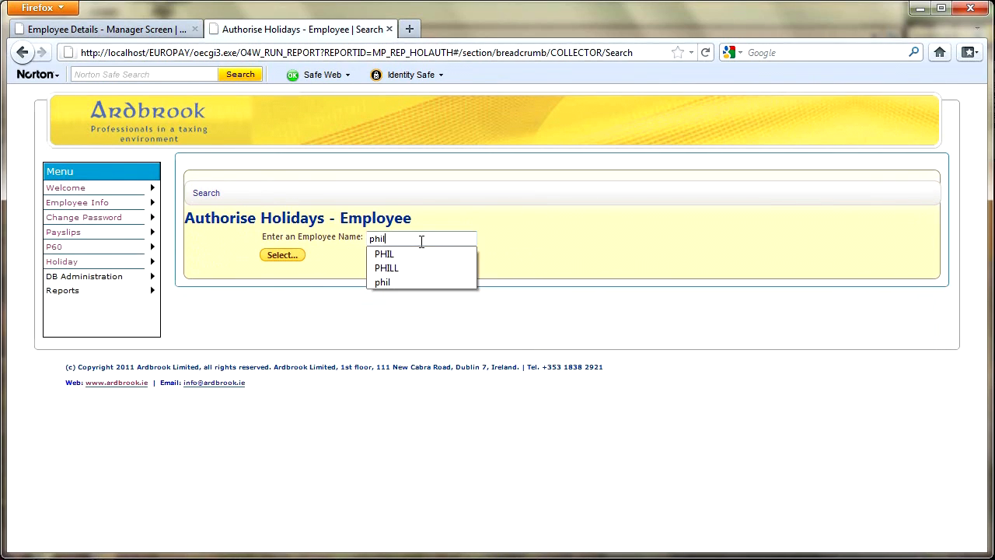
{"action": "left_click", "coordinate": [282, 255]}
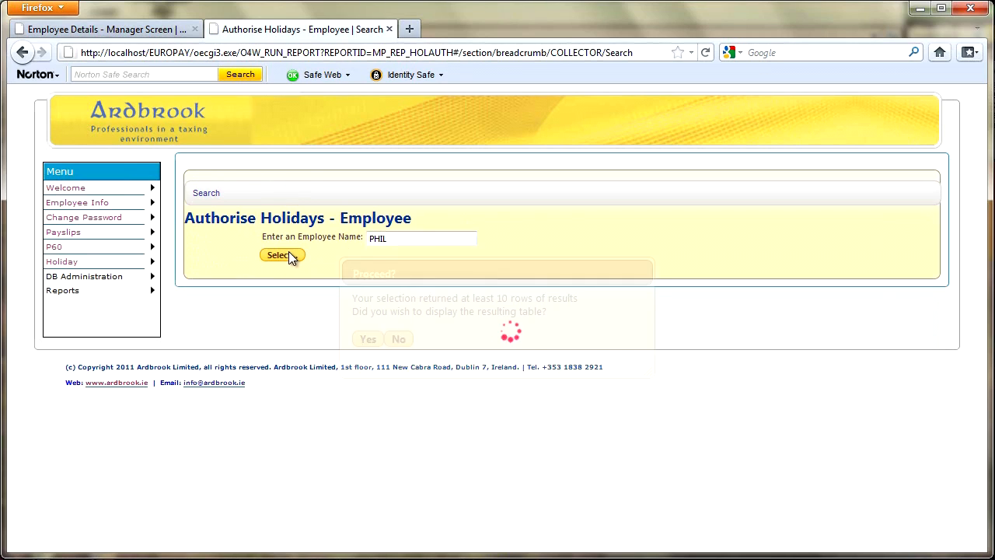
{"action": "left_click", "coordinate": [281, 255]}
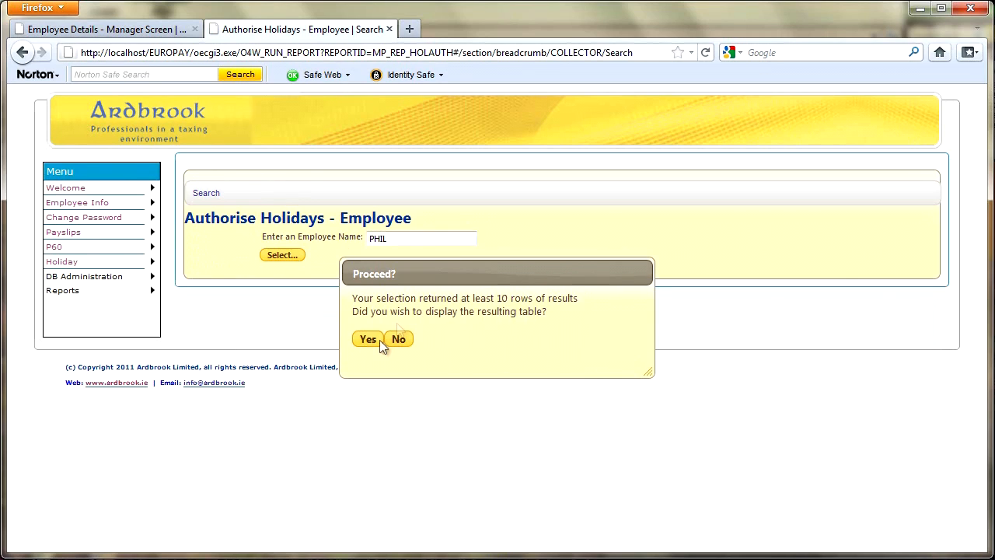
{"action": "mouse_move", "coordinate": [445, 339]}
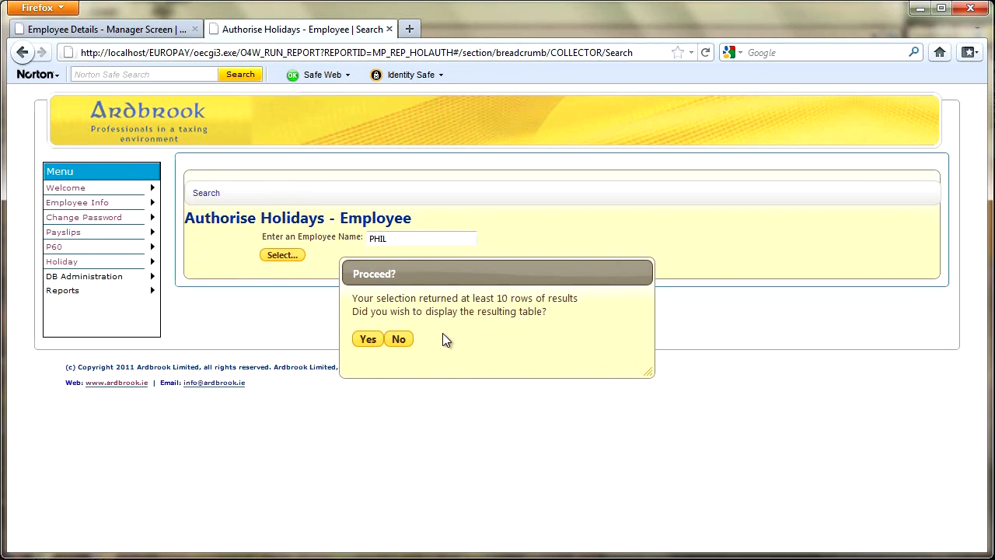
{"action": "mouse_move", "coordinate": [516, 314]}
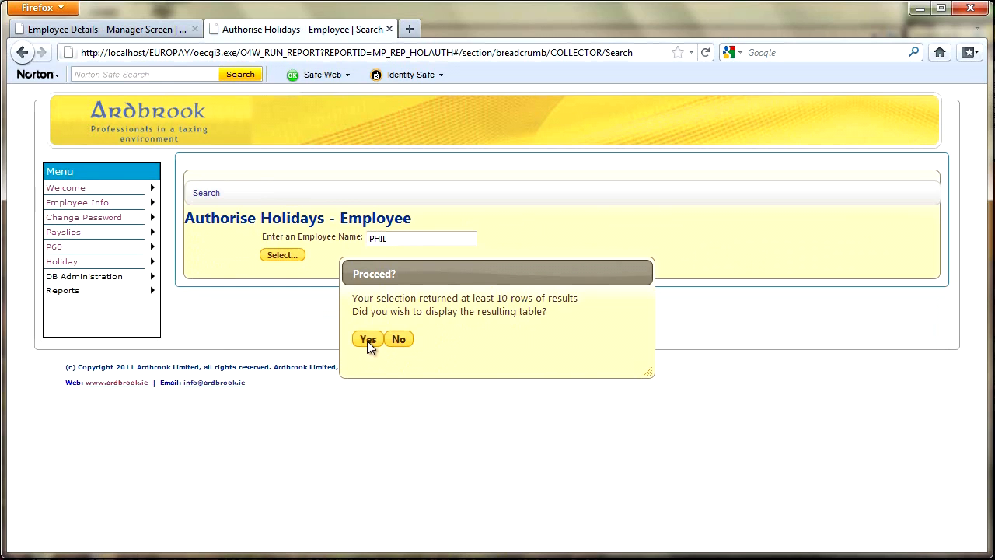
{"action": "left_click", "coordinate": [367, 339]}
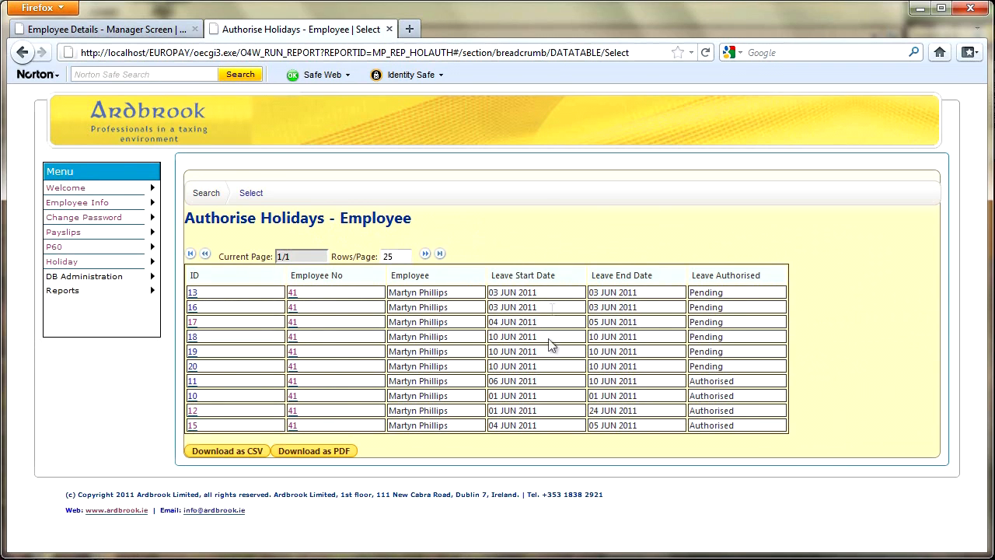
{"action": "mouse_move", "coordinate": [697, 380]}
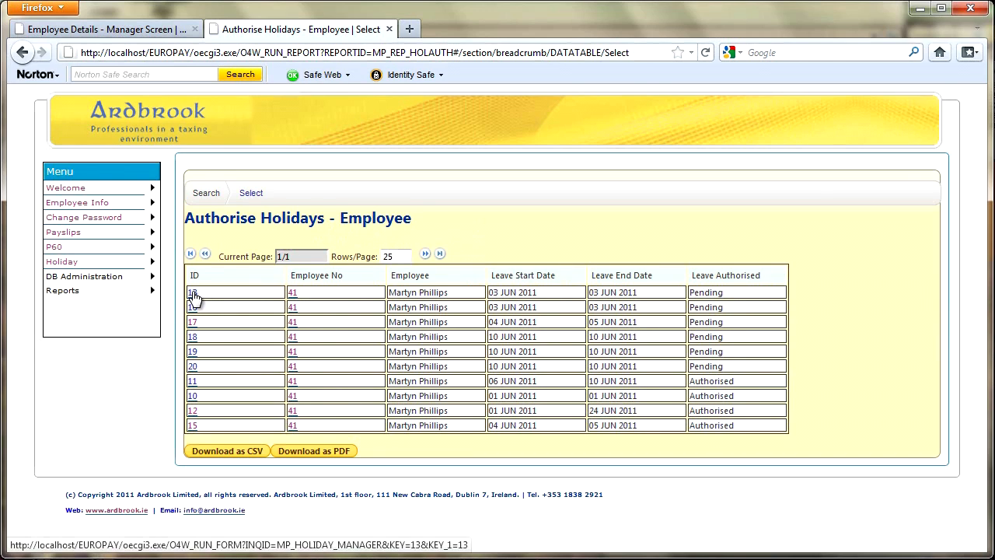
{"action": "left_click", "coordinate": [193, 292]}
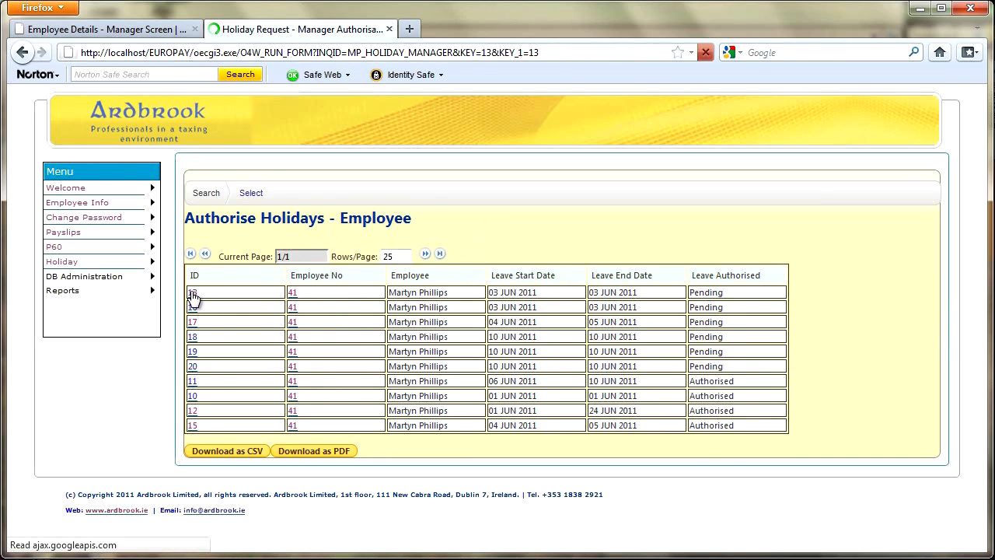
{"action": "left_click", "coordinate": [193, 294]}
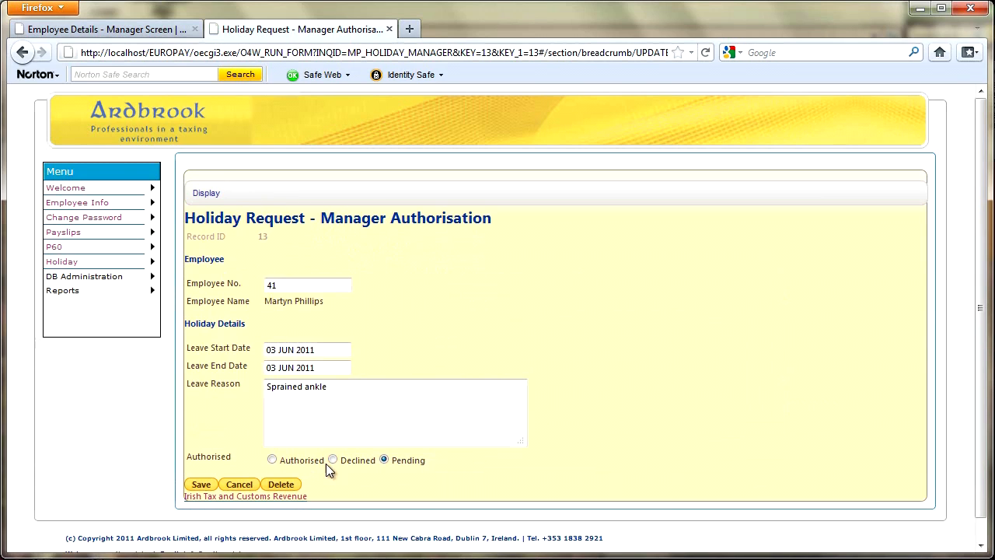
{"action": "left_click", "coordinate": [201, 484]}
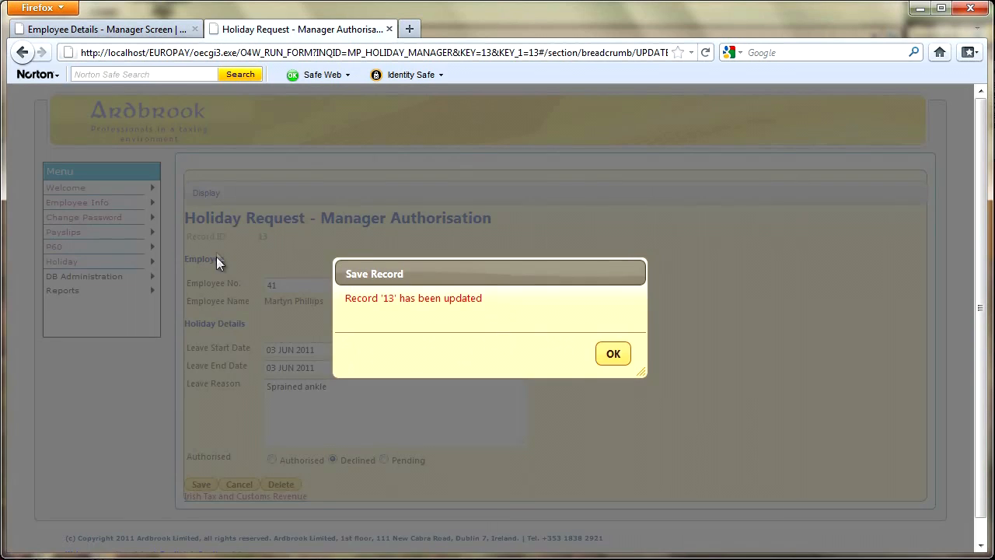
{"action": "left_click", "coordinate": [612, 353]}
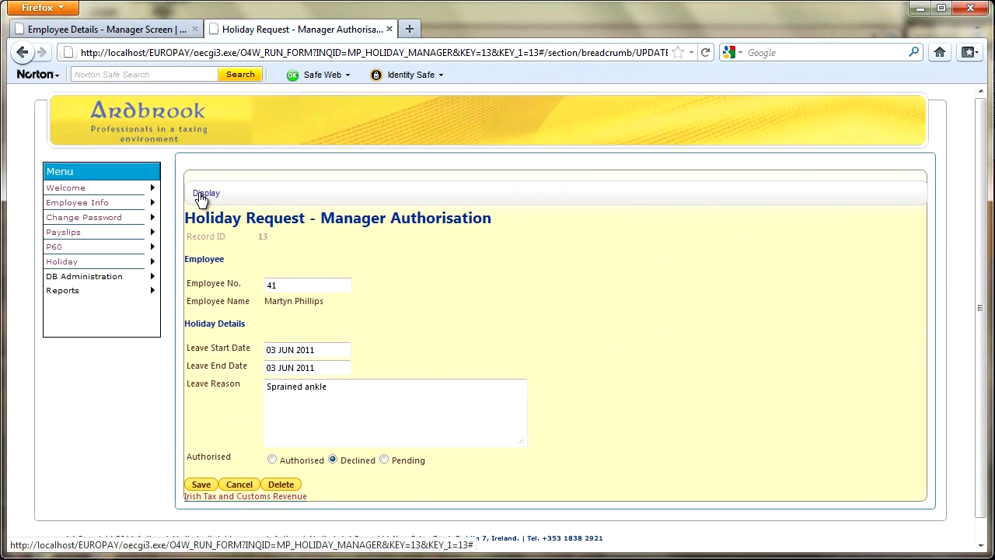
{"action": "mouse_move", "coordinate": [70, 291]}
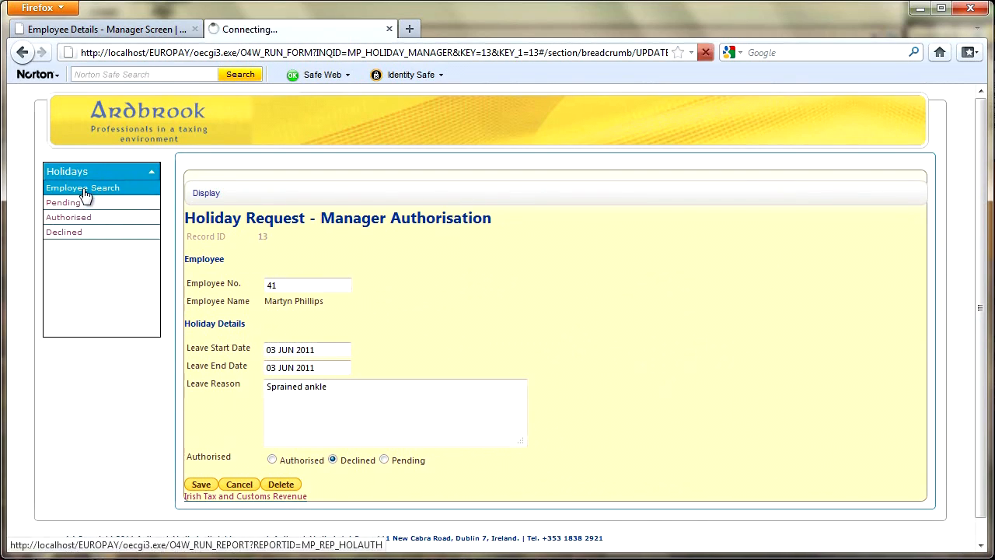
- Re-run the employee holiday search for phil, showing request 13 now Declined
{"action": "left_click", "coordinate": [83, 187]}
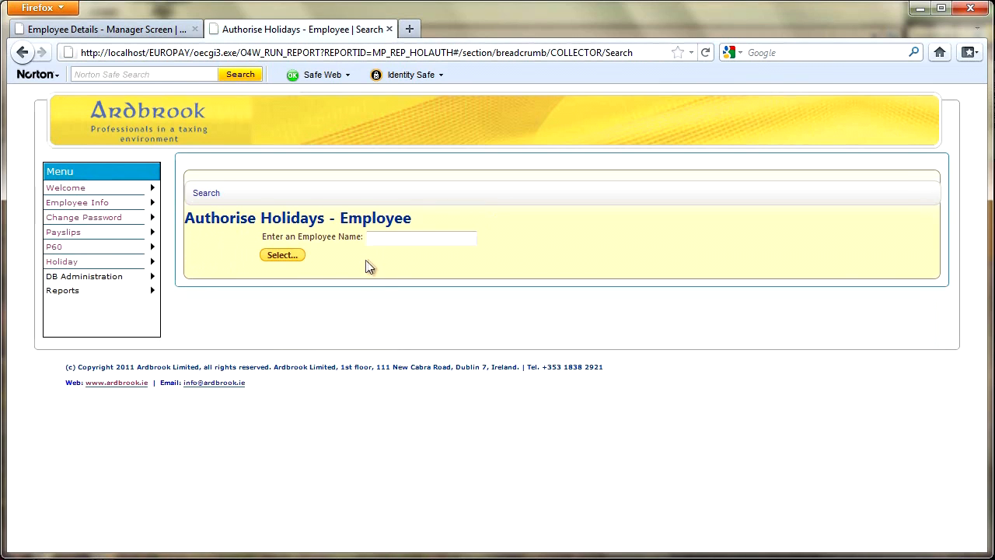
{"action": "left_click", "coordinate": [281, 255]}
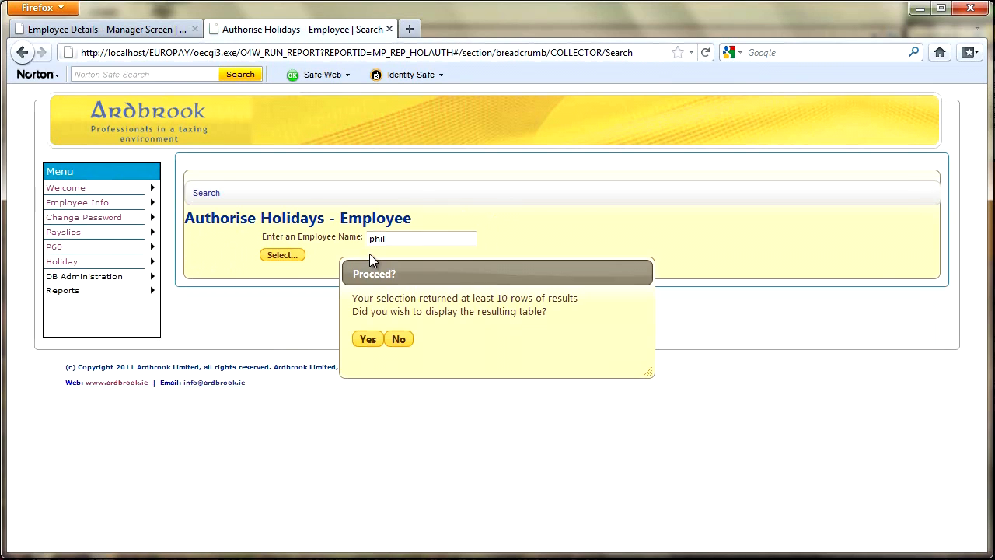
{"action": "left_click", "coordinate": [367, 339]}
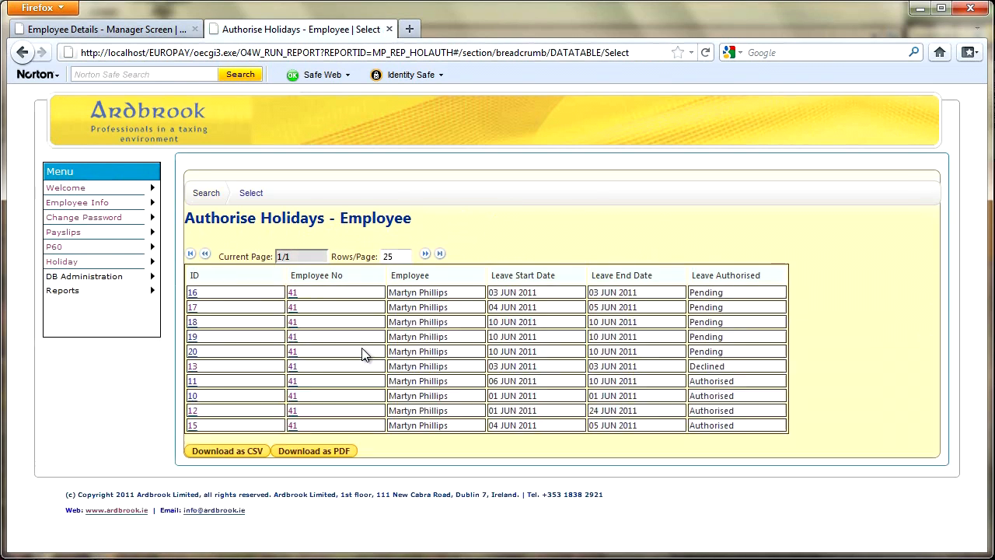
{"action": "mouse_move", "coordinate": [294, 308]}
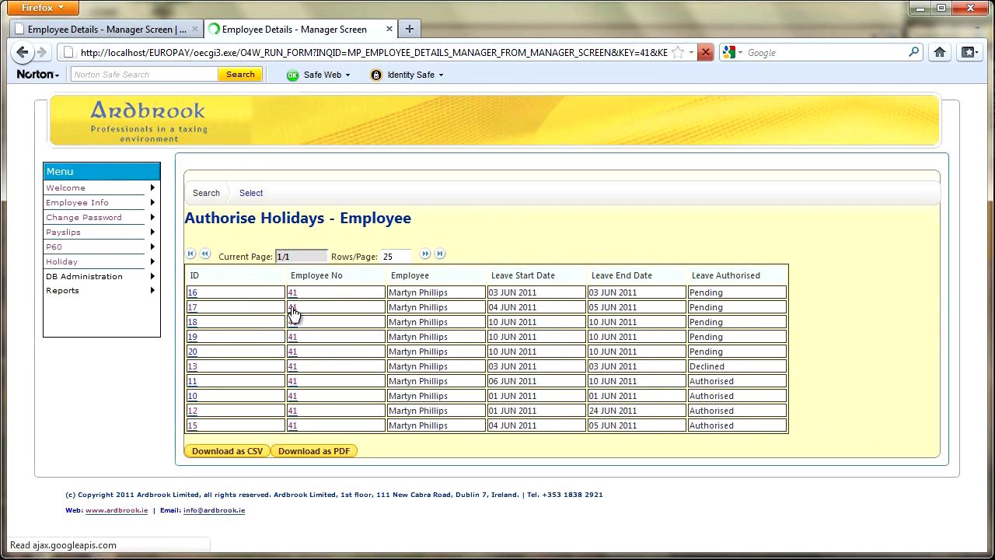
{"action": "left_click", "coordinate": [292, 306]}
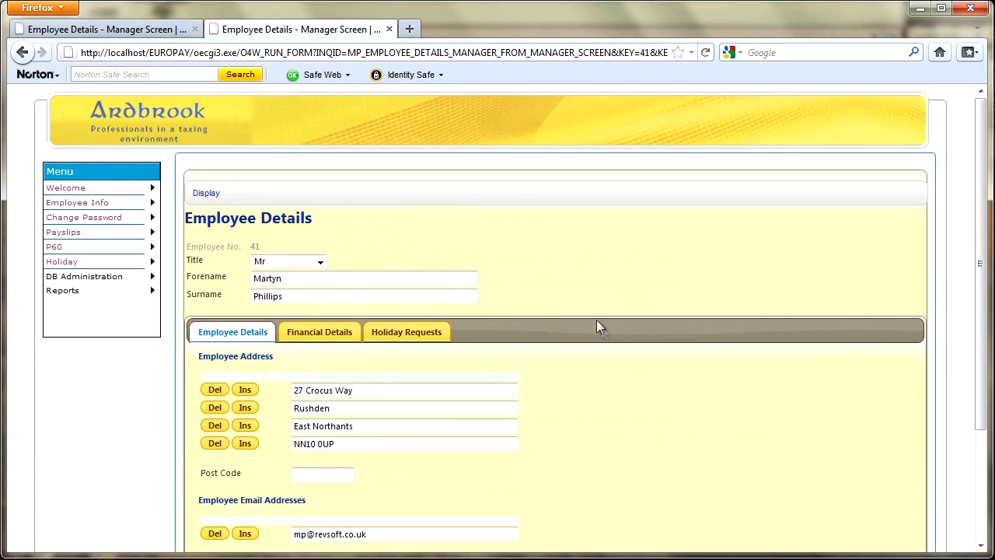
{"action": "scroll", "scroll_direction": "down", "scroll_amount": 3}
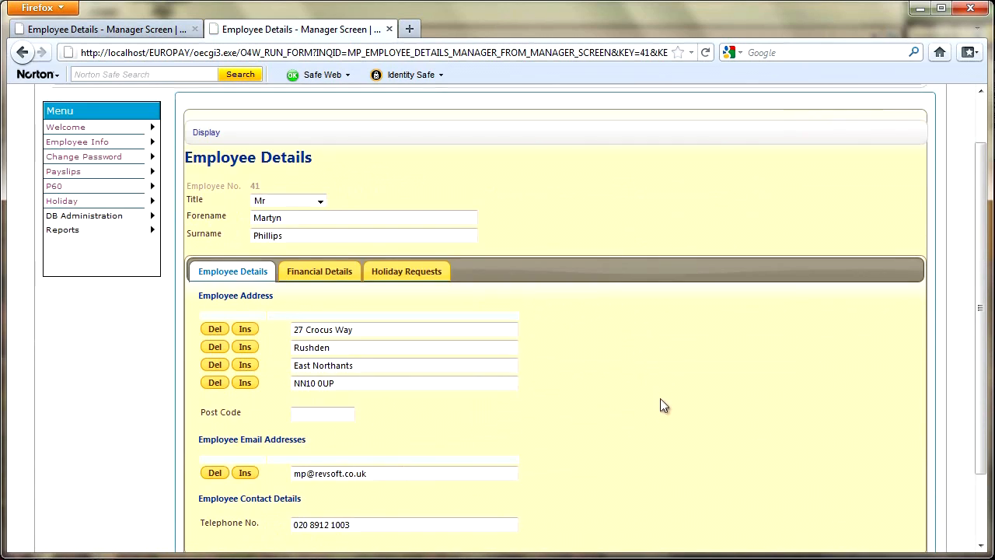
{"action": "scroll", "scroll_direction": "down", "scroll_amount": 3}
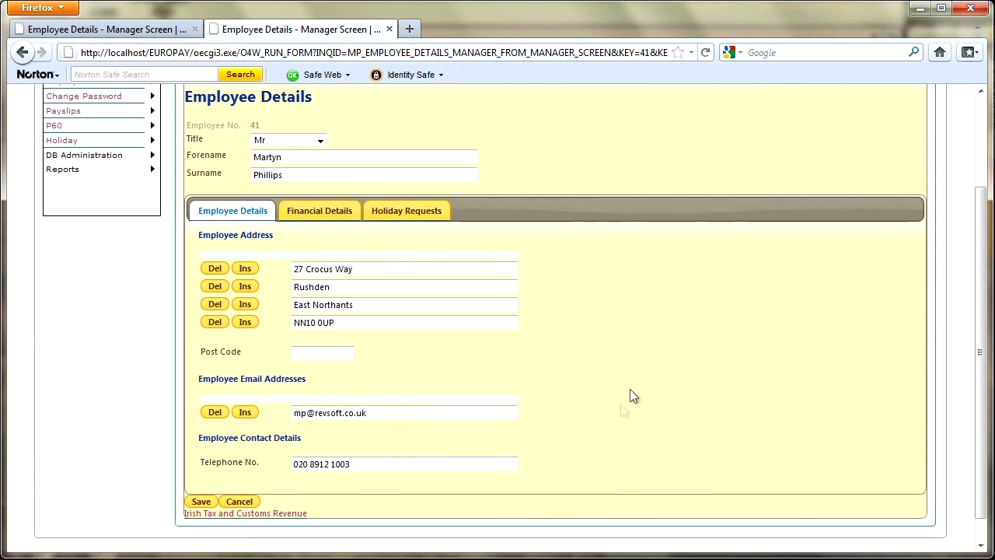
{"action": "mouse_move", "coordinate": [622, 414]}
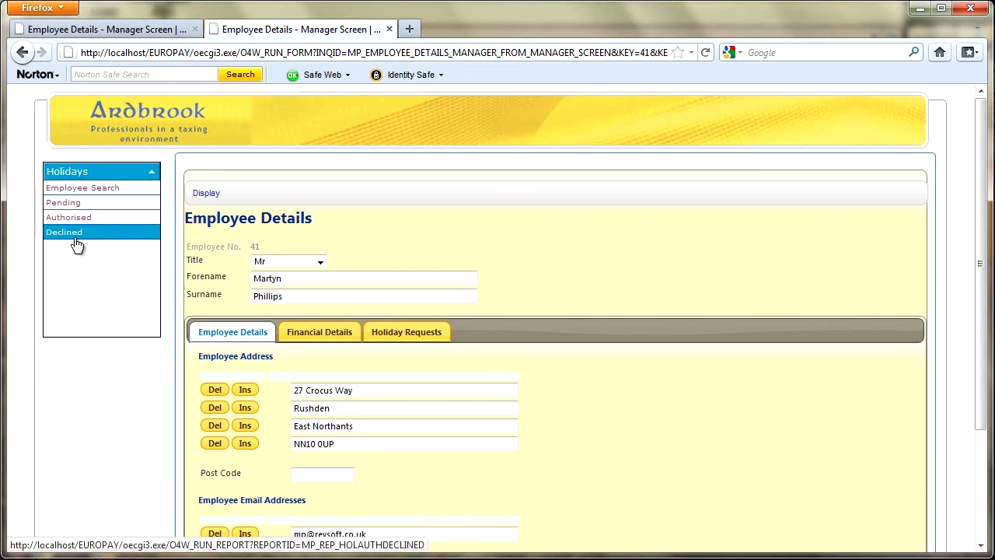
- Display the Authorise Holidays - Pending table and review every pending request
{"action": "left_click", "coordinate": [63, 202]}
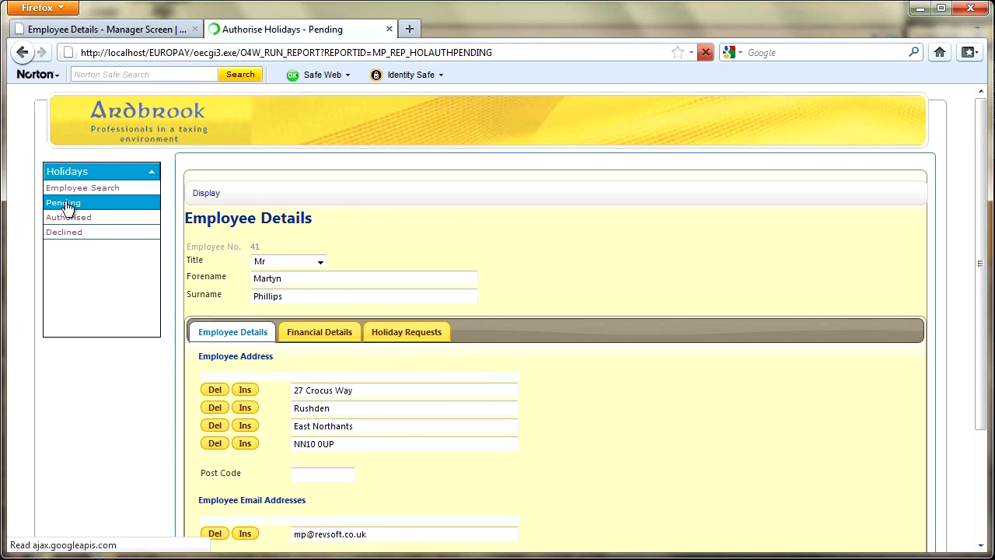
{"action": "left_click", "coordinate": [62, 202]}
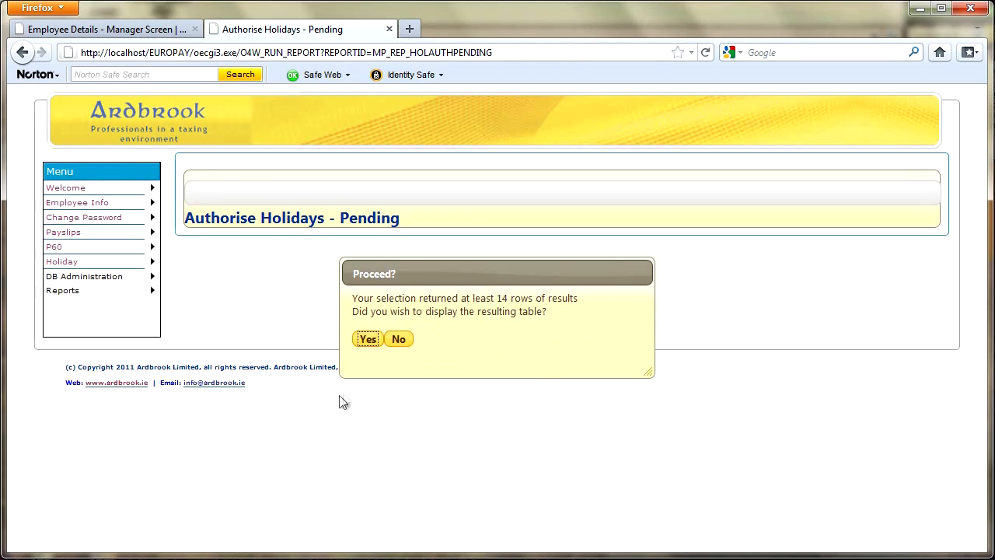
{"action": "left_click", "coordinate": [367, 339]}
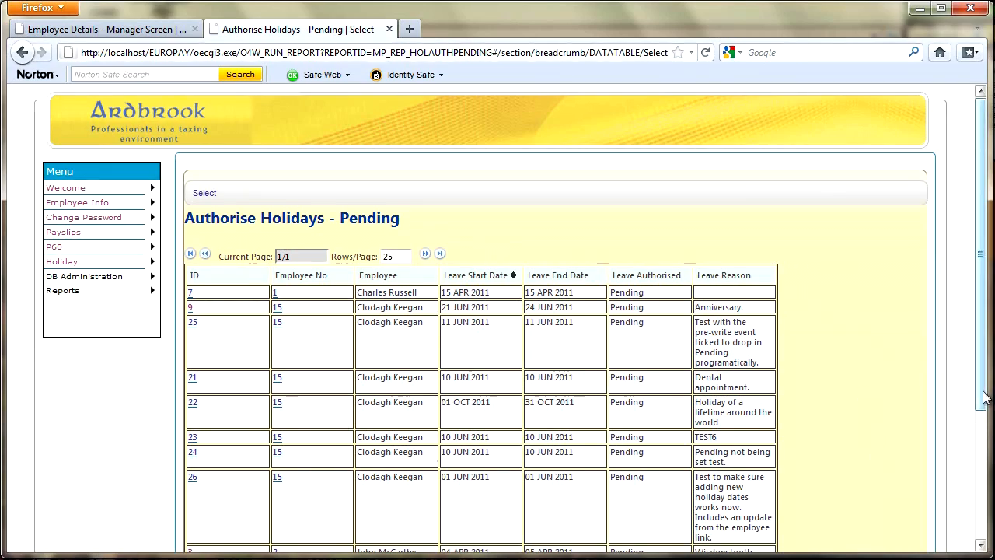
{"action": "scroll", "scroll_direction": "down", "scroll_amount": 3}
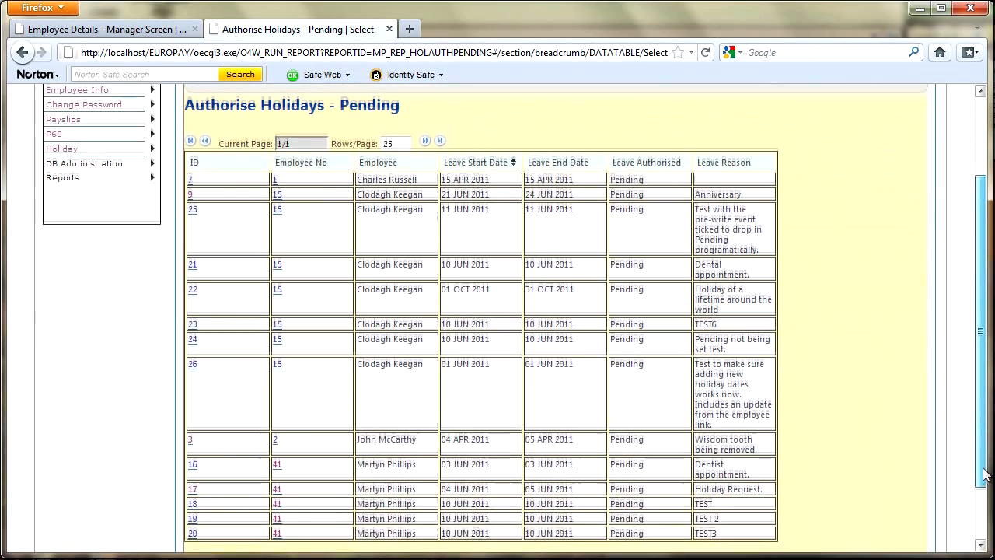
{"action": "scroll", "scroll_direction": "down", "scroll_amount": 3}
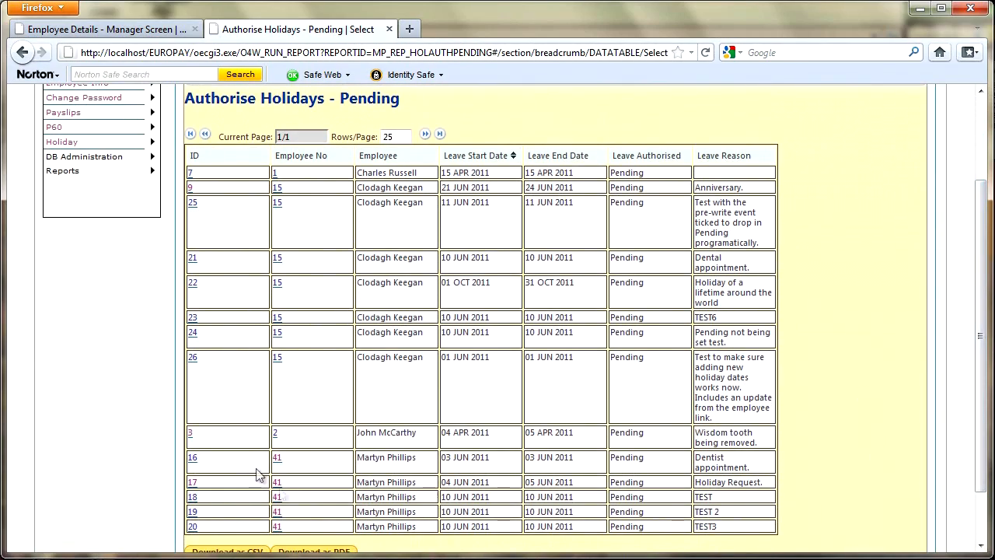
{"action": "mouse_move", "coordinate": [818, 526]}
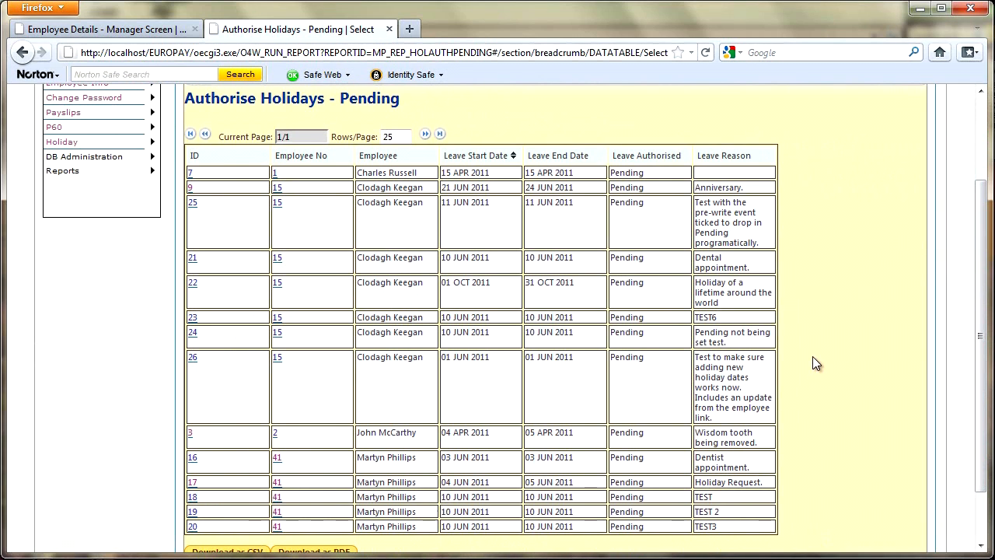
{"action": "scroll", "scroll_direction": "down", "scroll_amount": 3}
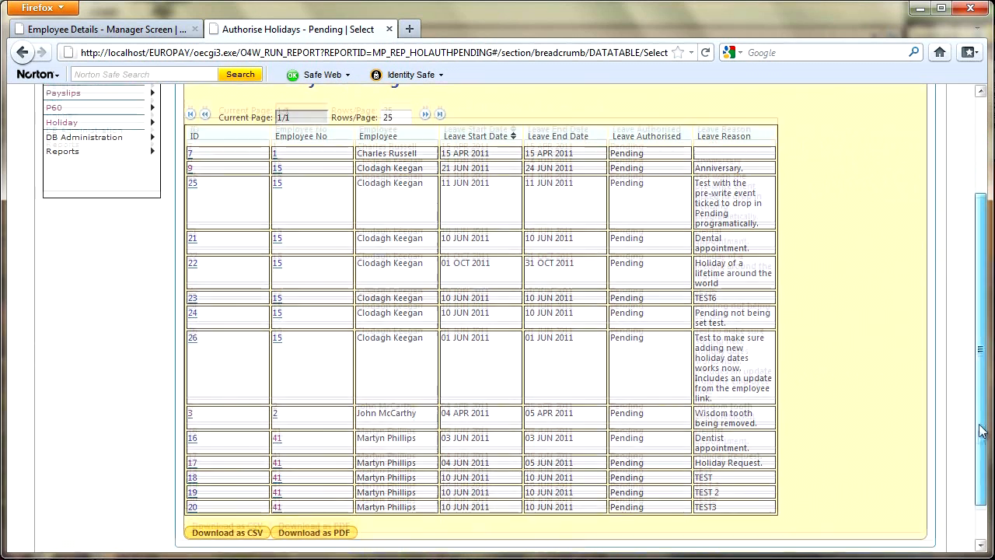